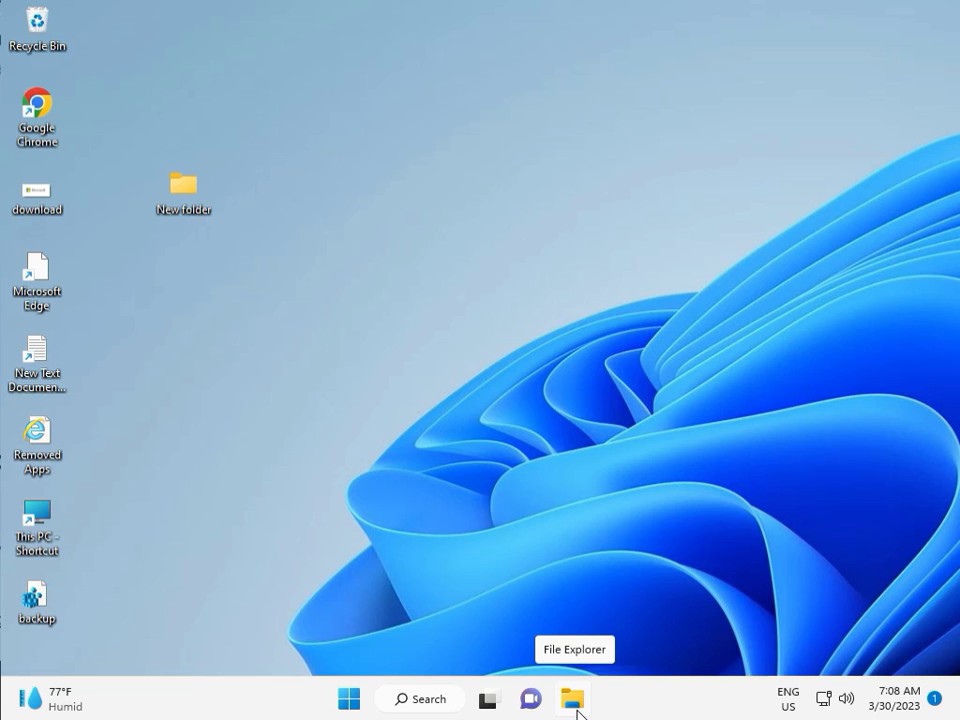
- Open the Start menu from the taskbar
left_click(348, 698)
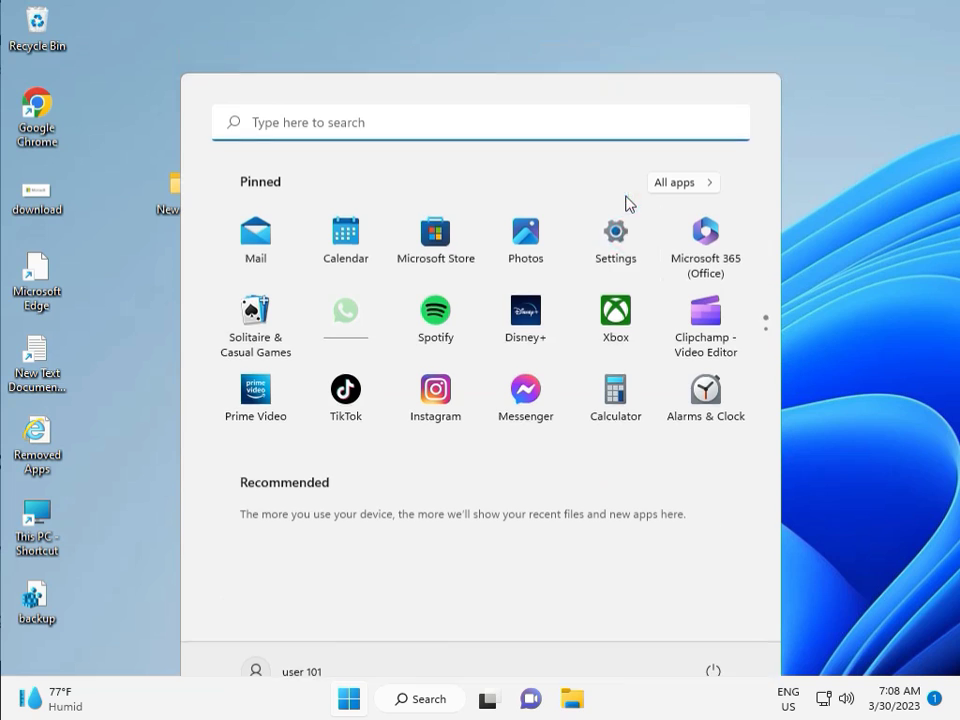
- In Settings, go to Other troubleshooters and run the Windows Update troubleshooter
left_click(615, 231)
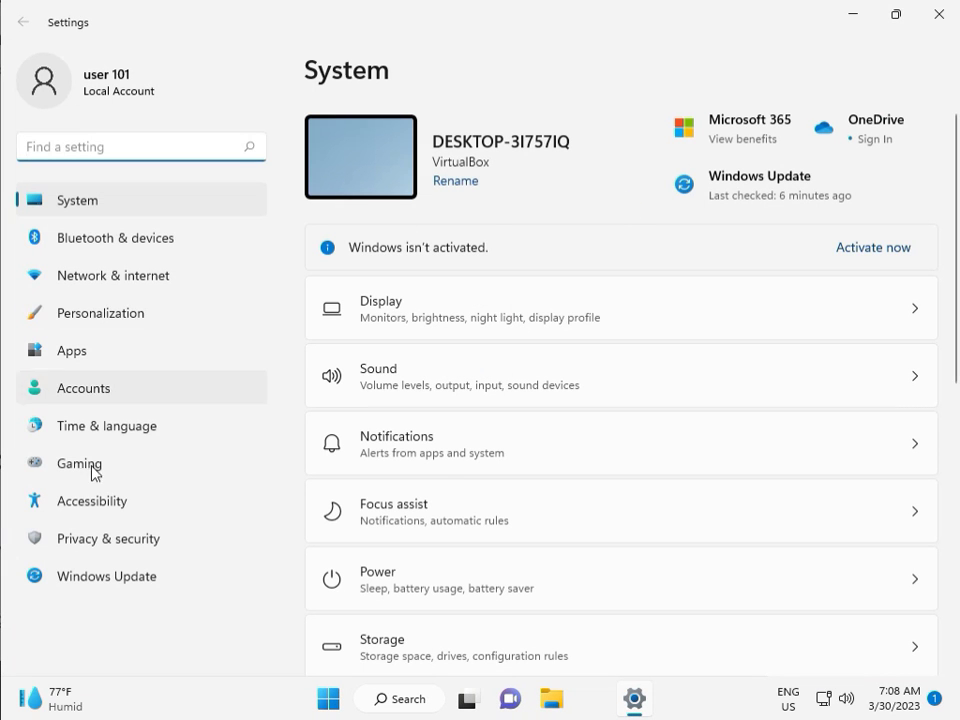
mouse_move(113, 211)
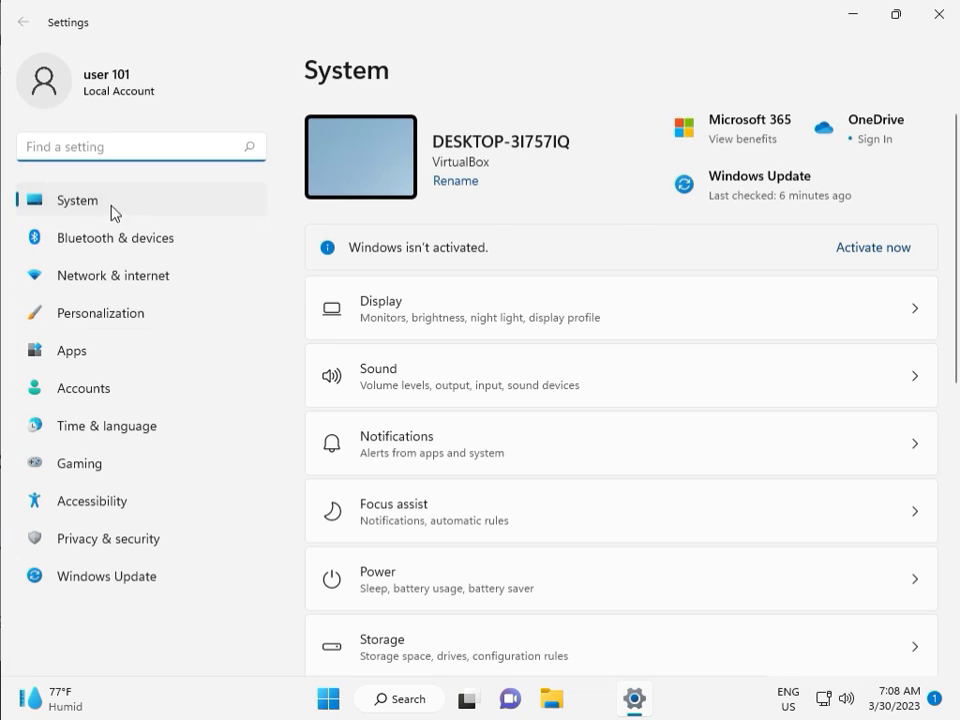
scroll("down", 3)
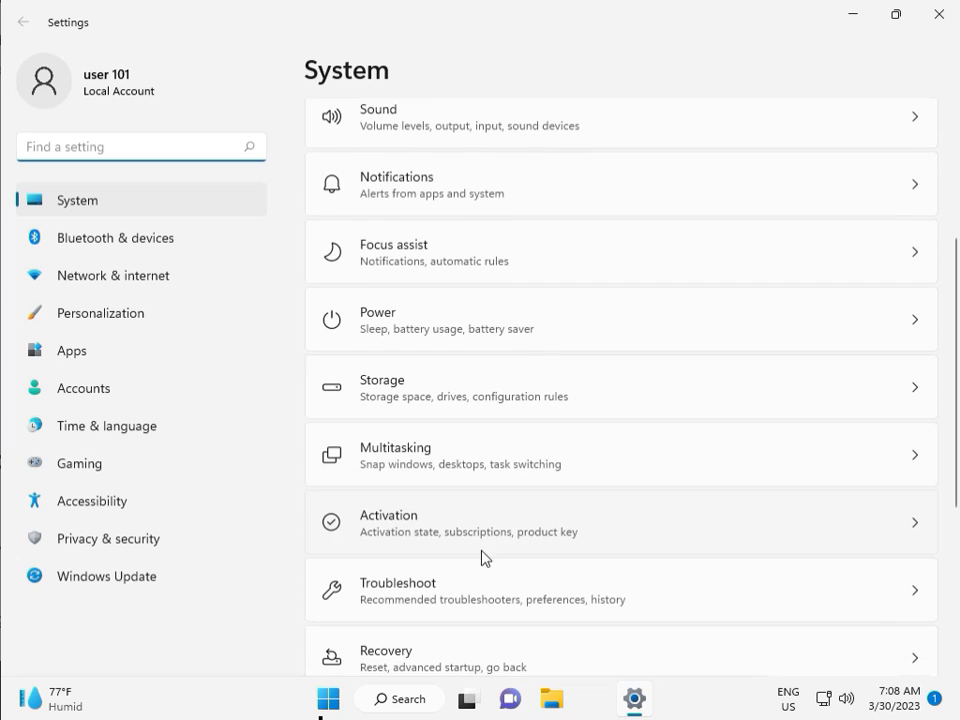
mouse_move(491, 597)
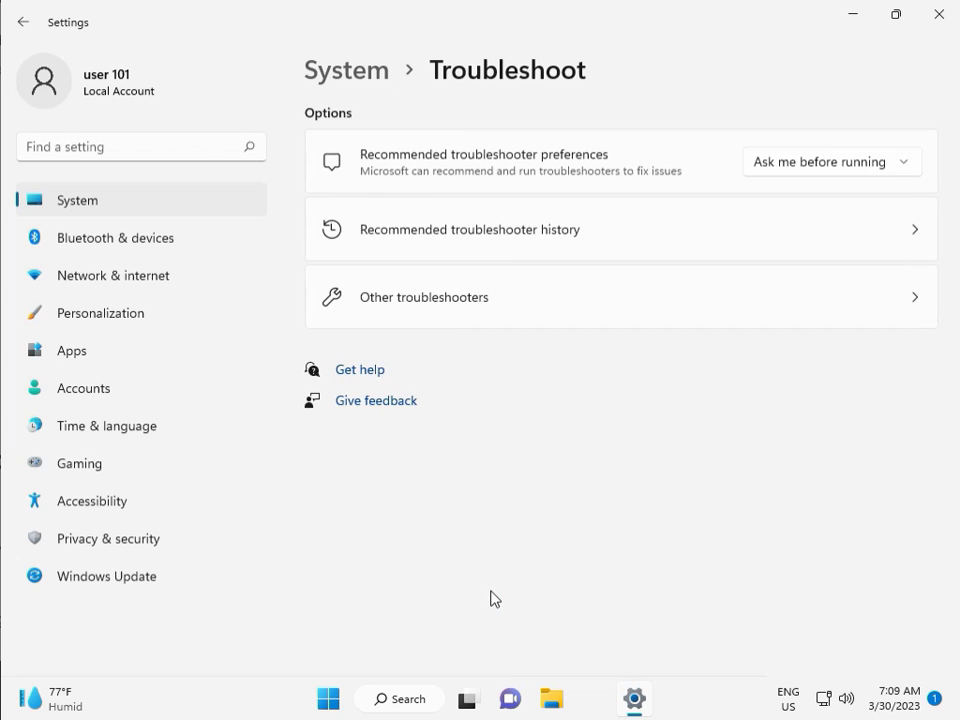
left_click(414, 303)
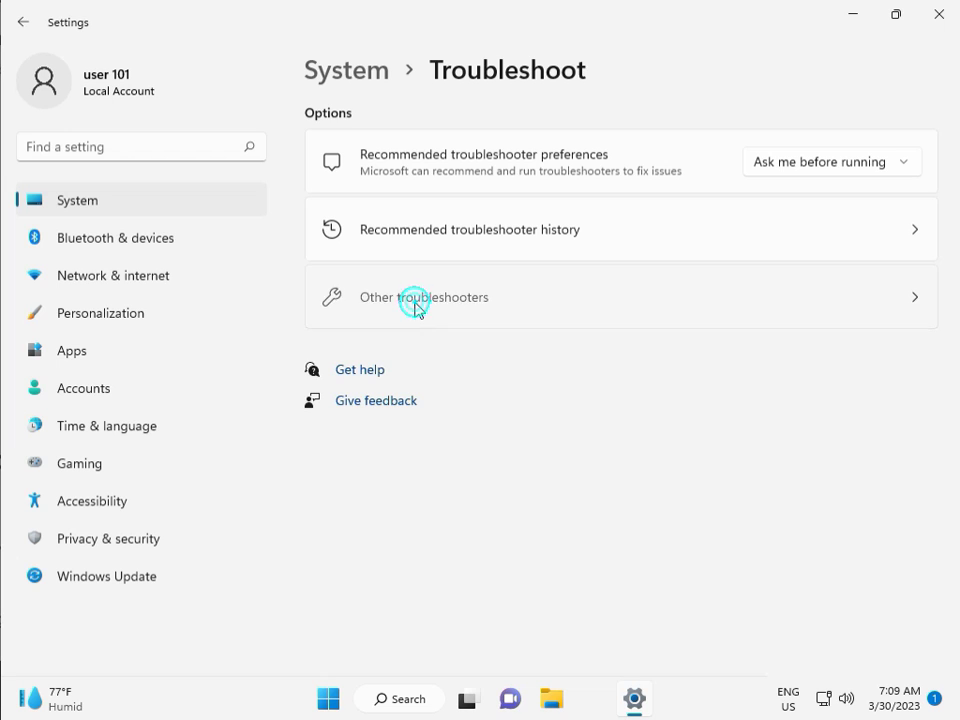
left_click(424, 297)
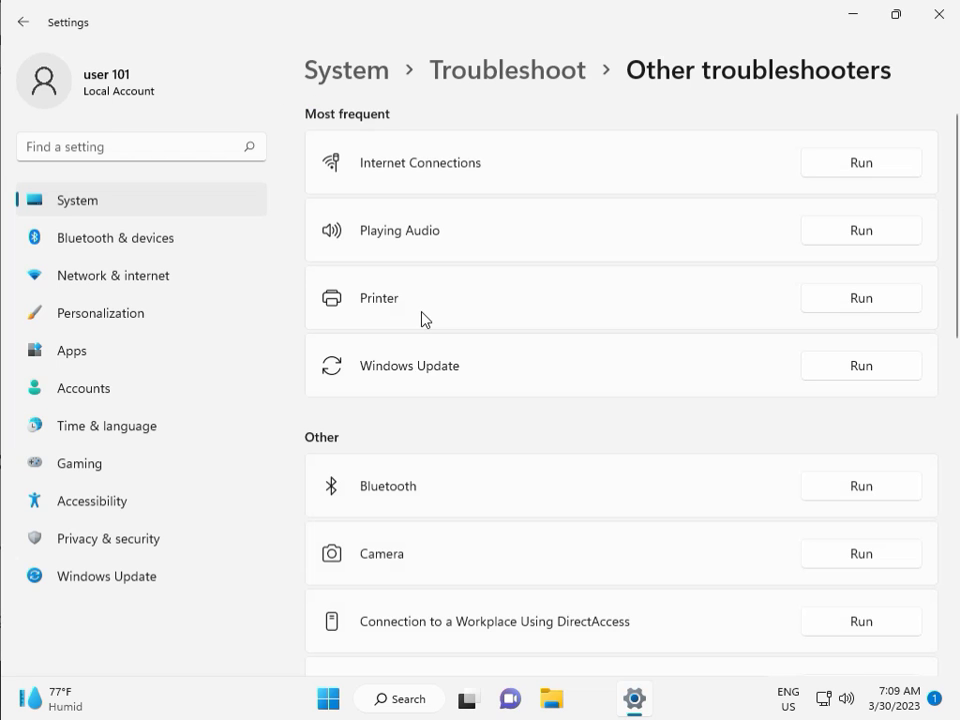
mouse_move(365, 375)
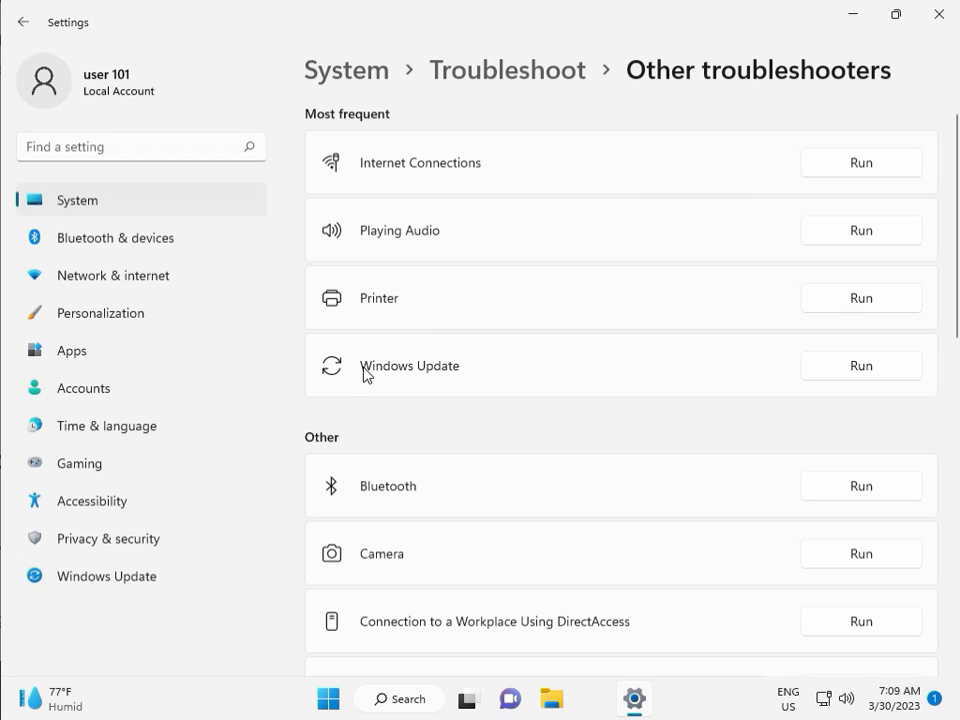
left_click(860, 365)
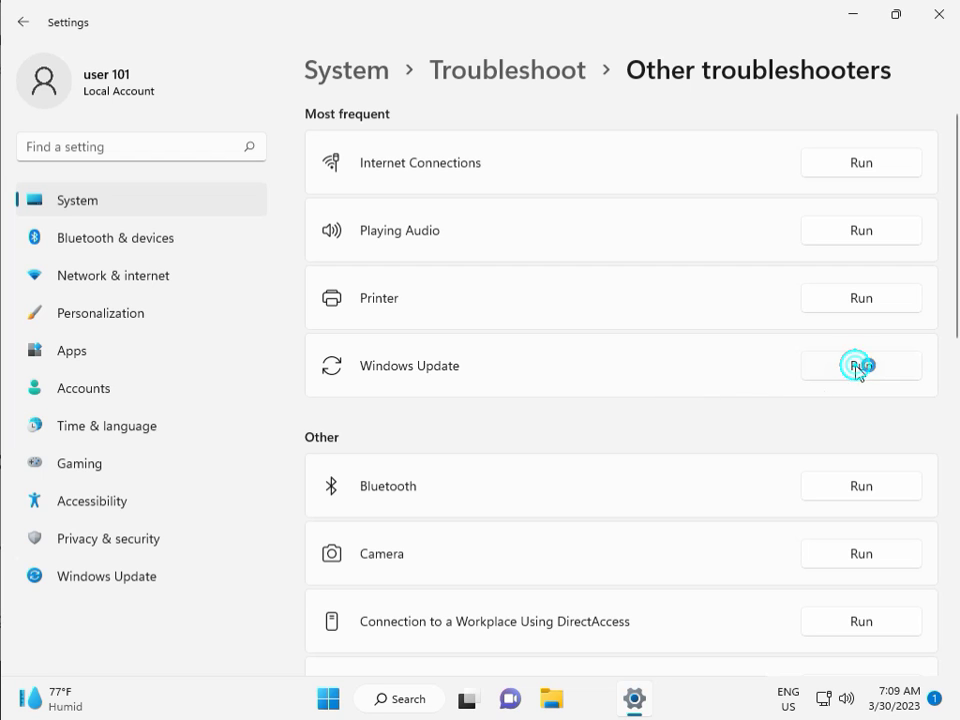
- Let the Windows Update troubleshooter finish detecting issues, then close it
left_click(860, 365)
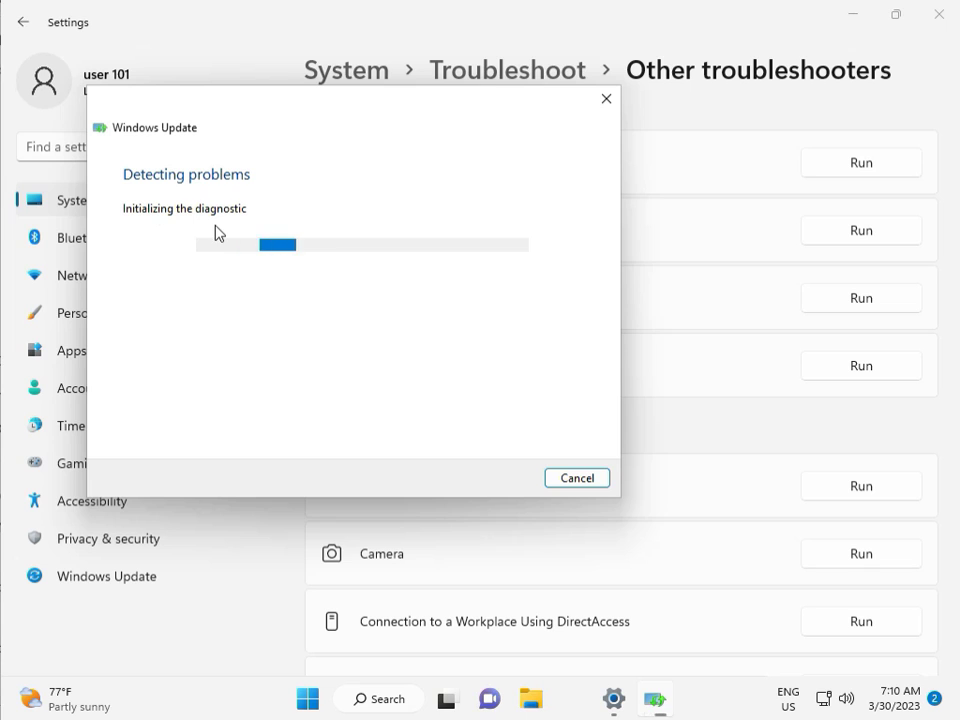
mouse_move(763, 708)
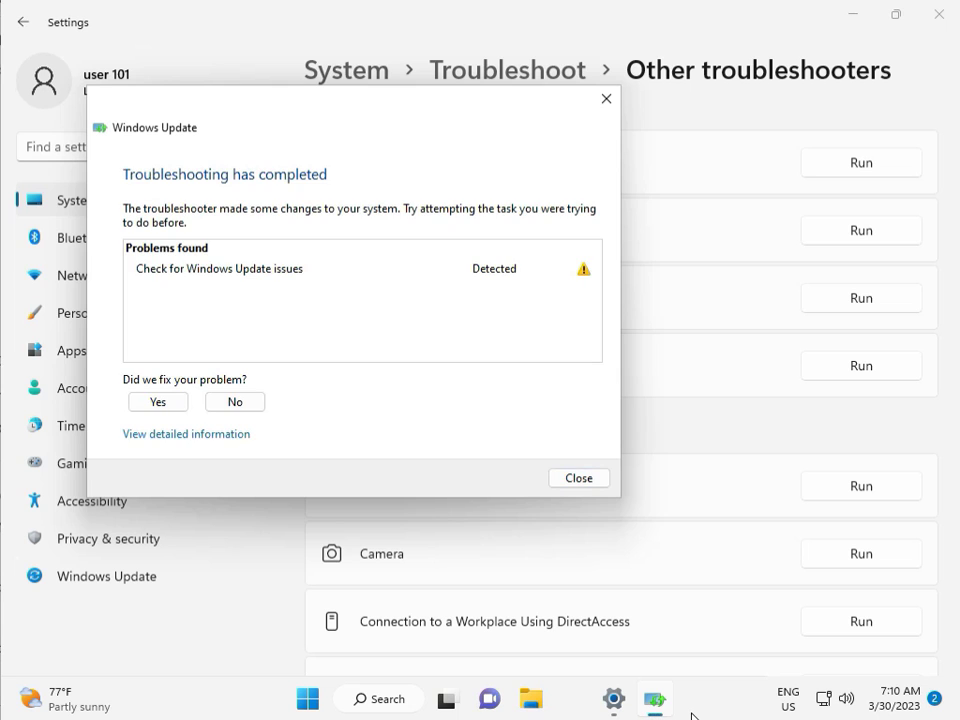
mouse_move(293, 284)
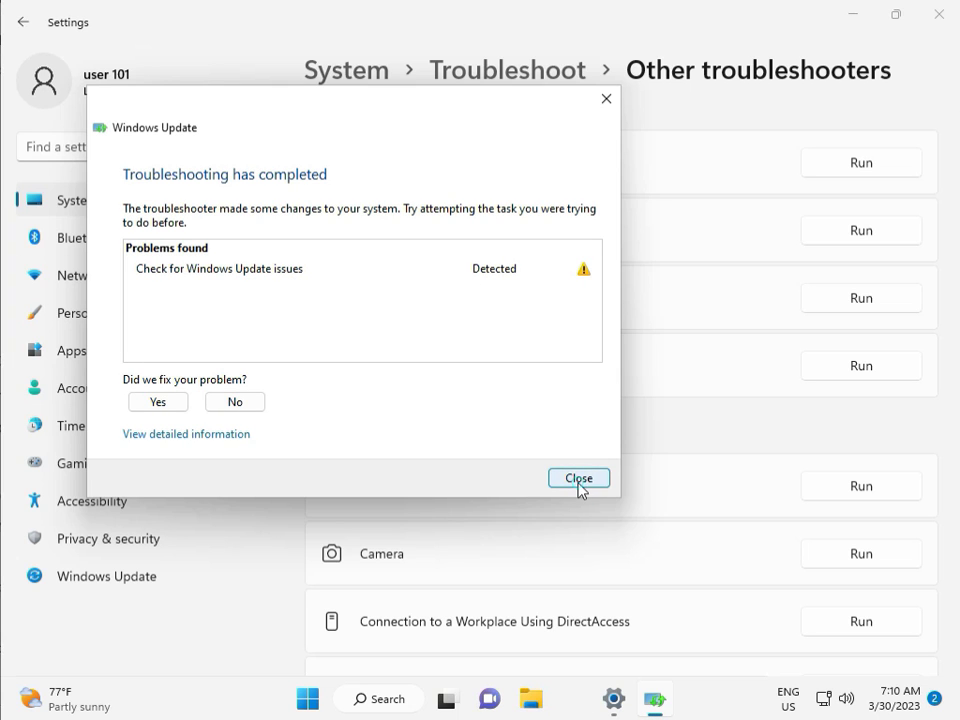
left_click(578, 478)
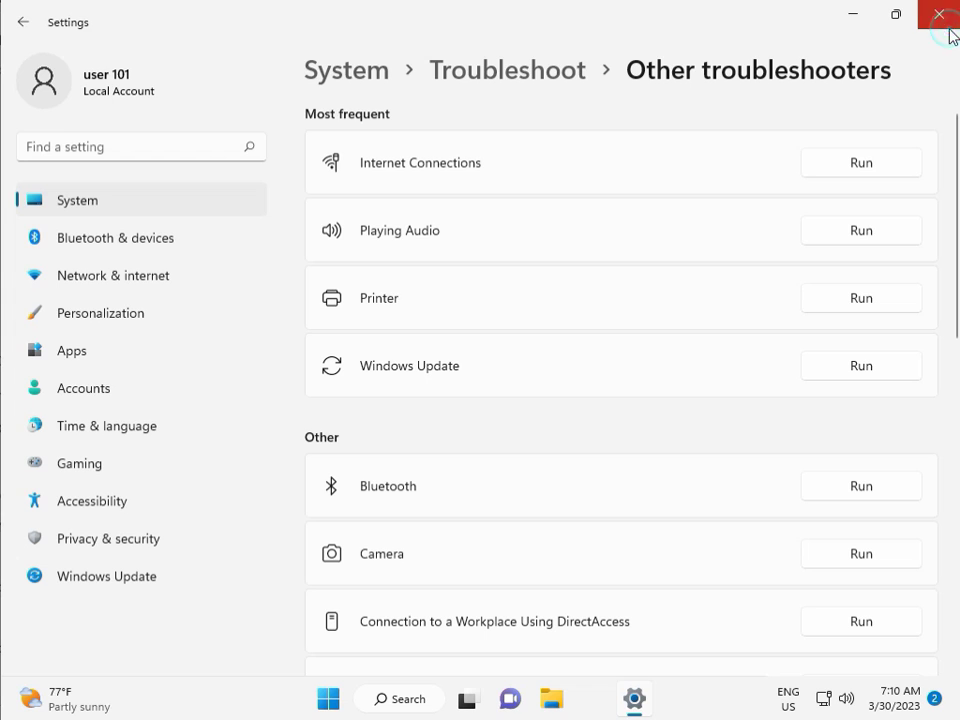
- Close Settings and browse File Explorer to Local Disk (C:), selecting the Windows folder
left_click(938, 15)
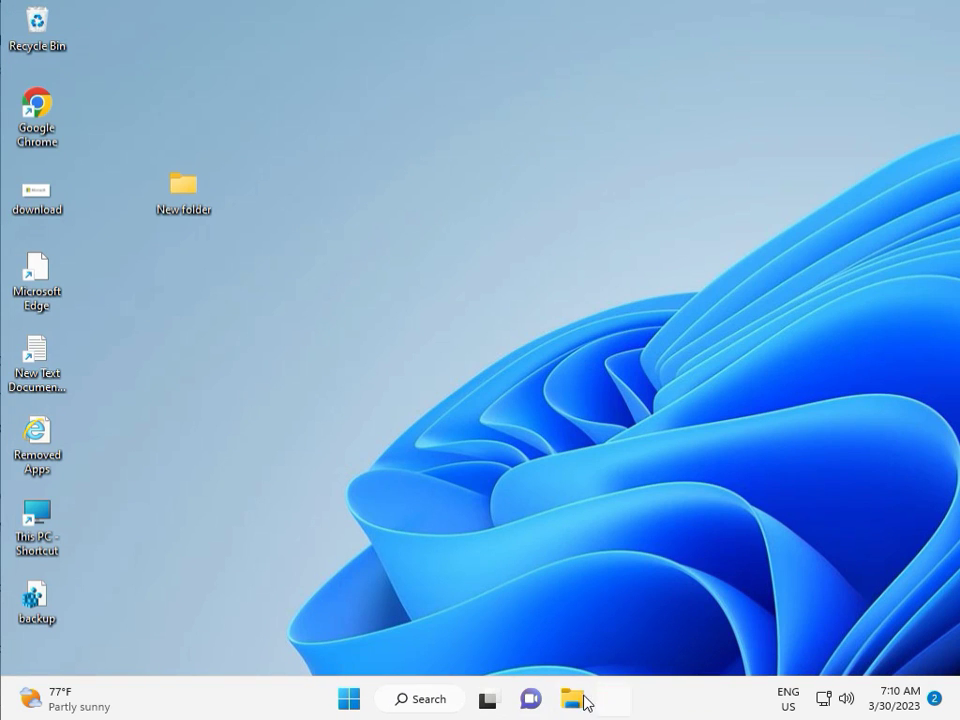
left_click(571, 698)
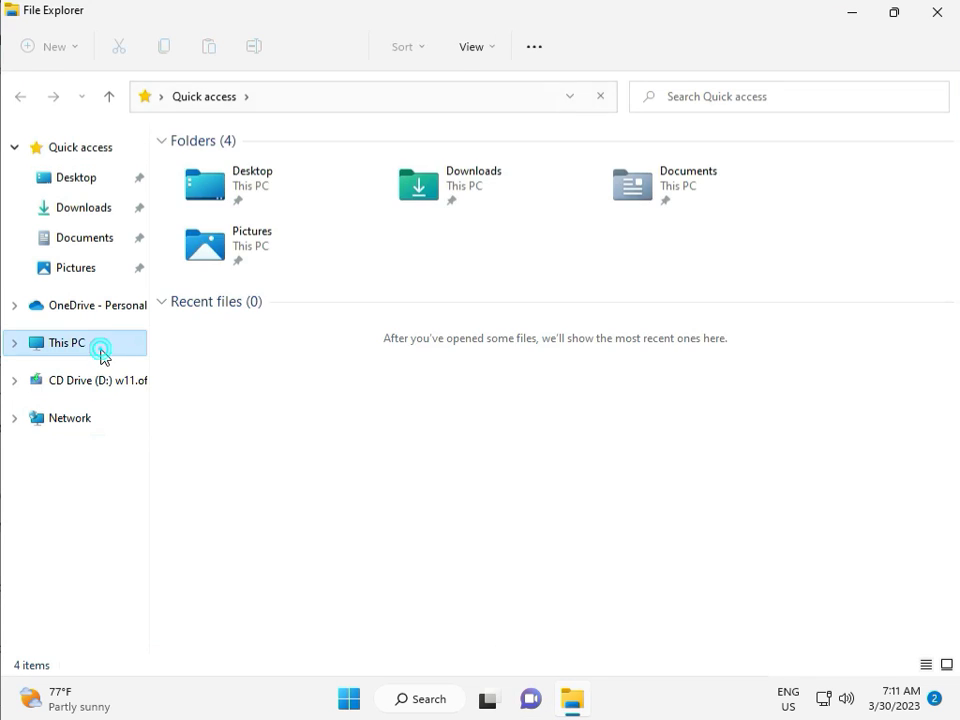
left_click(65, 342)
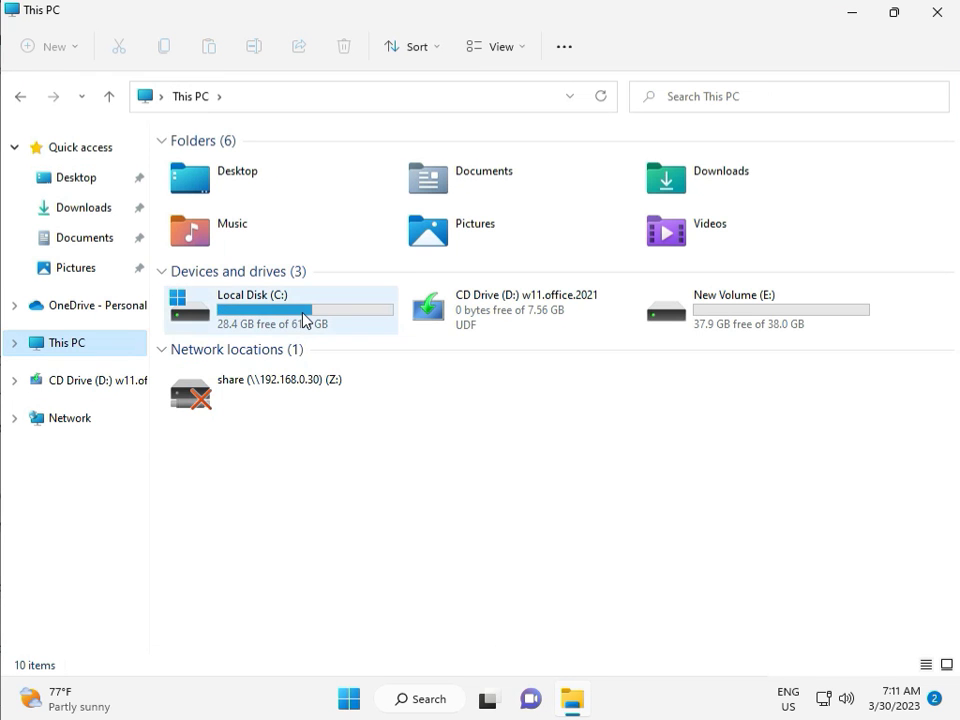
double_click(254, 308)
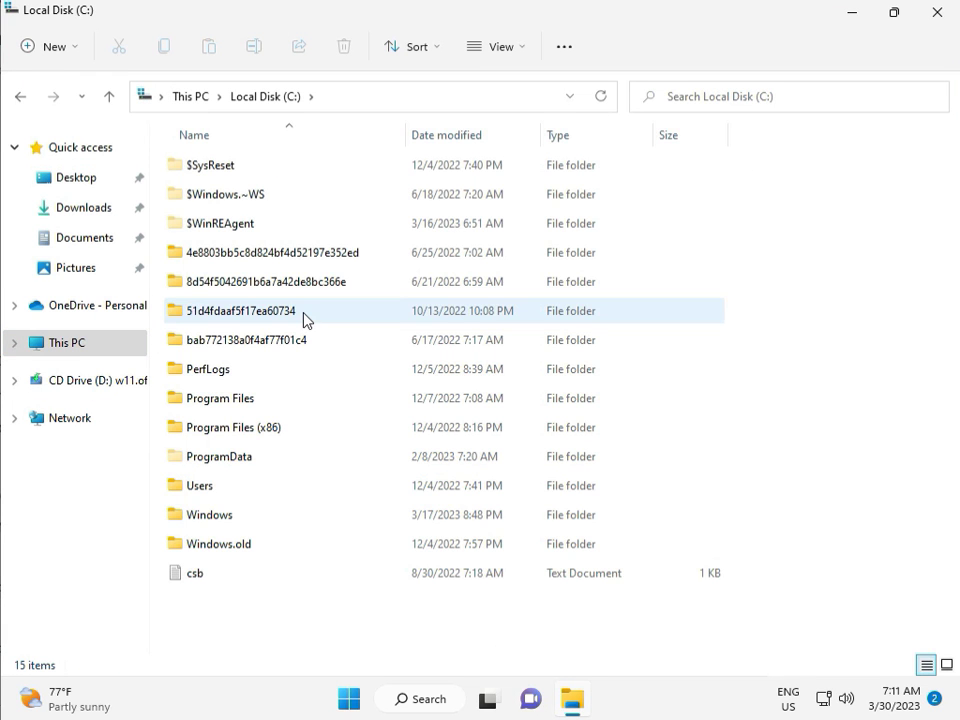
left_click(210, 514)
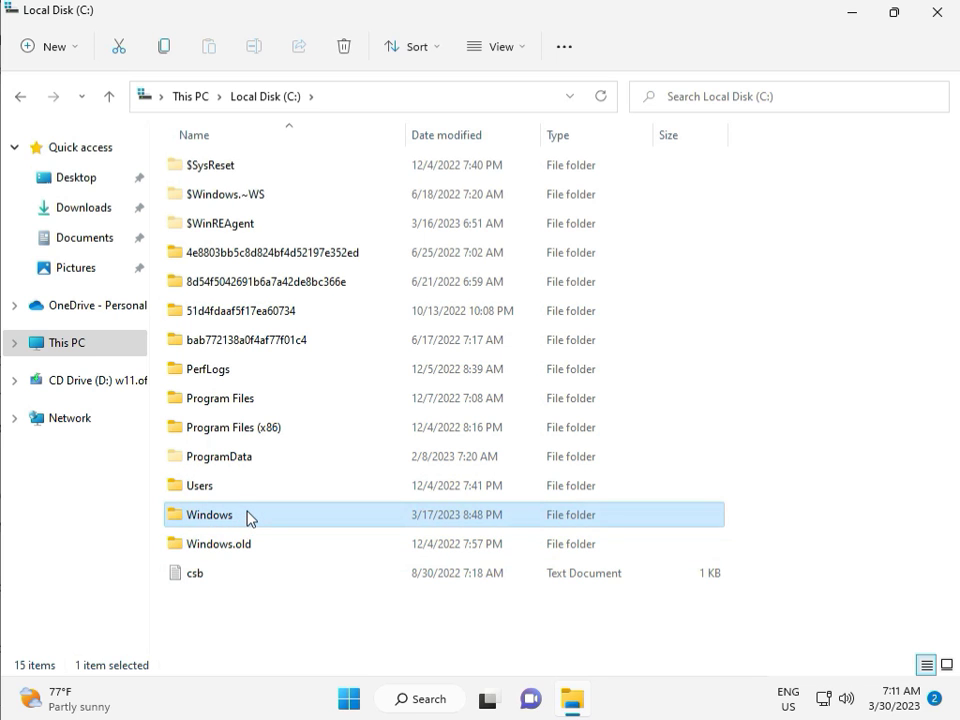
- Open C:\Windows and select the SoftwareDistribution folder
double_click(210, 514)
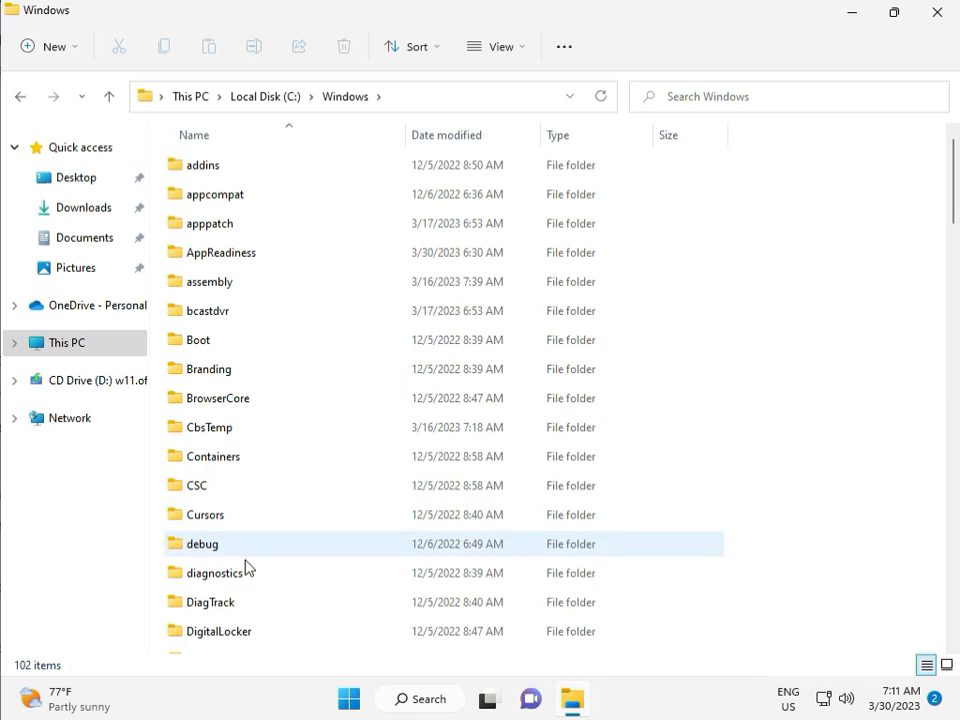
scroll("down", 3)
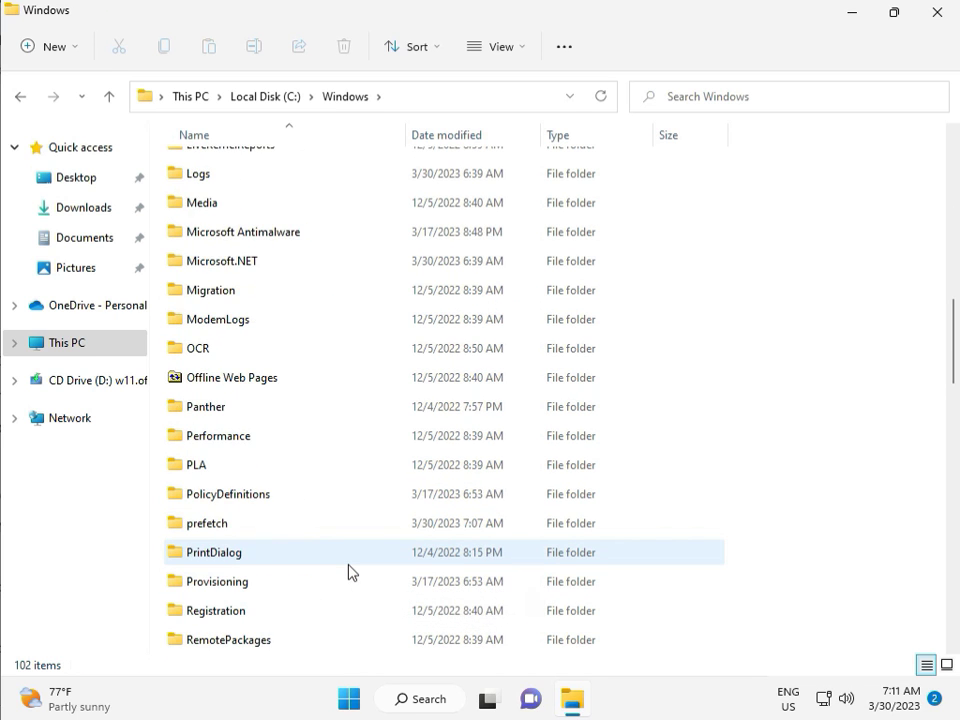
scroll("down", 3)
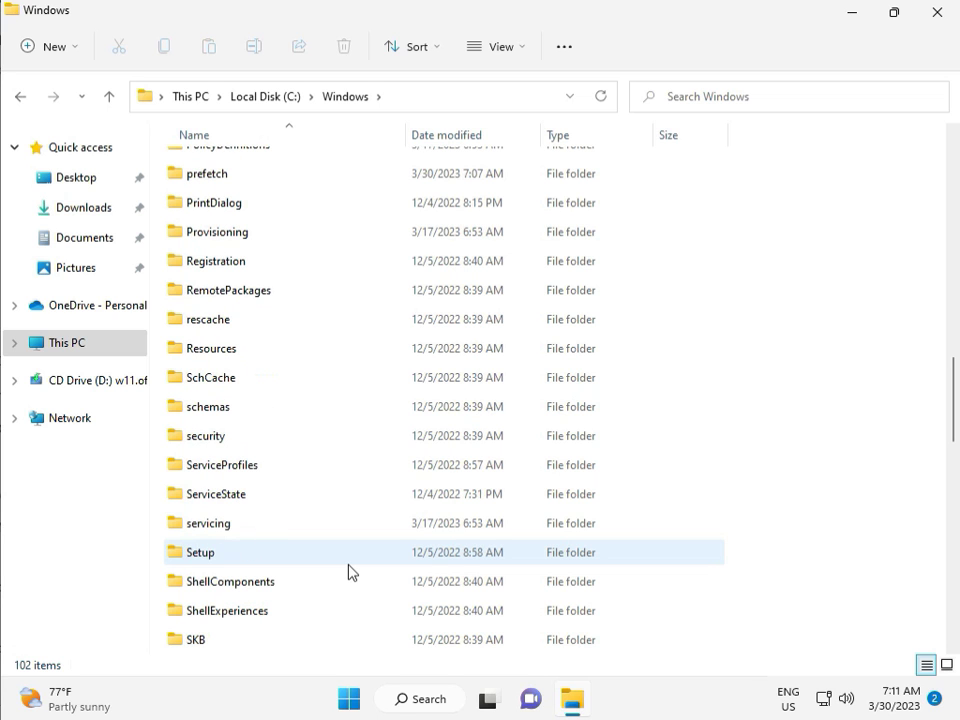
scroll("down", 3)
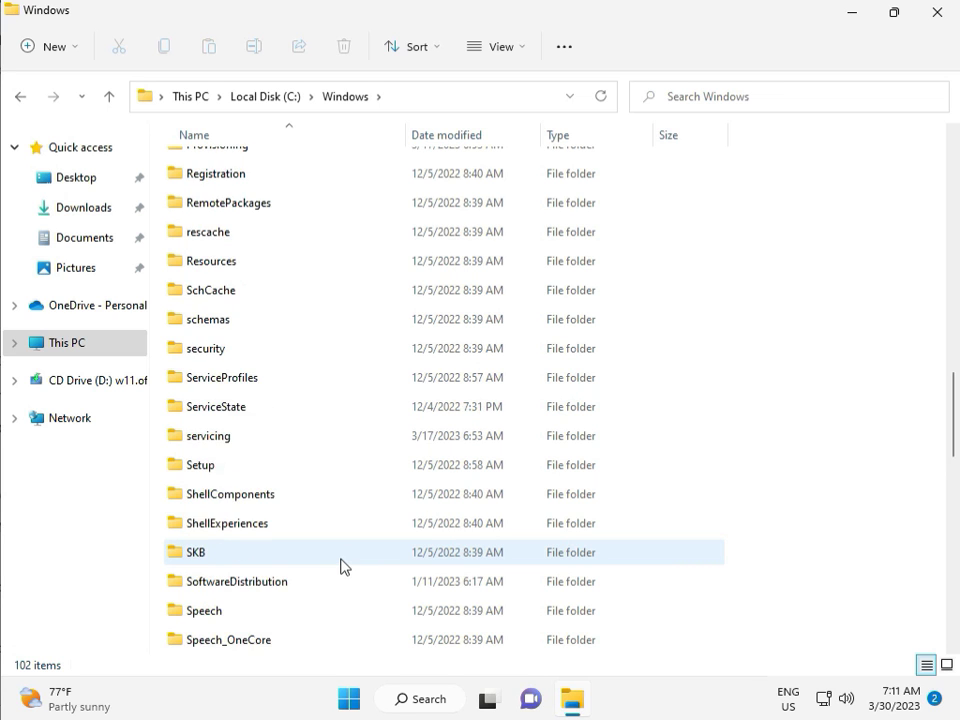
left_click(236, 494)
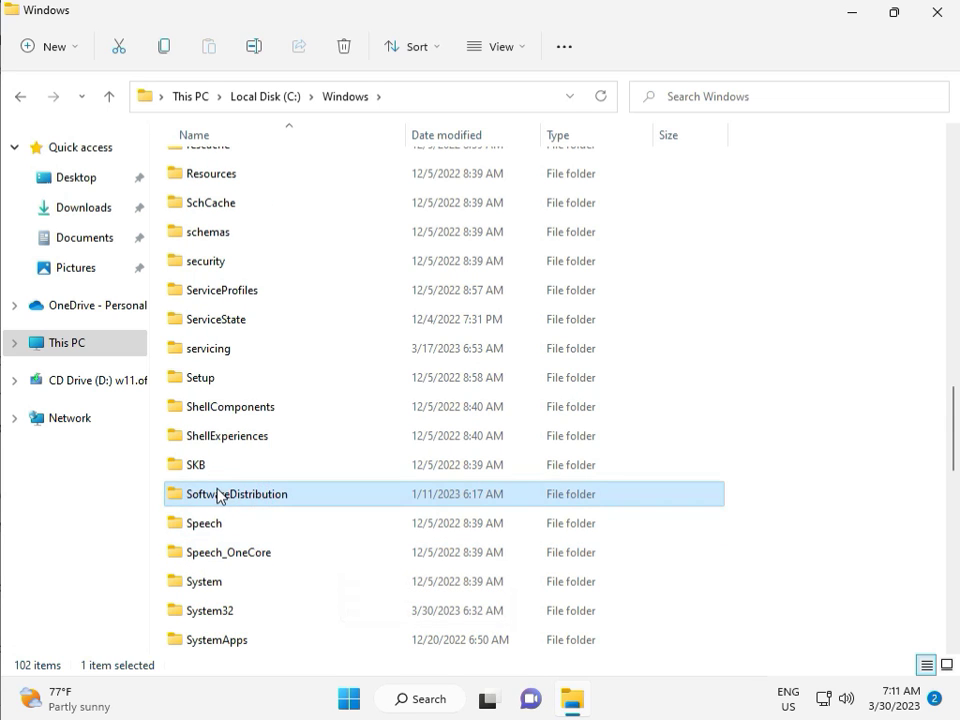
- Open SoftwareDistribution\Download and select all 12 items inside
double_click(235, 493)
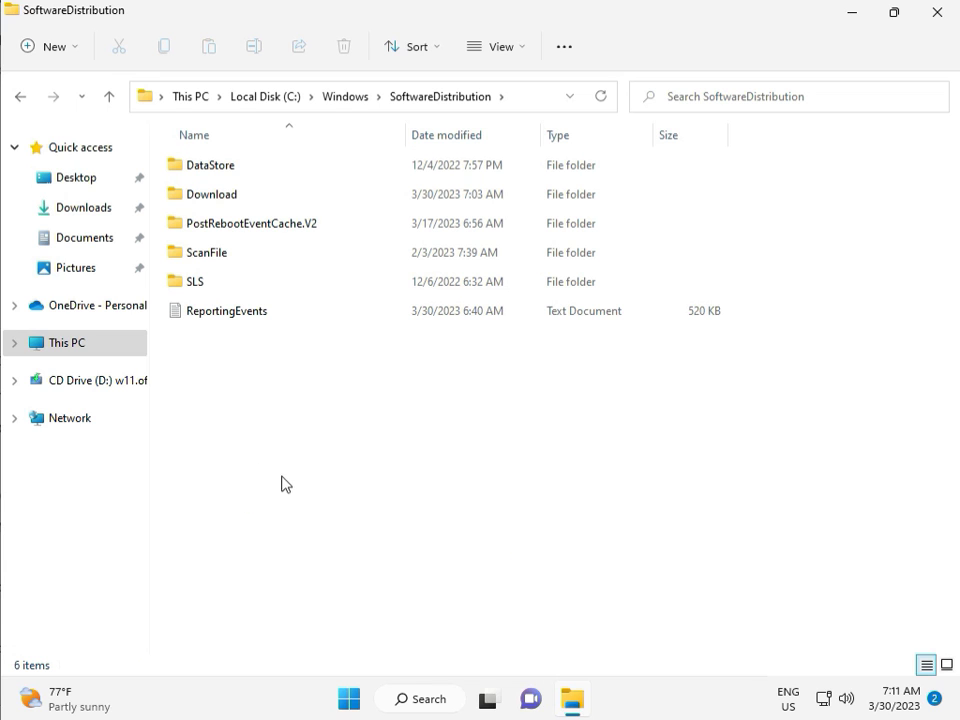
left_click(489, 698)
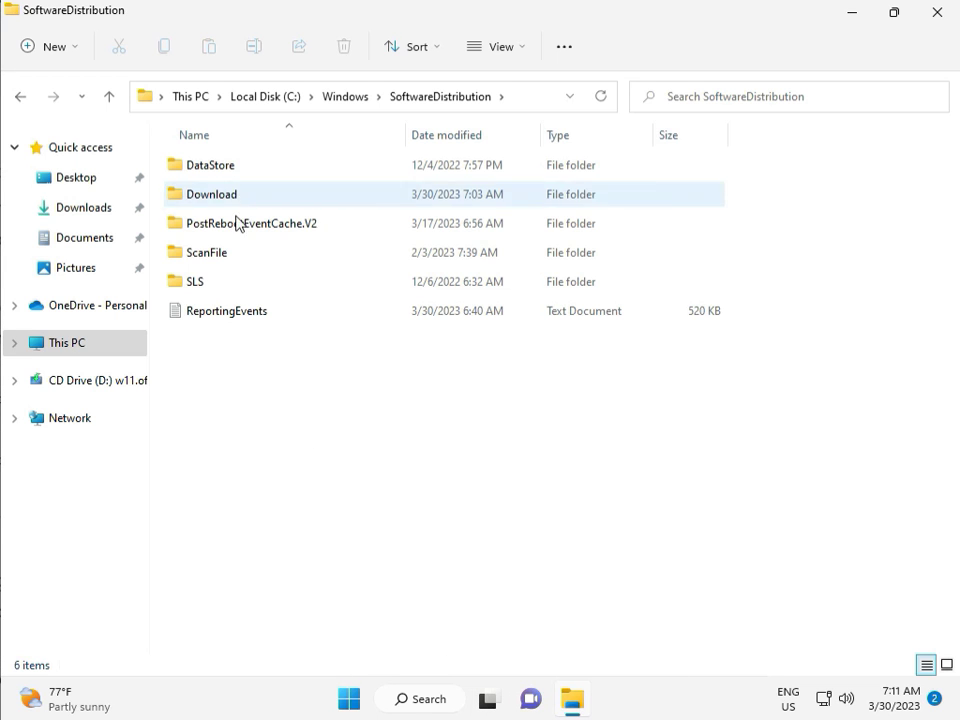
double_click(213, 194)
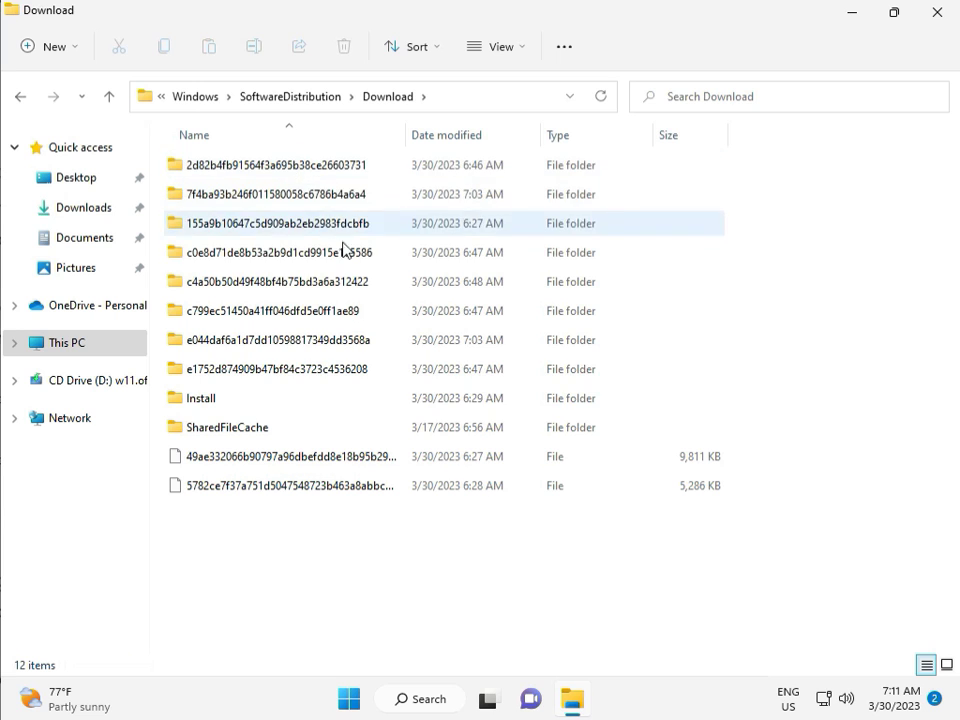
left_click(278, 557)
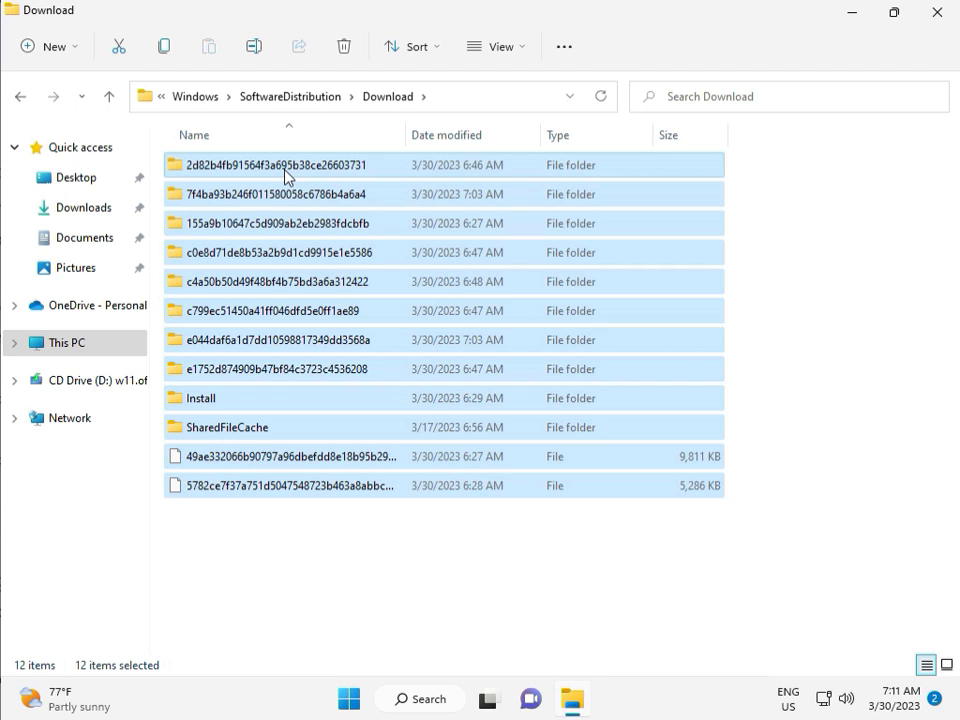
- Delete all Download folder contents with administrator permission, then close File Explorer
left_click(343, 46)
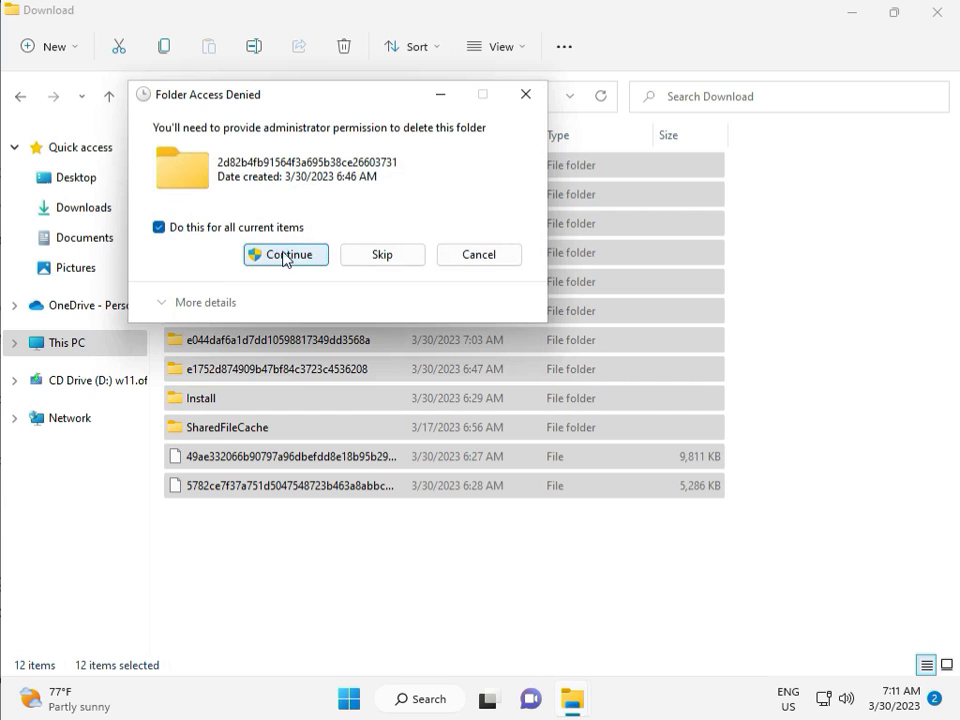
left_click(285, 254)
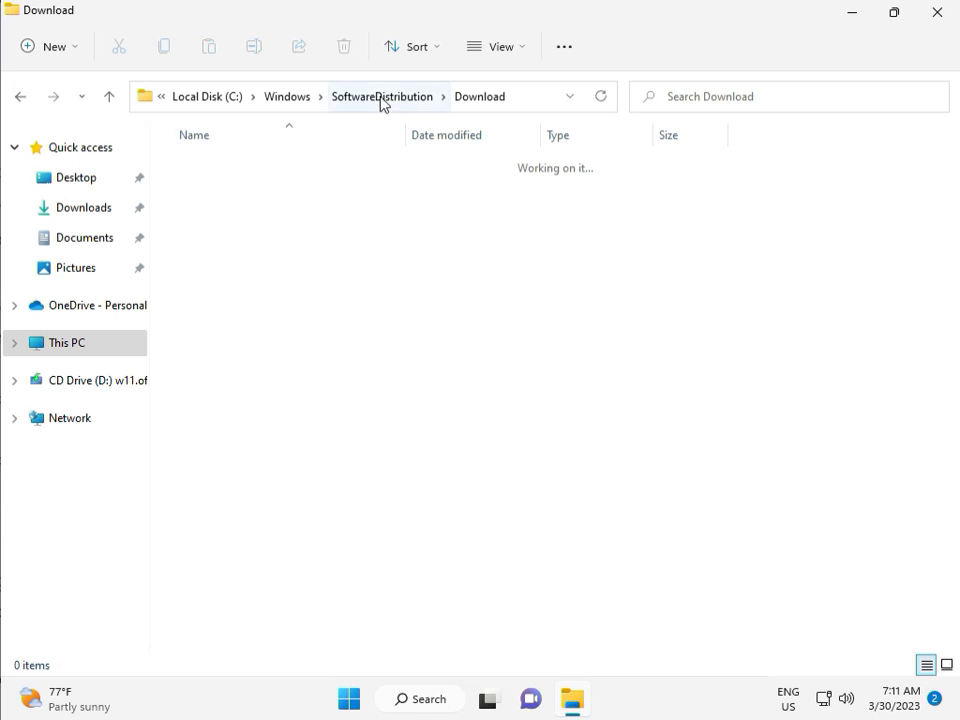
left_click(382, 96)
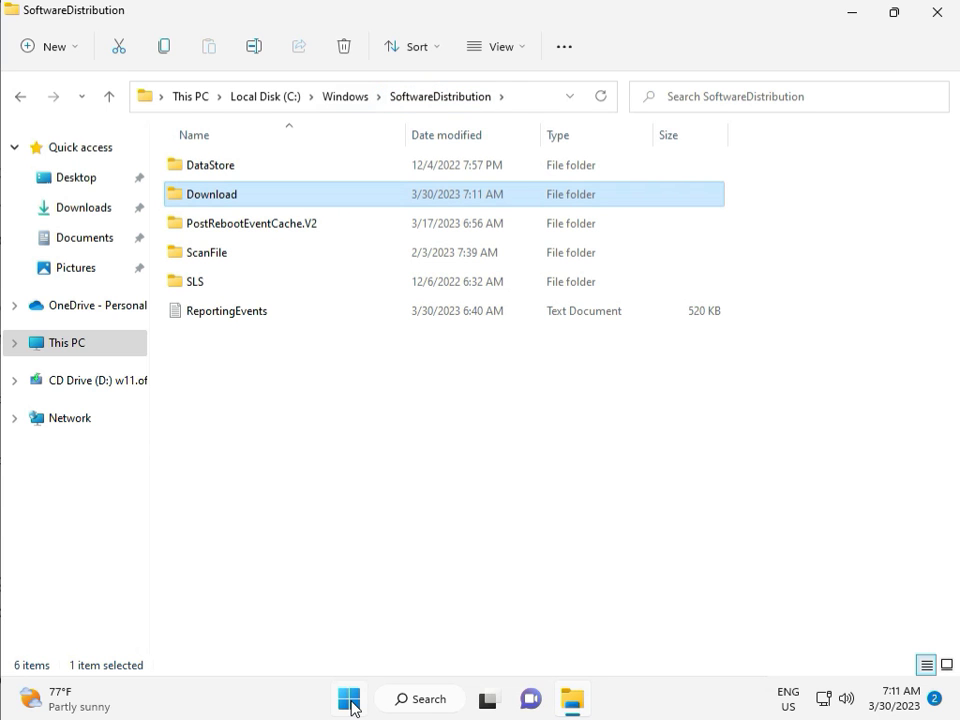
mouse_move(348, 699)
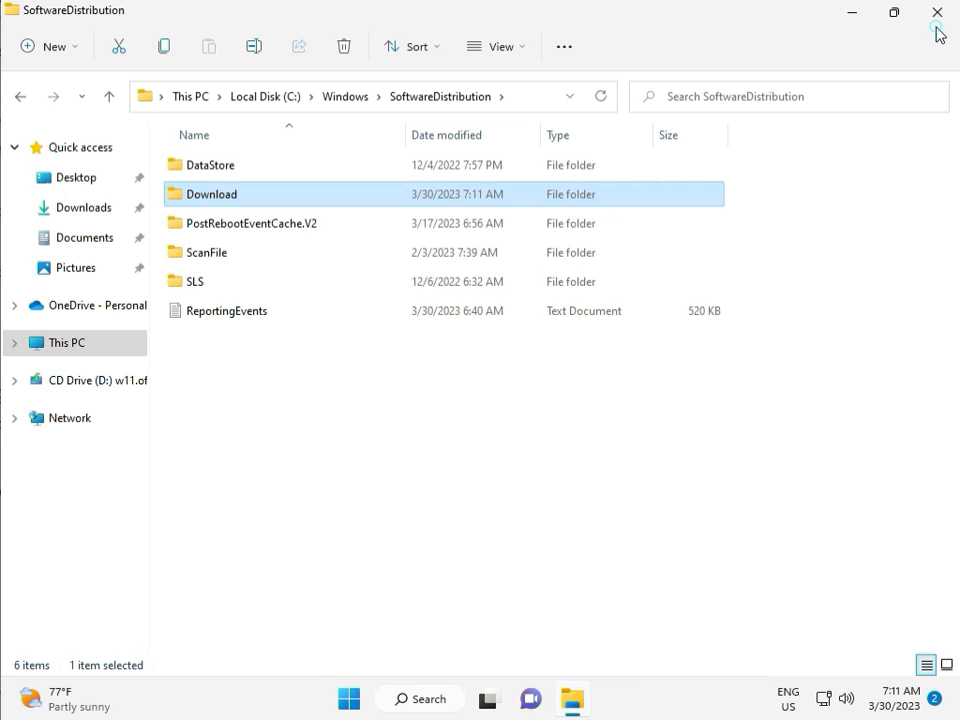
mouse_move(938, 12)
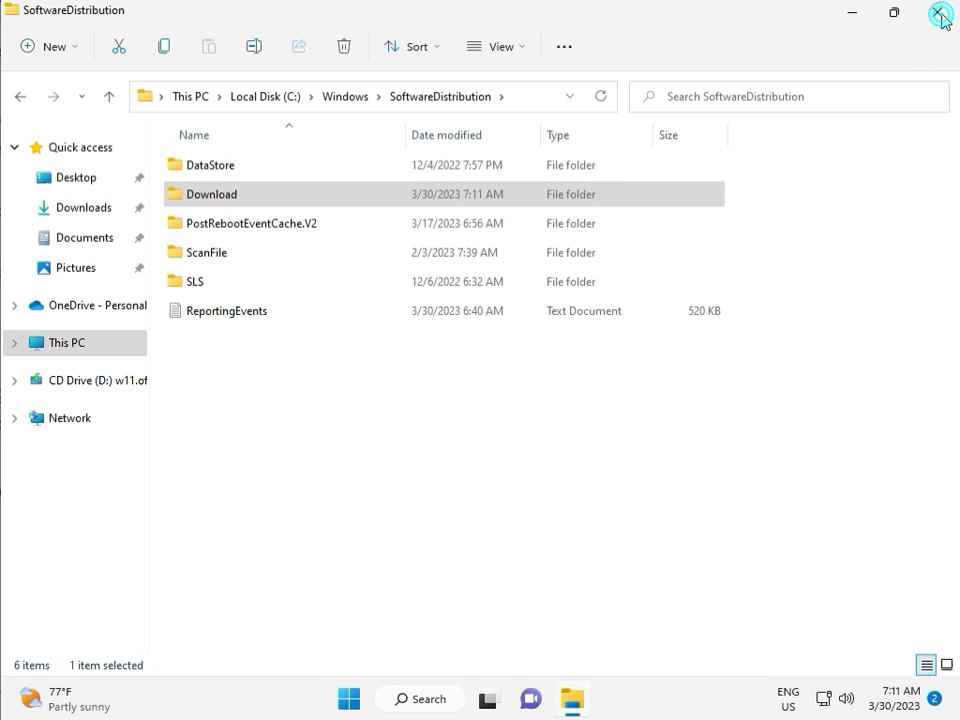
left_click(940, 13)
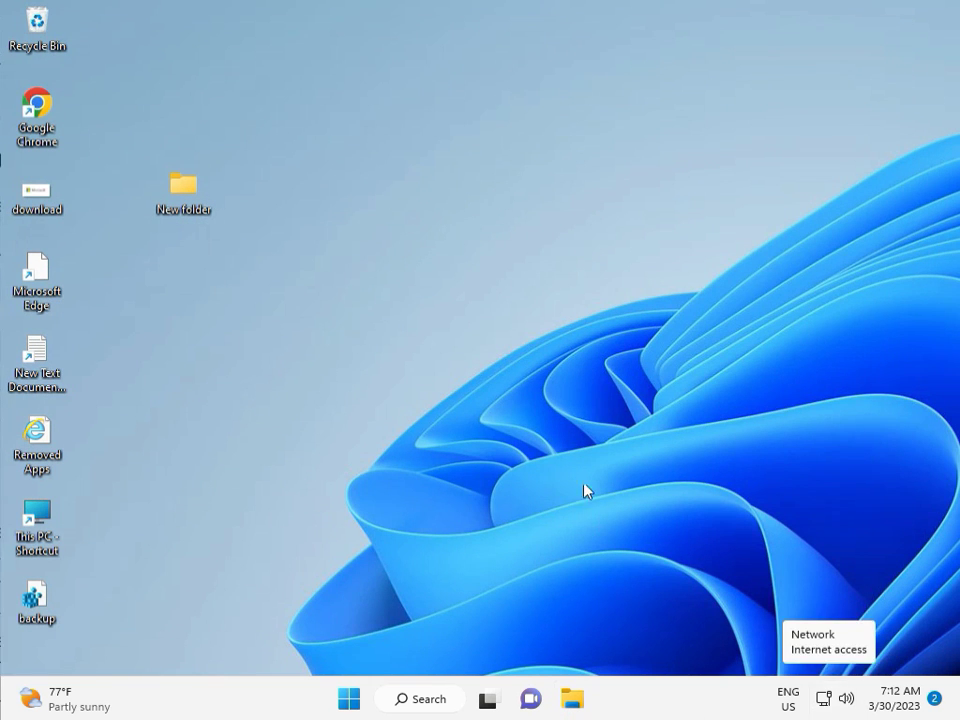
mouse_move(556, 406)
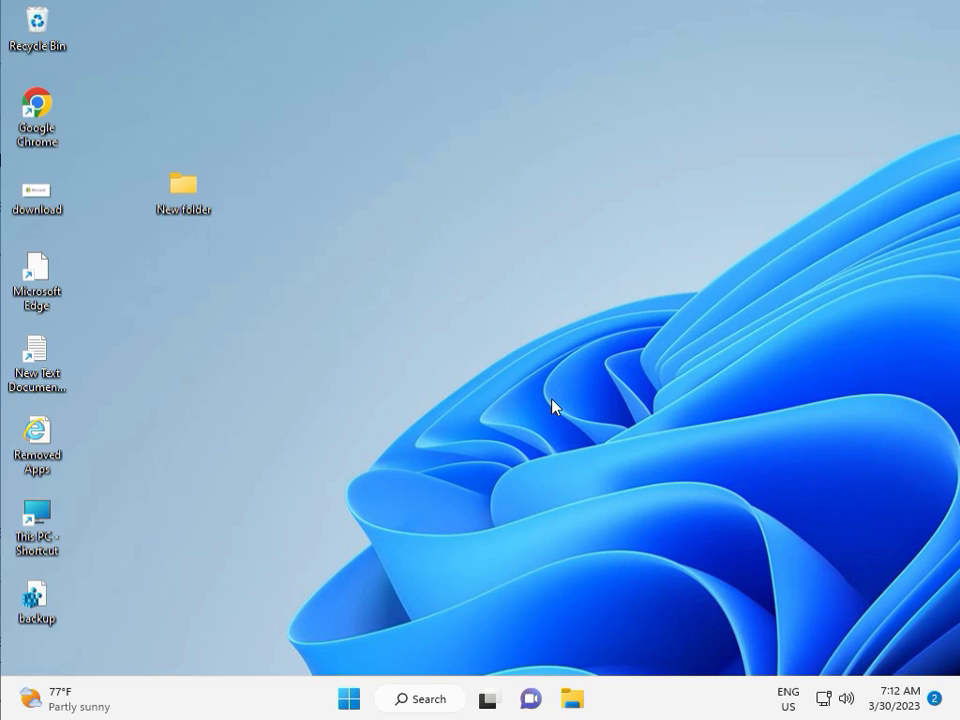
- Launch services.msc from the Run dialog
key("Win+r")
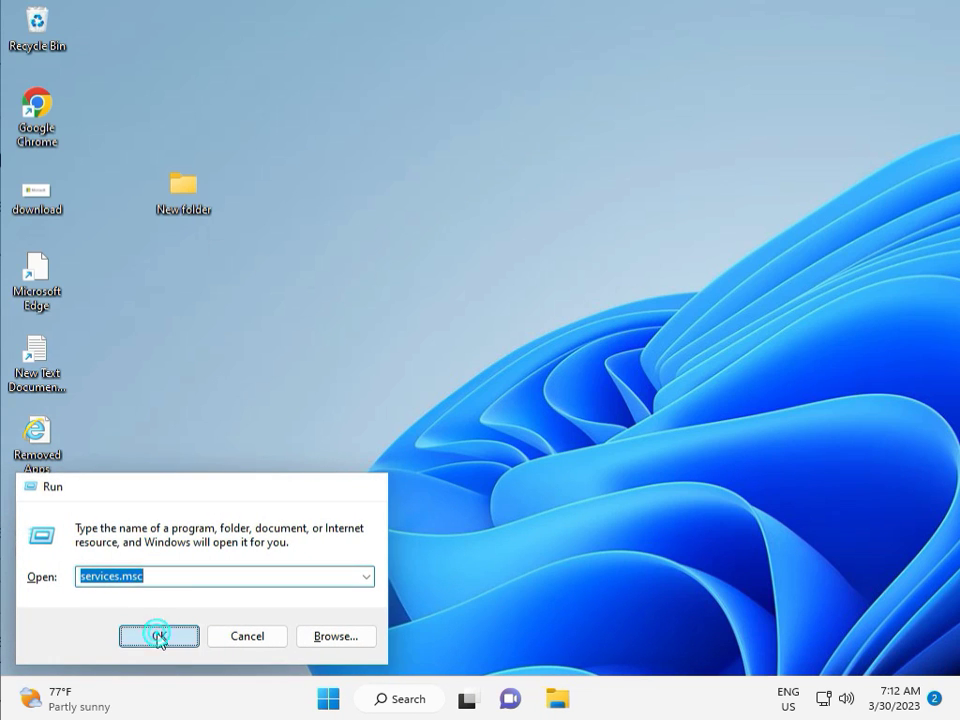
left_click(158, 636)
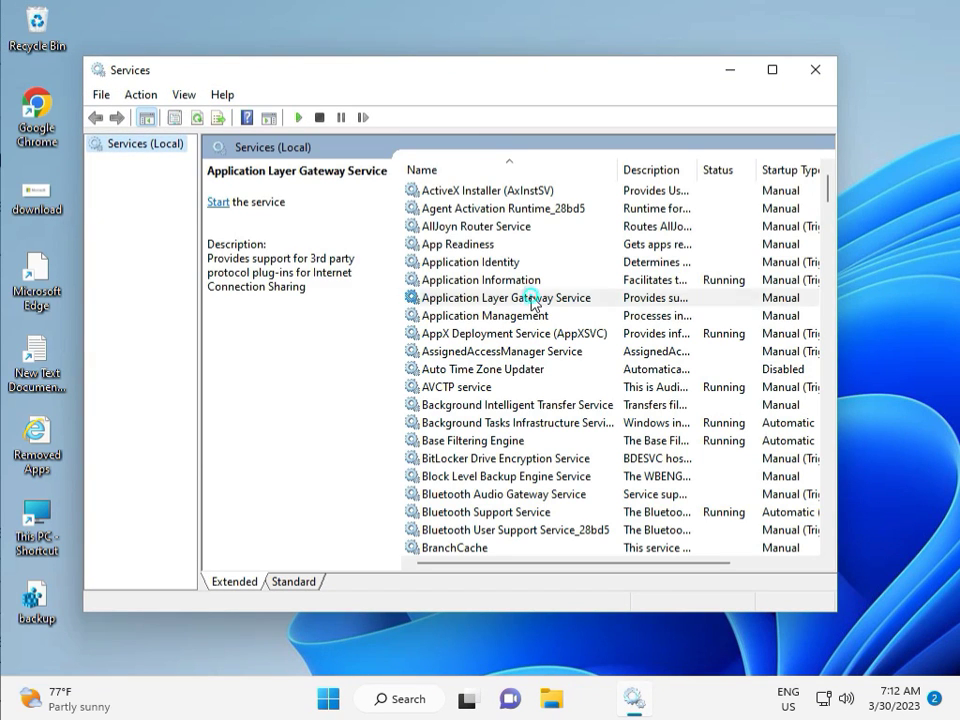
- Select the Windows Update service and restart it
scroll("down", 3)
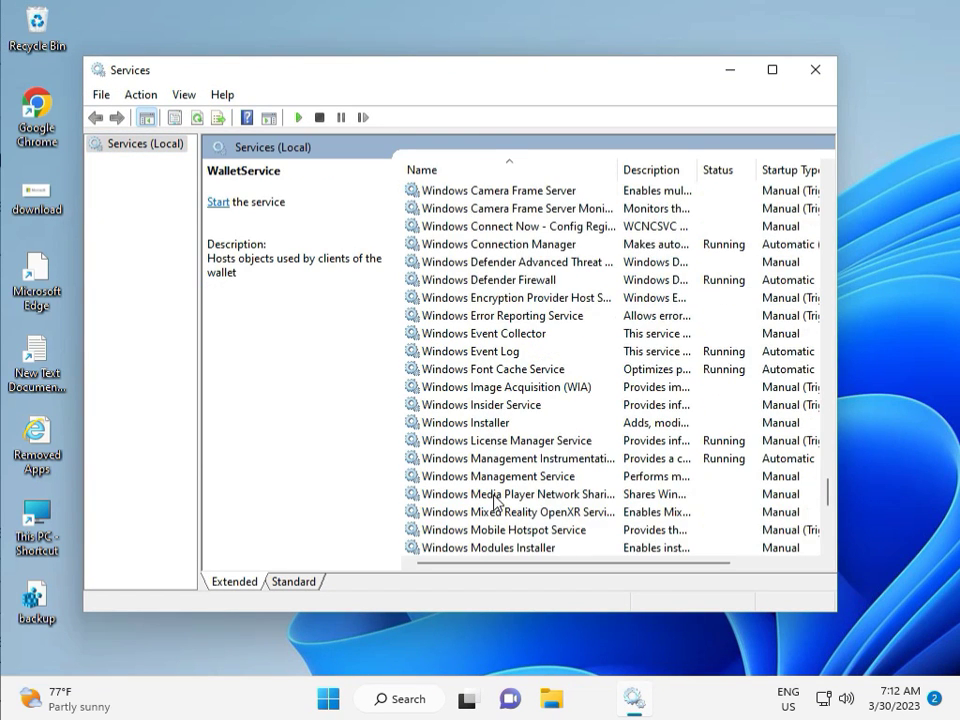
scroll("down", 3)
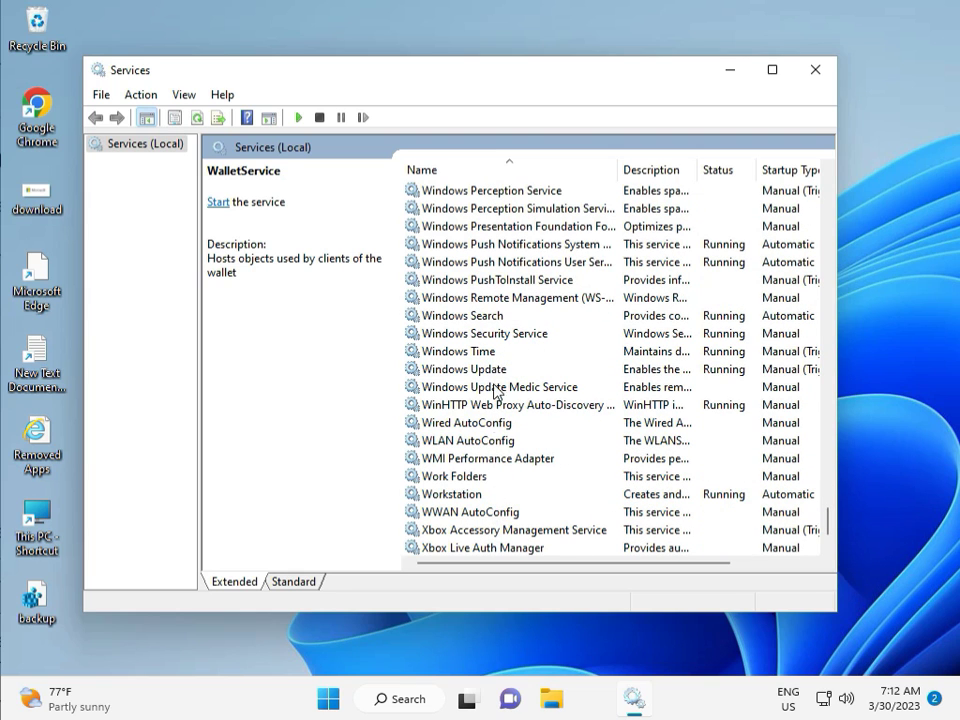
left_click(464, 369)
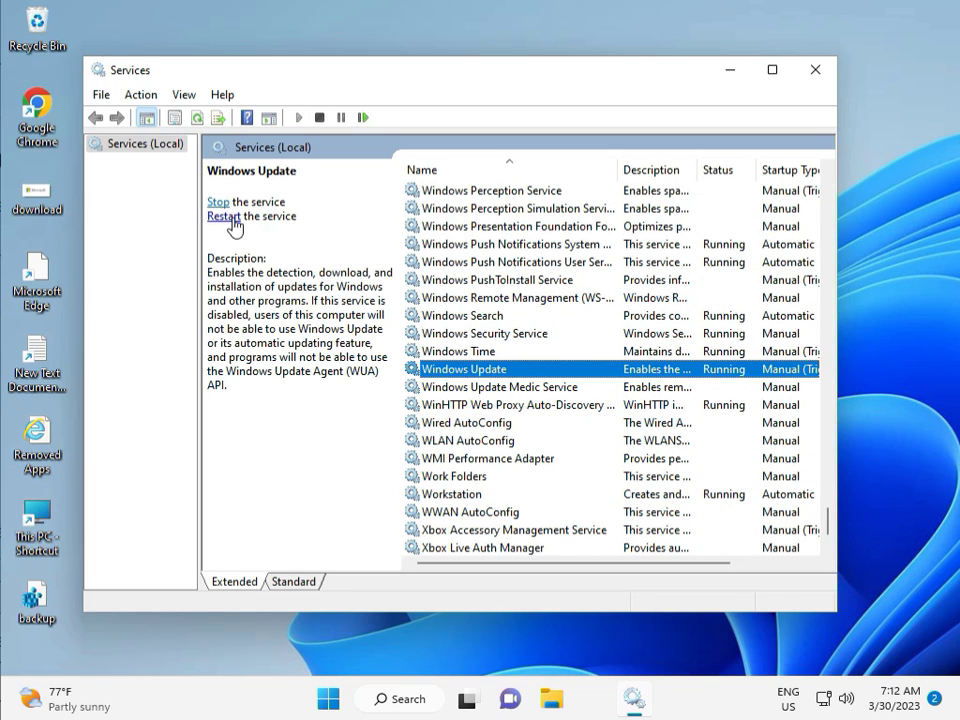
left_click(217, 201)
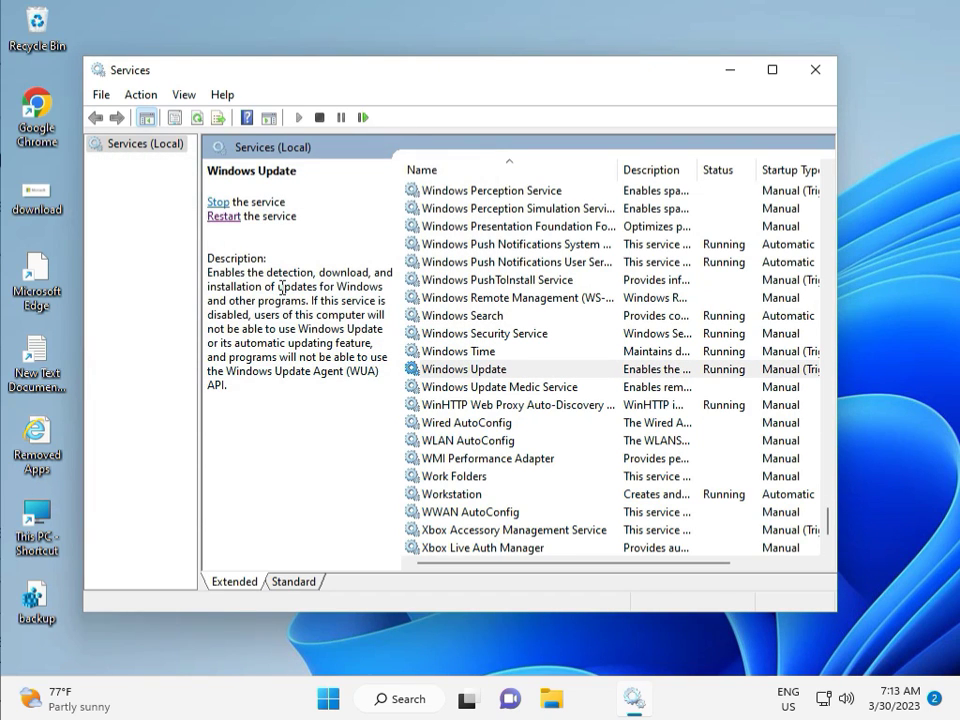
mouse_move(533, 351)
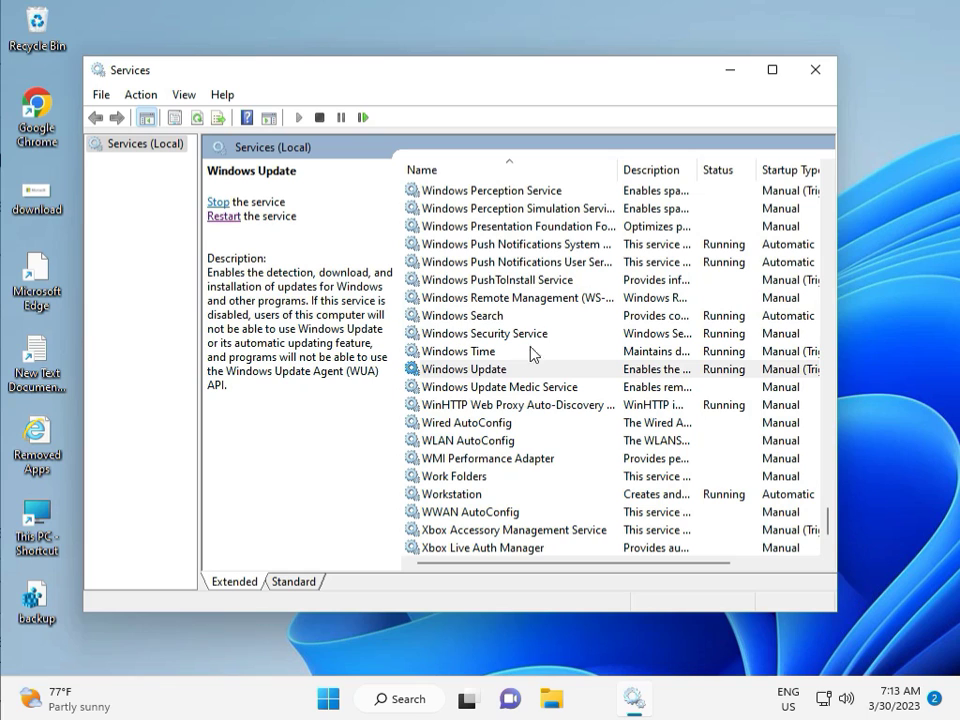
- Set Windows Update's startup type to Automatic and close the Services console
double_click(463, 369)
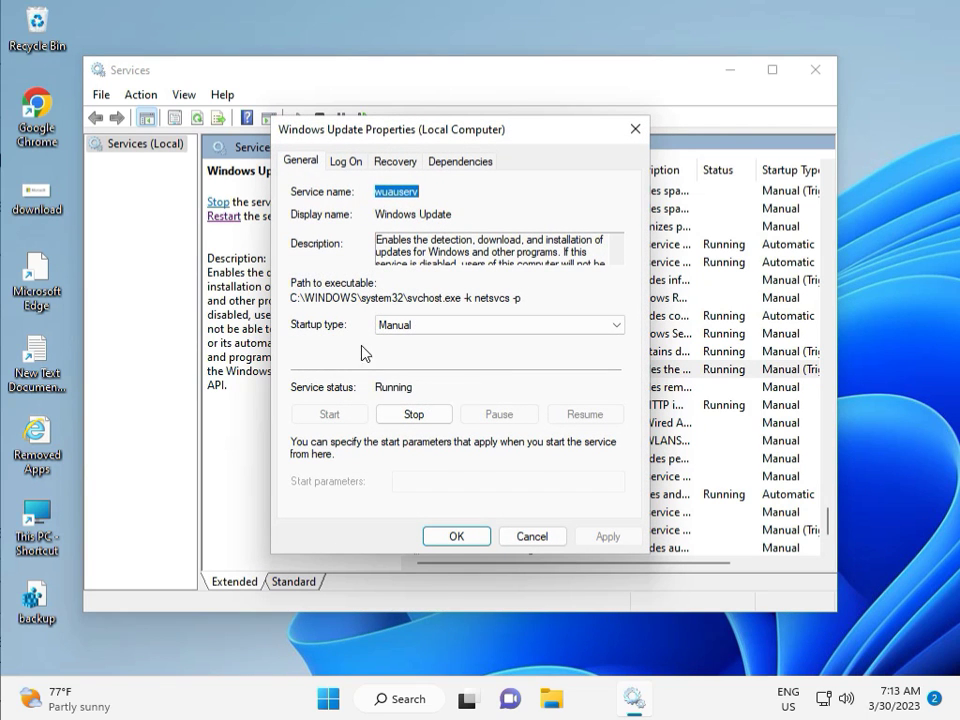
left_click(614, 324)
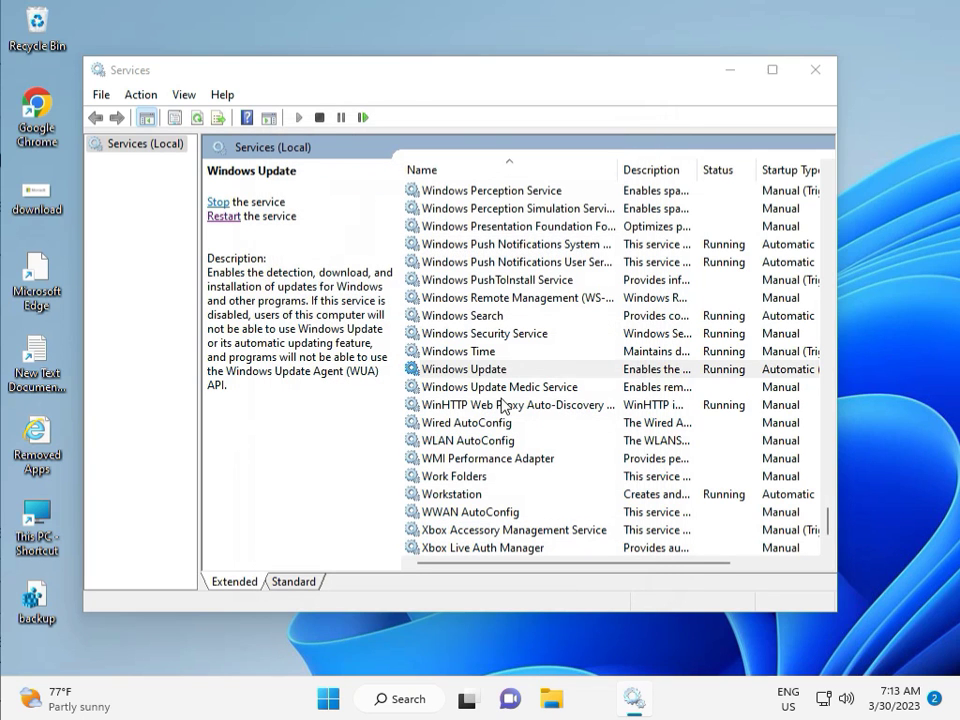
left_click(814, 70)
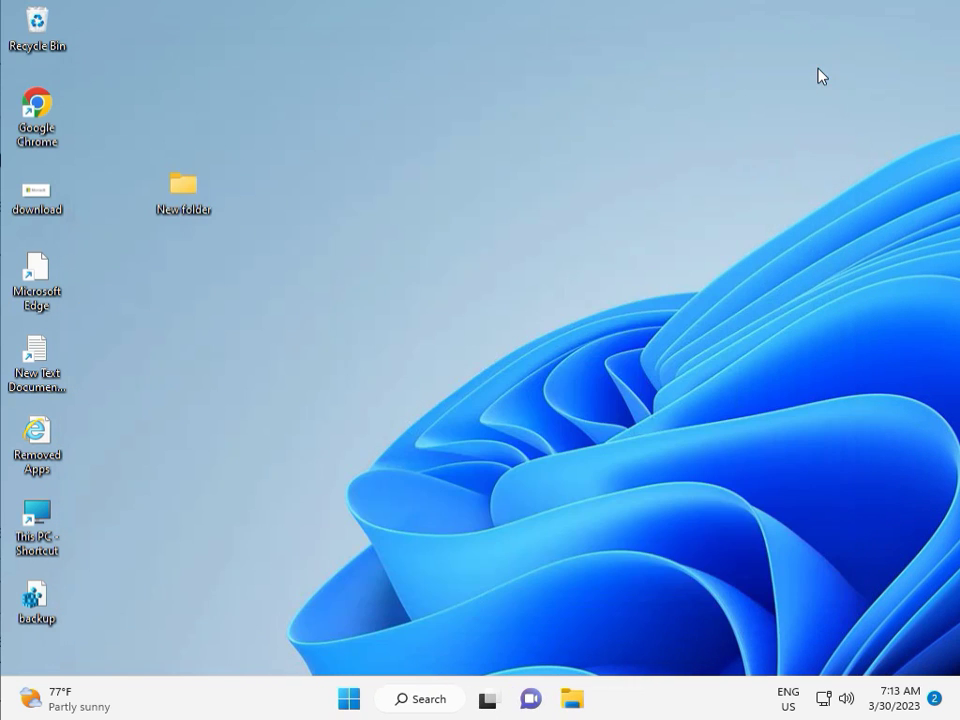
mouse_move(782, 714)
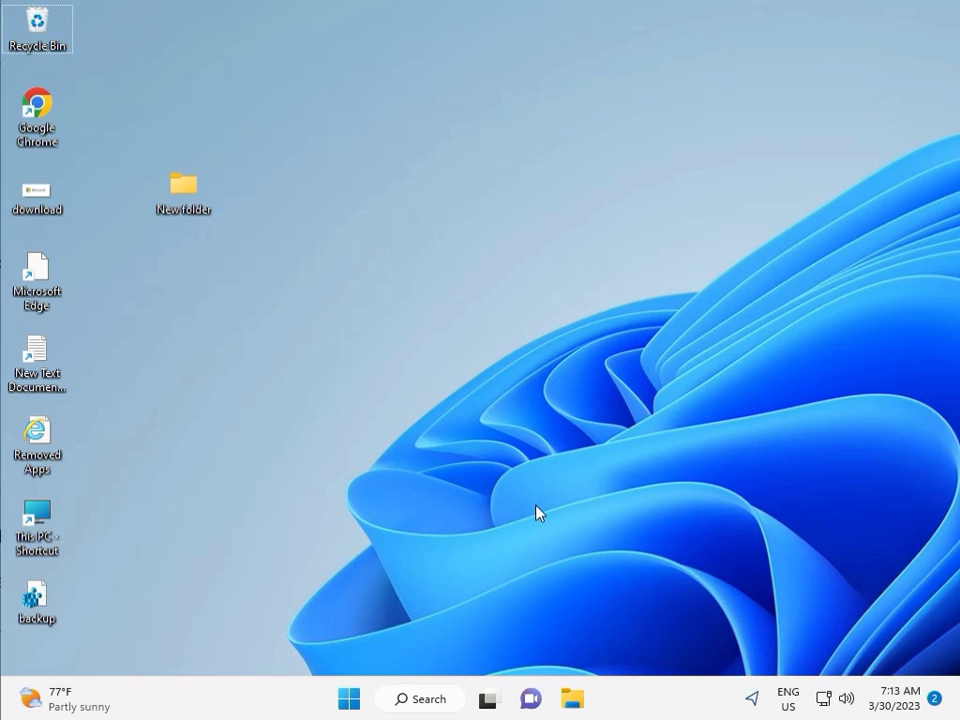
mouse_move(389, 510)
type("regew")
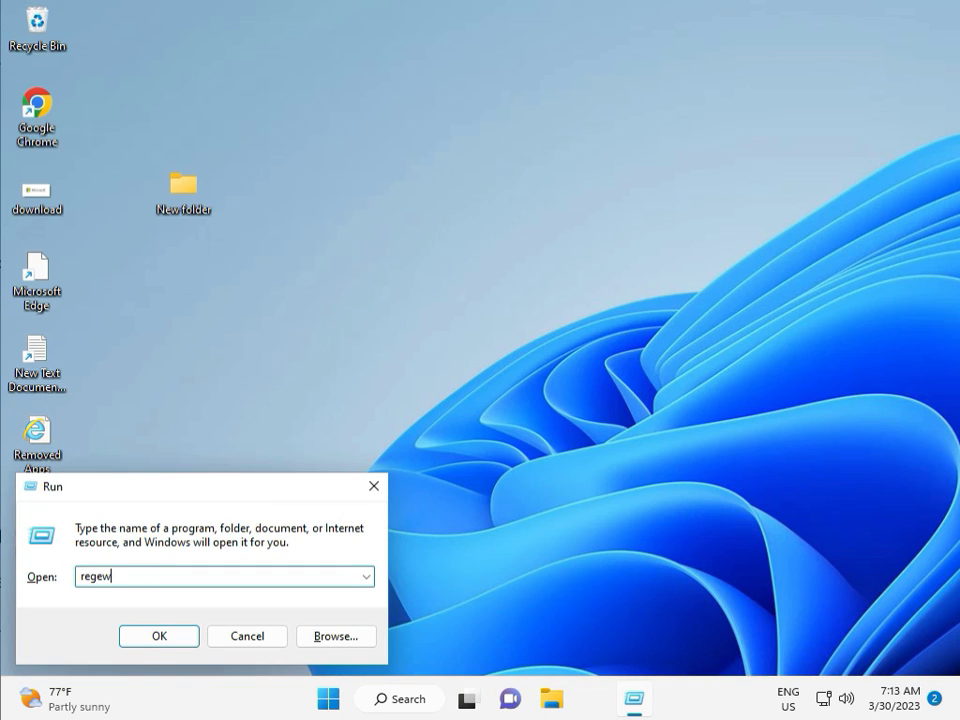
- Run regedit from the Run dialog and approve the administrator prompt
key("backspace")
type("dit")
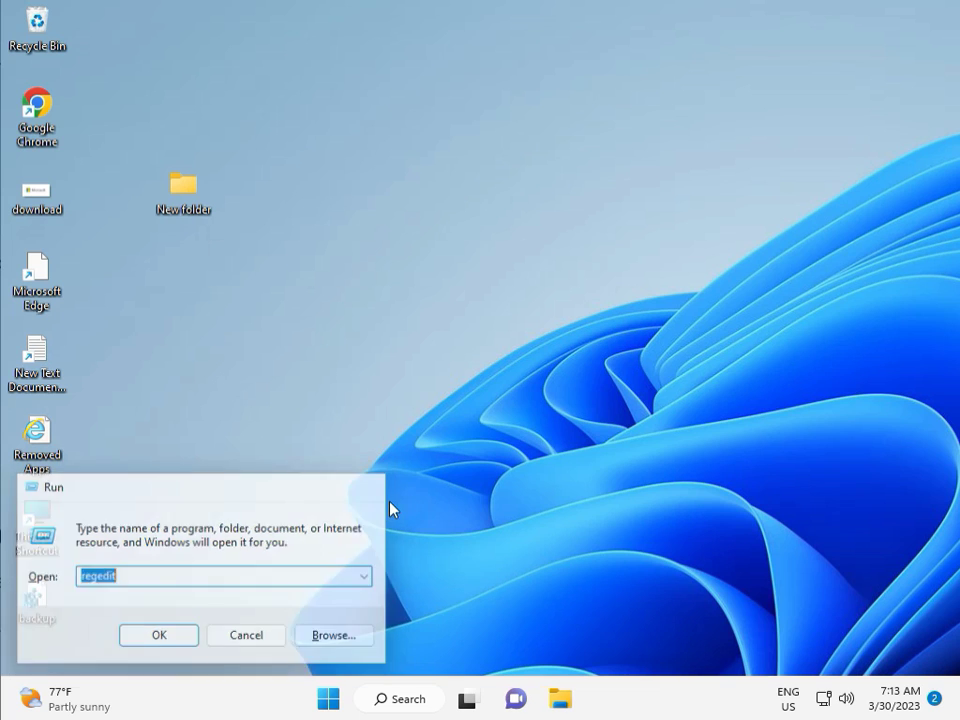
left_click(158, 635)
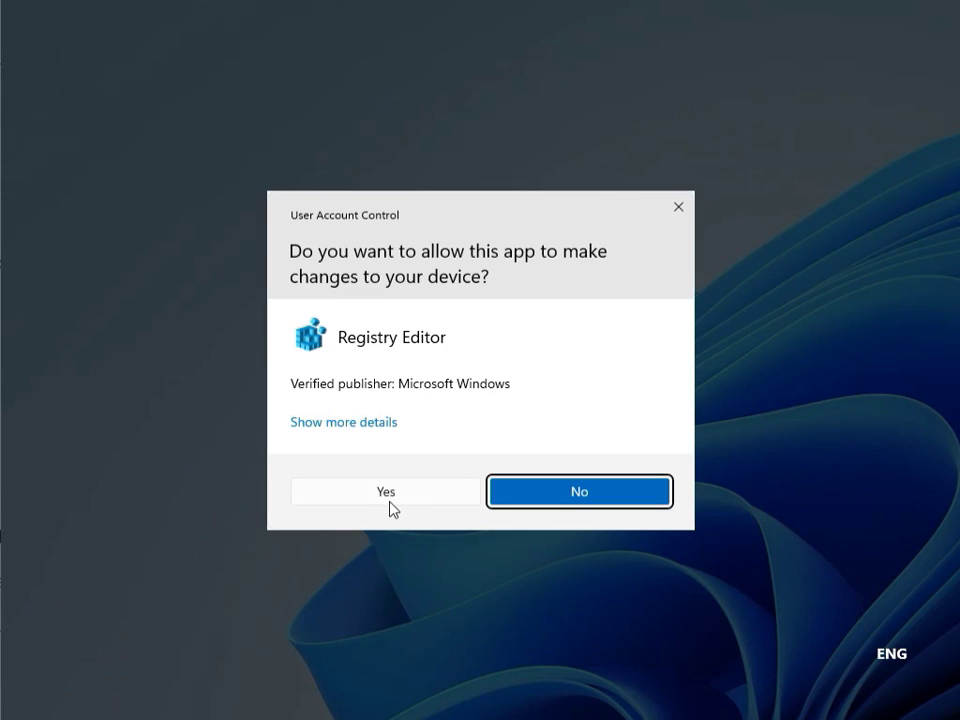
mouse_move(372, 494)
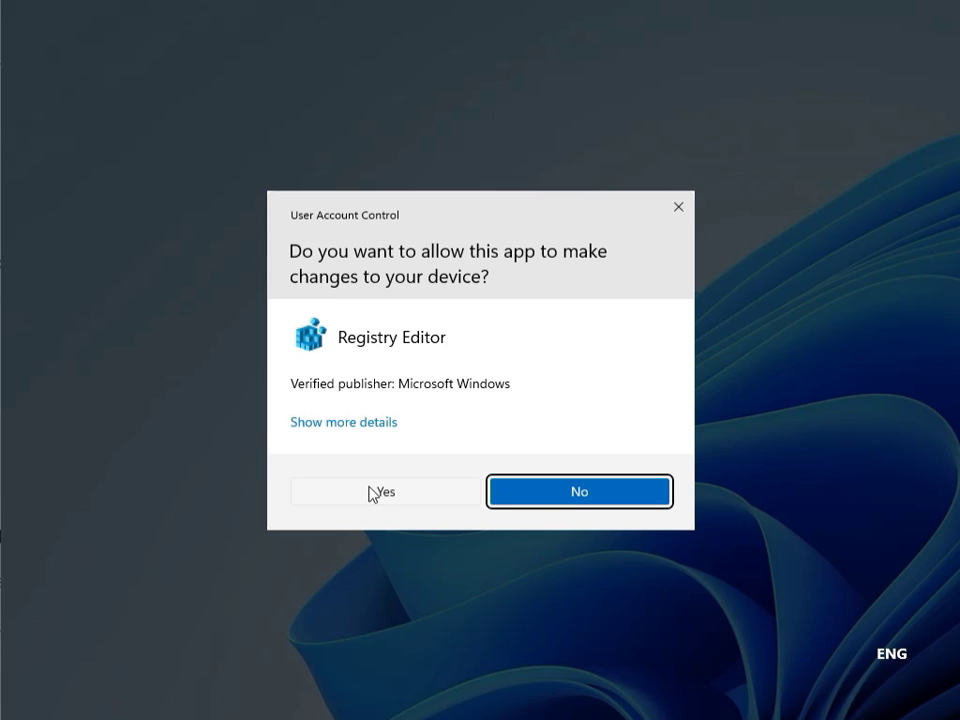
left_click(384, 491)
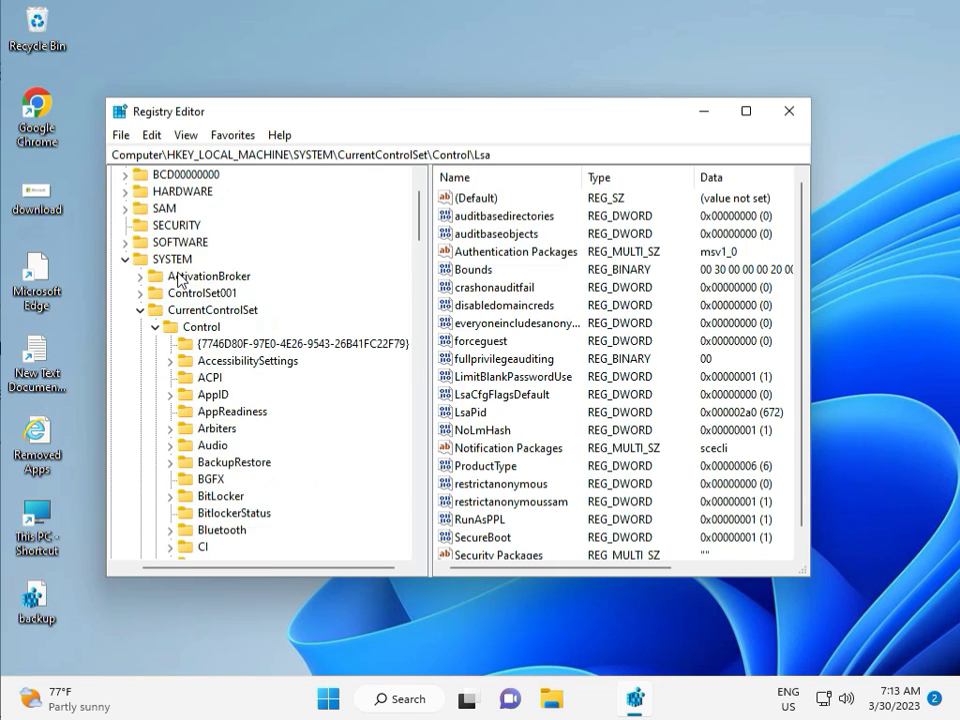
- Browse HKEY_LOCAL_MACHINE\SOFTWARE\Policies\Microsoft\Windows in Registry Editor, then close the editor
left_click(194, 326)
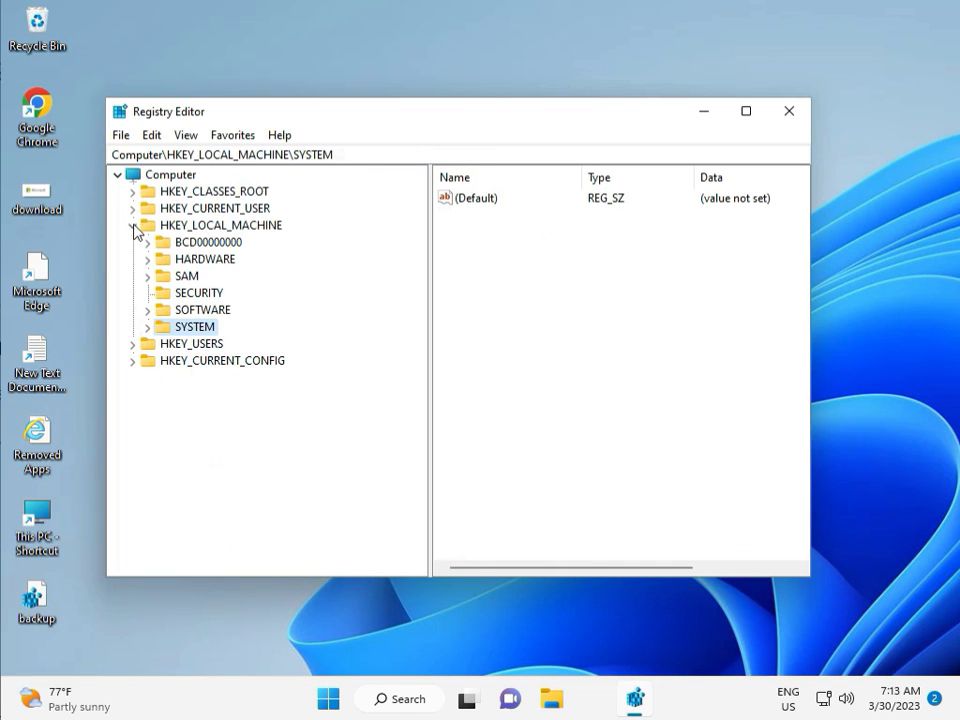
left_click(133, 225)
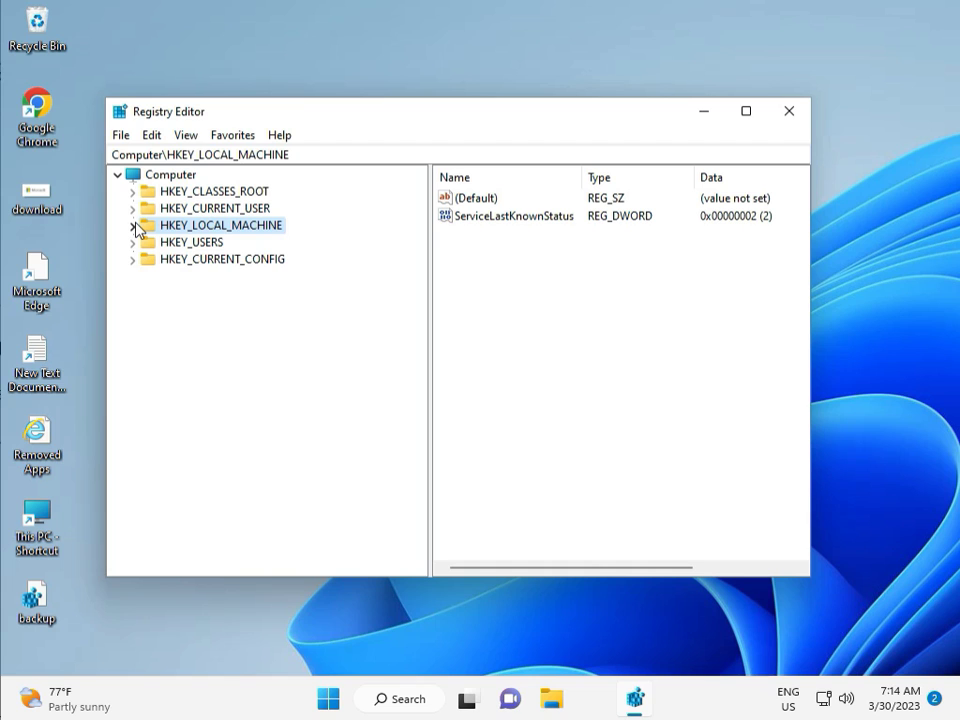
left_click(134, 225)
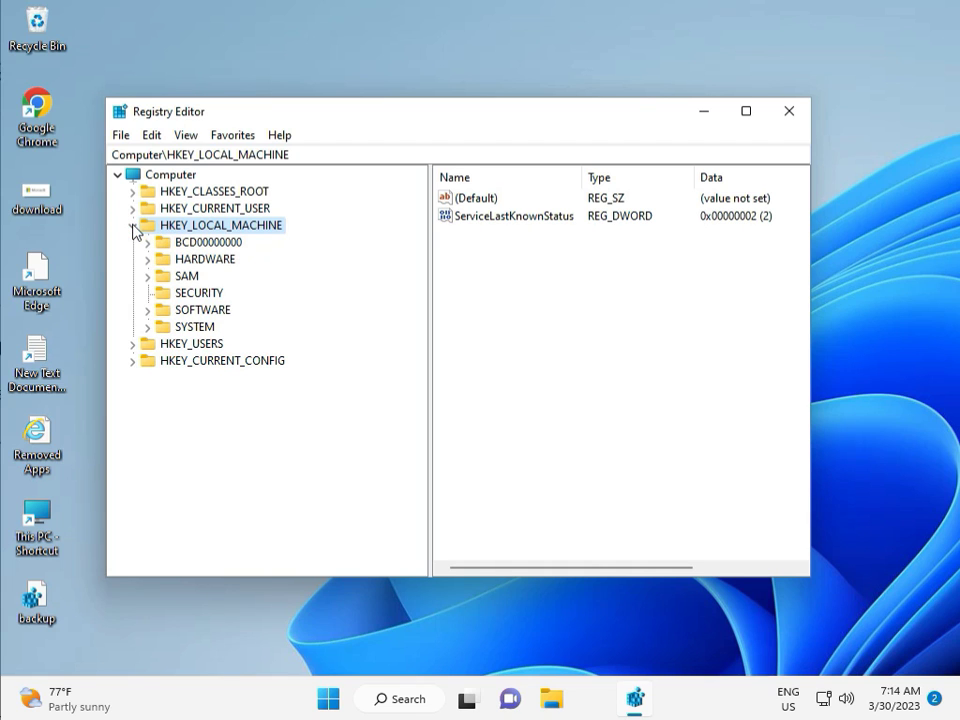
left_click(150, 309)
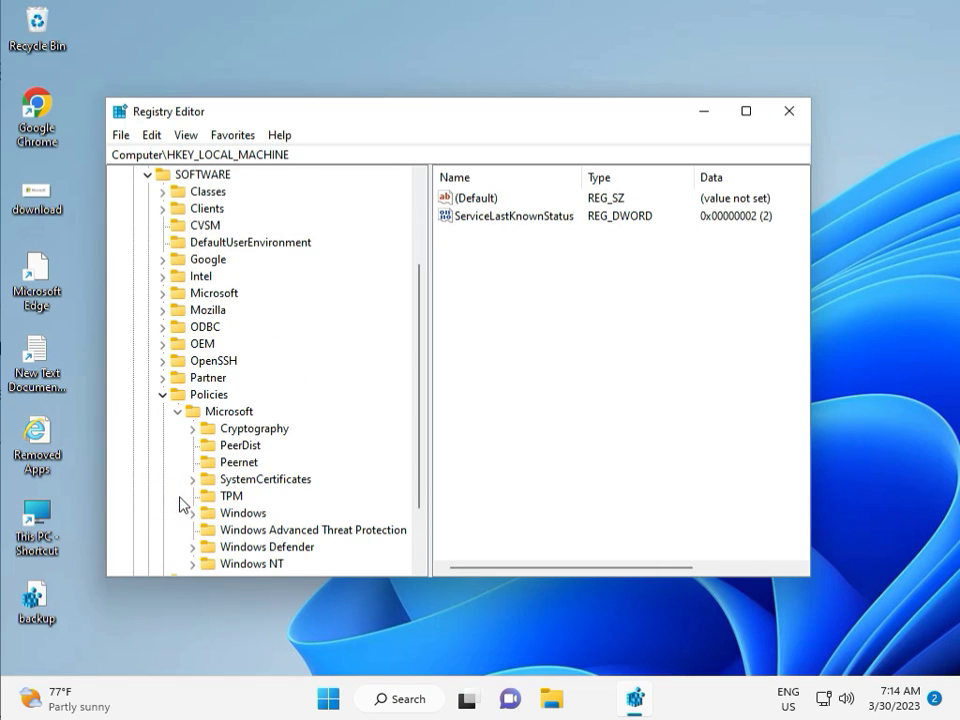
scroll("down", 3)
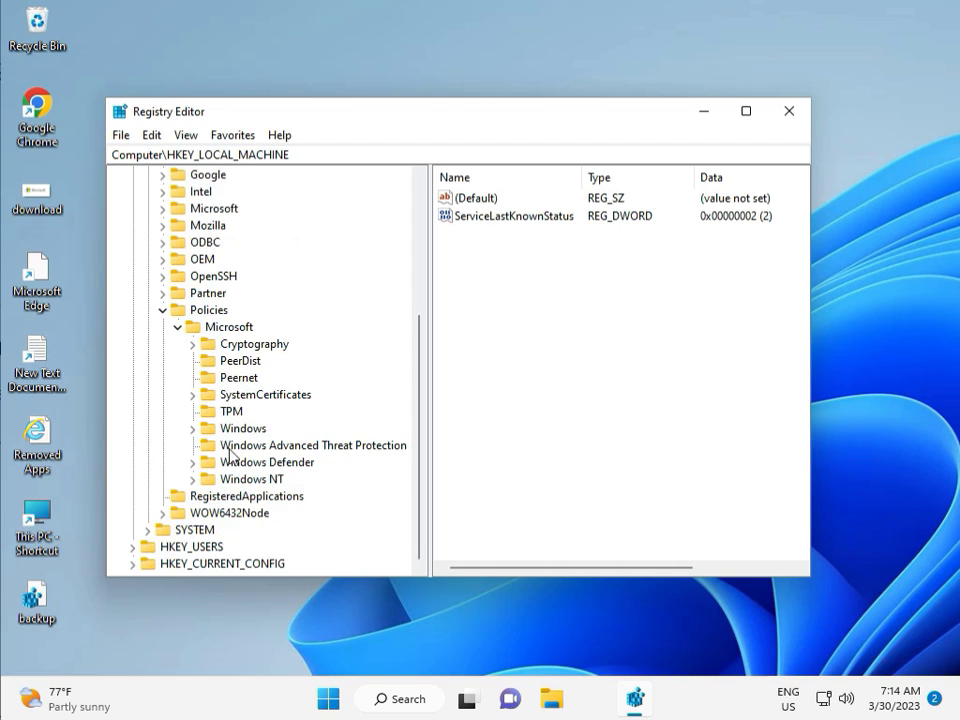
left_click(193, 428)
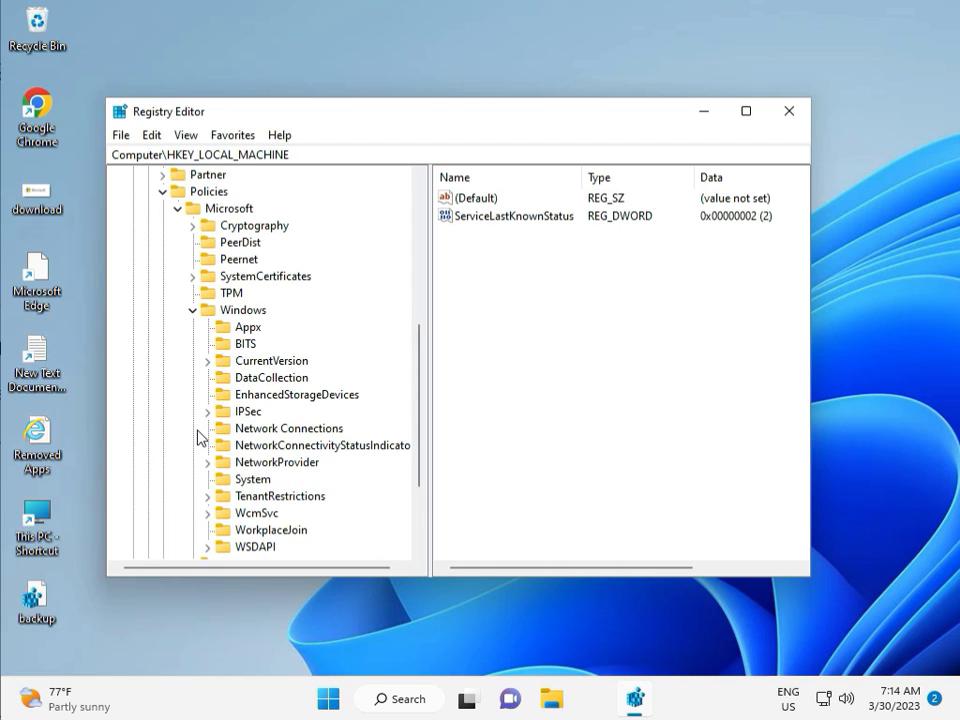
mouse_move(224, 495)
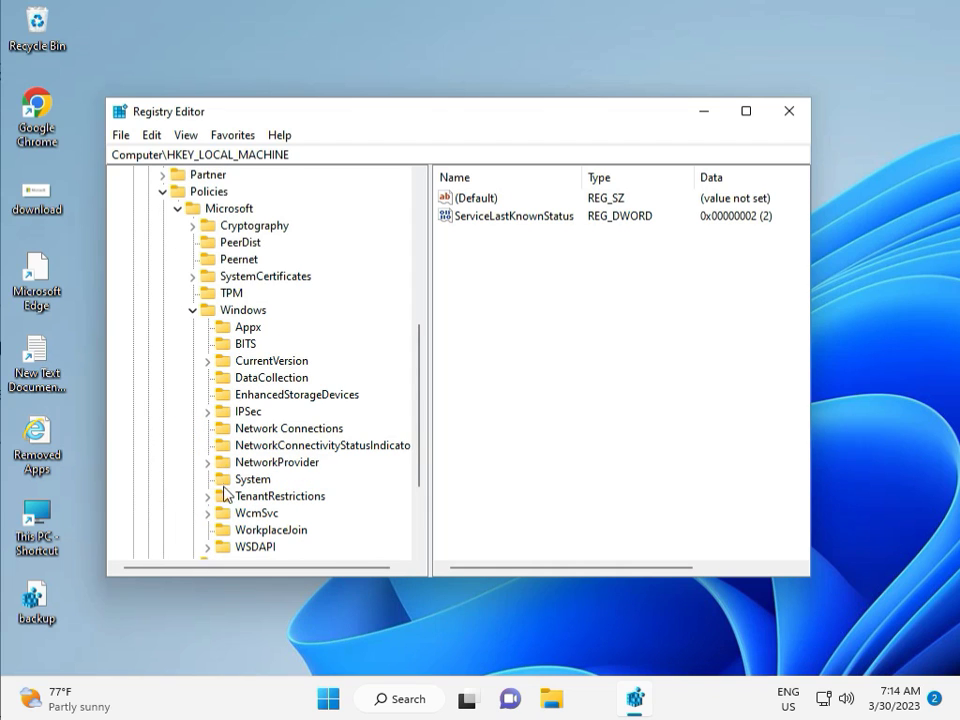
scroll("down", 3)
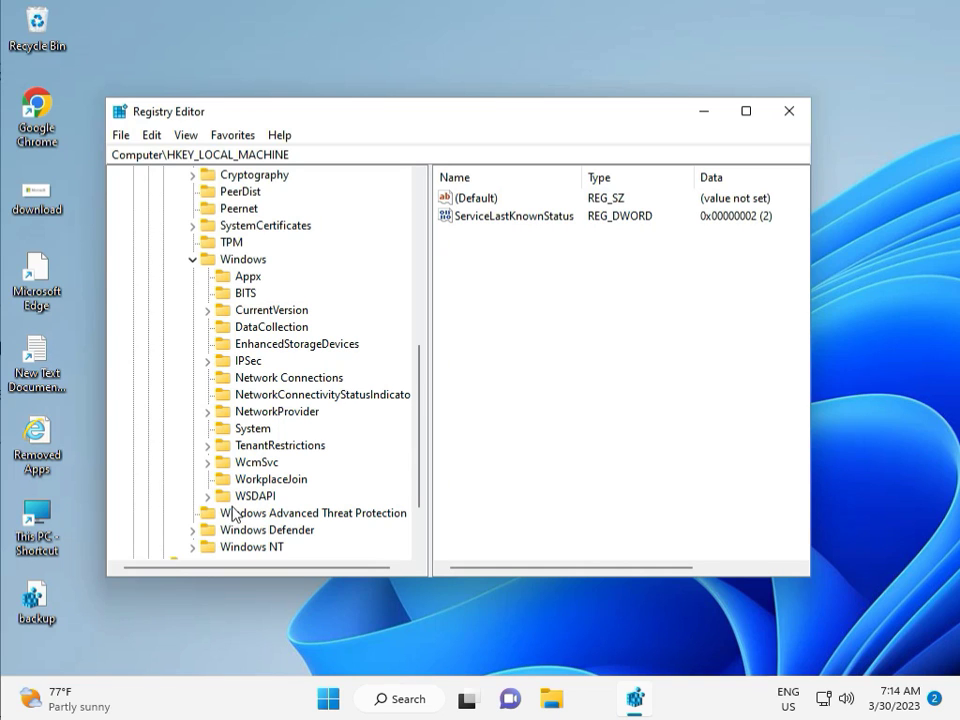
mouse_move(245, 292)
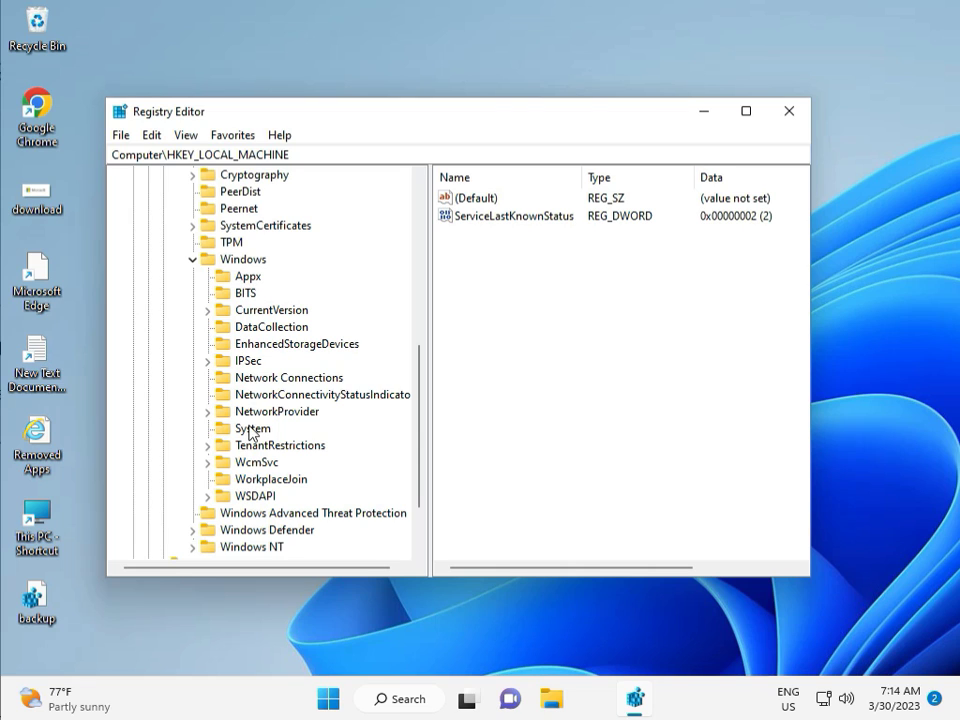
mouse_move(253, 460)
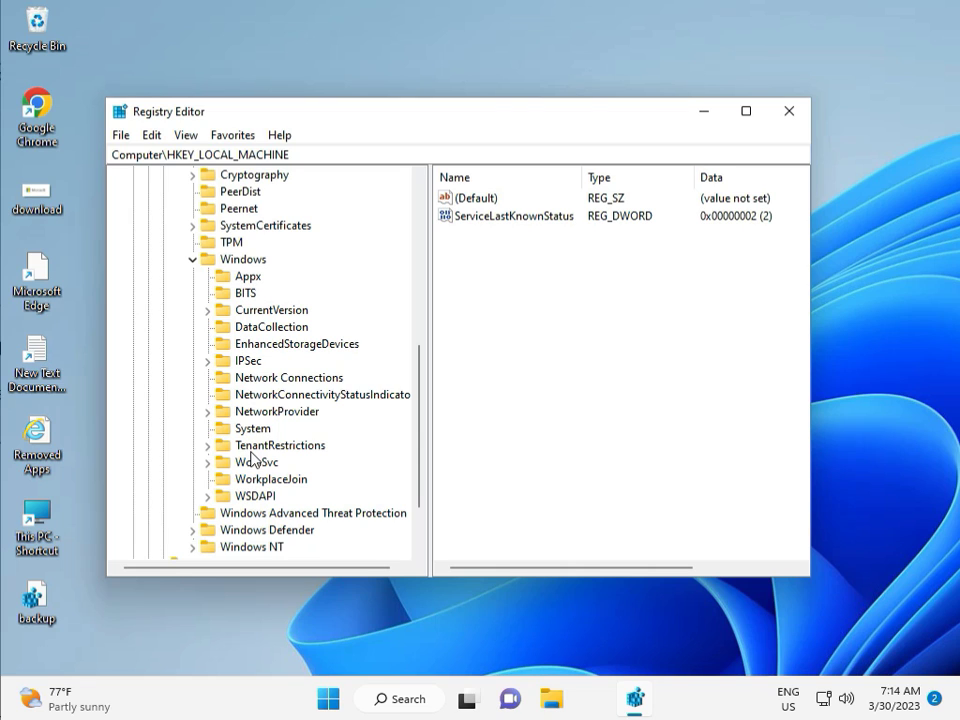
mouse_move(247, 495)
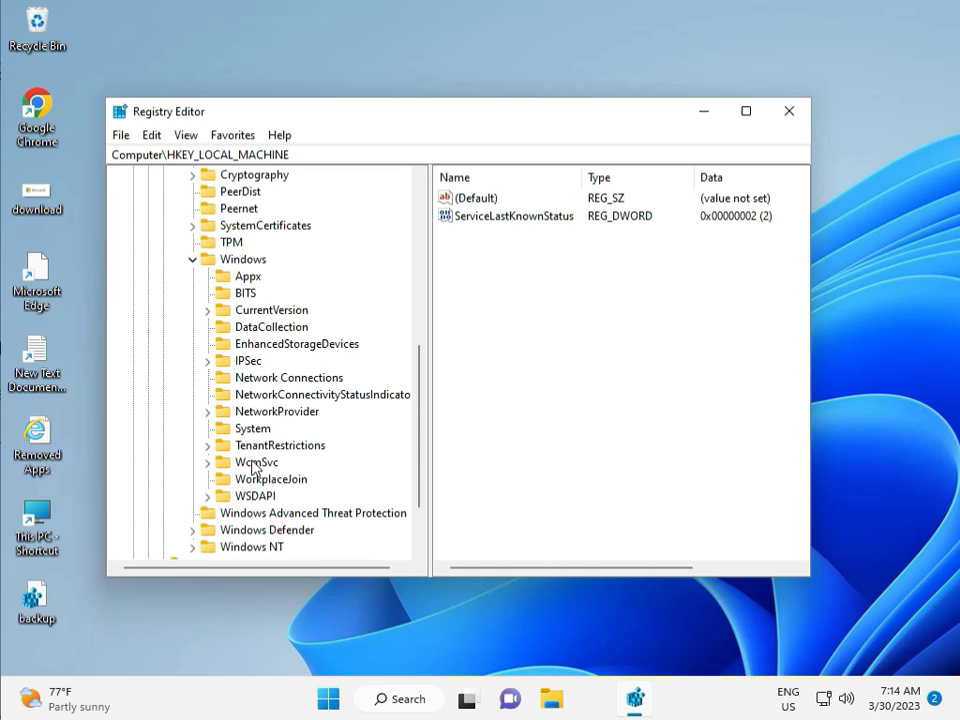
mouse_move(670, 160)
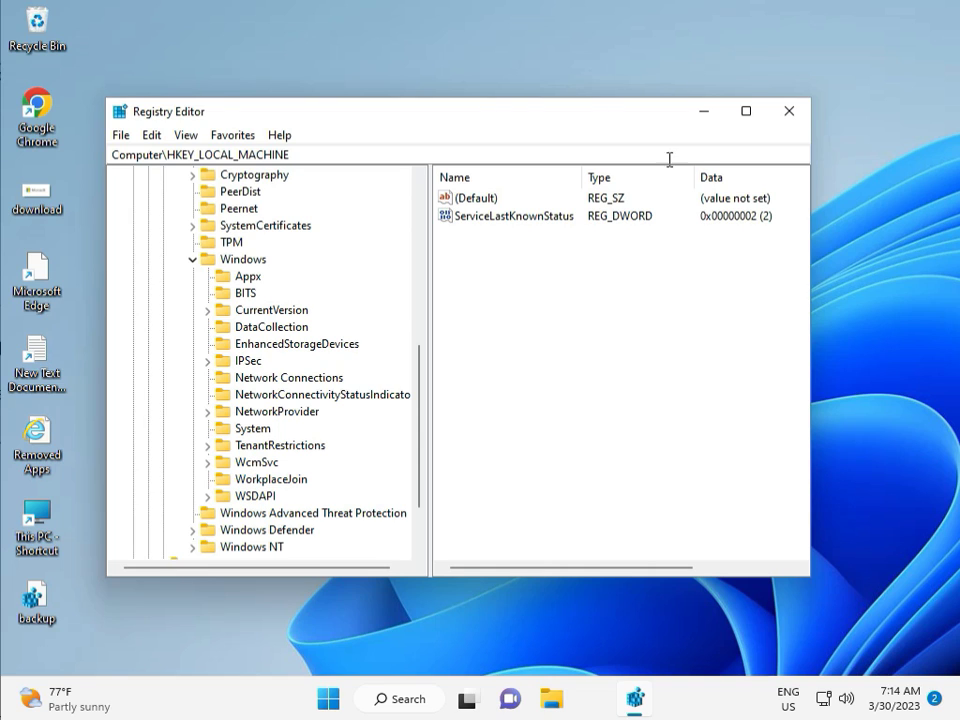
left_click(789, 111)
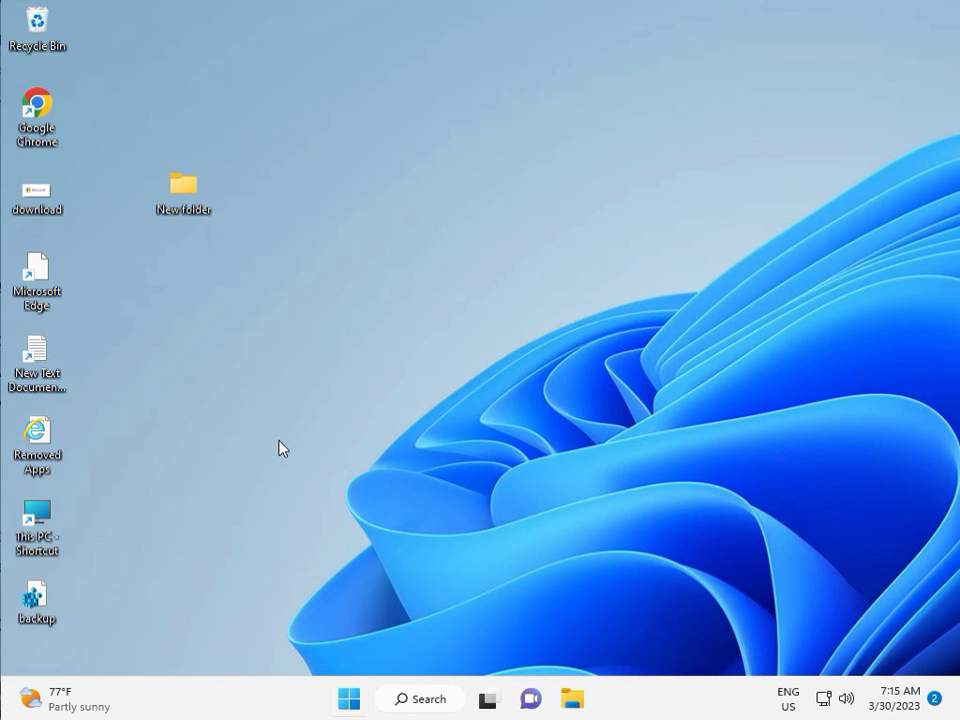
- Search 'cmd' and run Command Prompt as administrator, approving the UAC prompt
type("cmd")
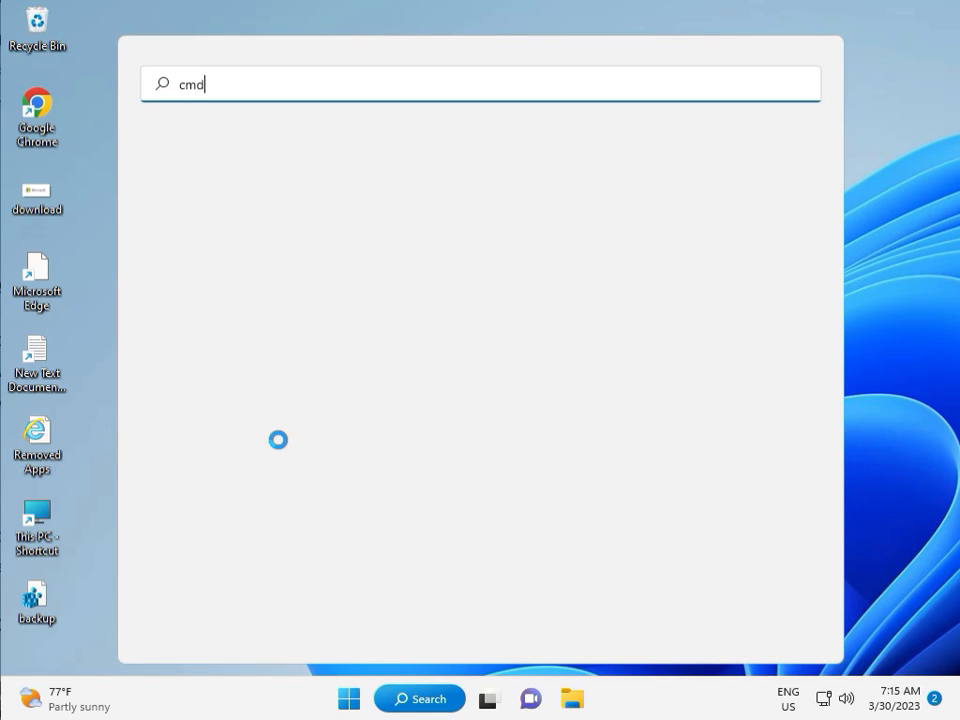
mouse_move(240, 375)
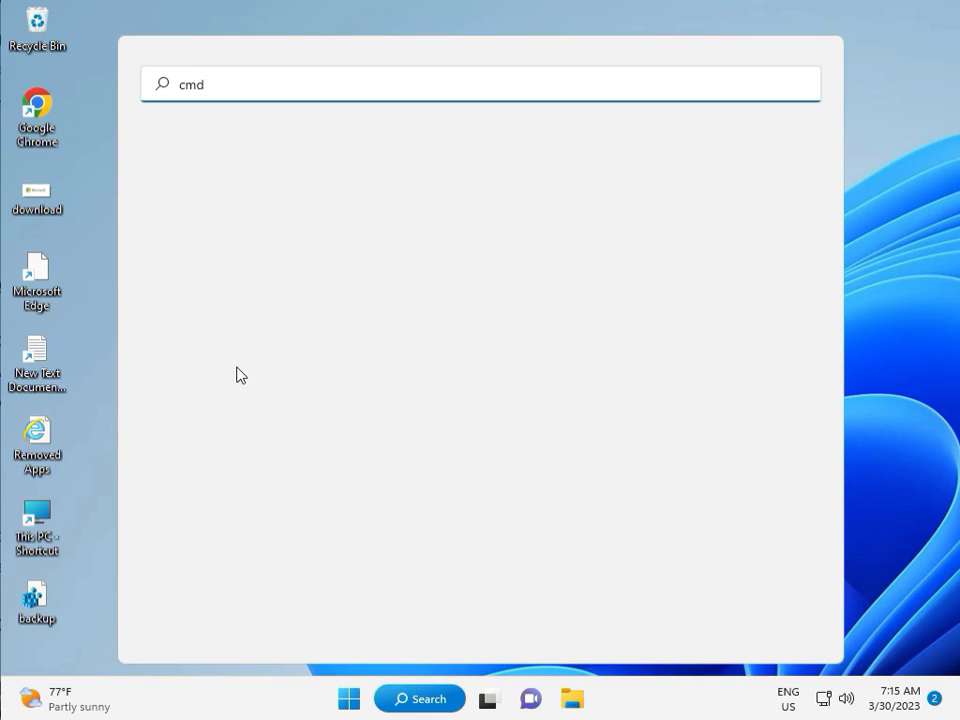
type("cmd")
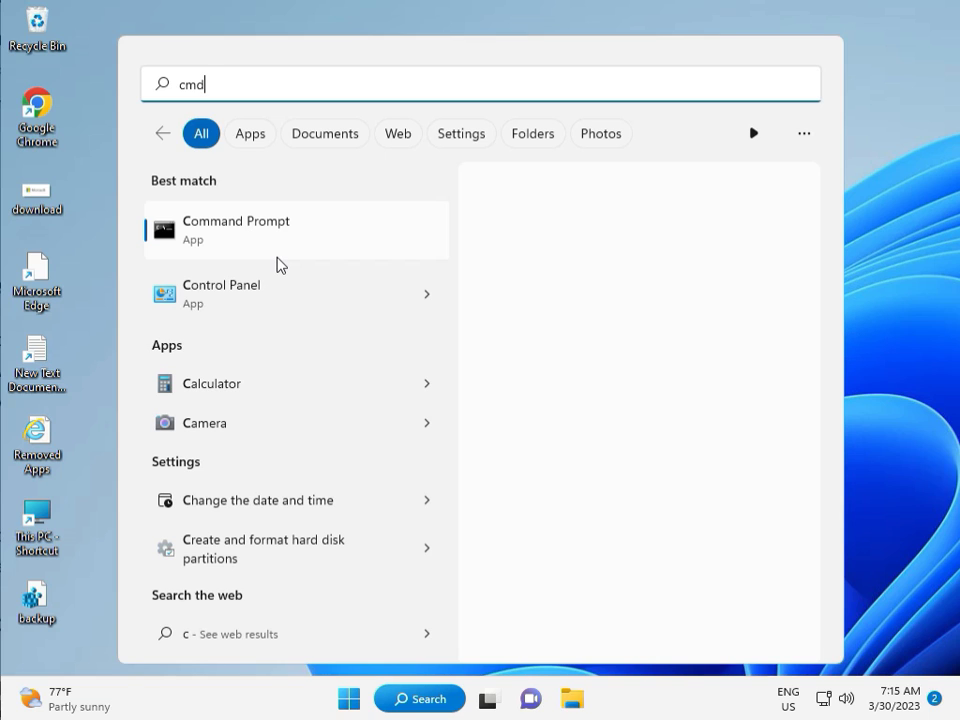
mouse_move(270, 240)
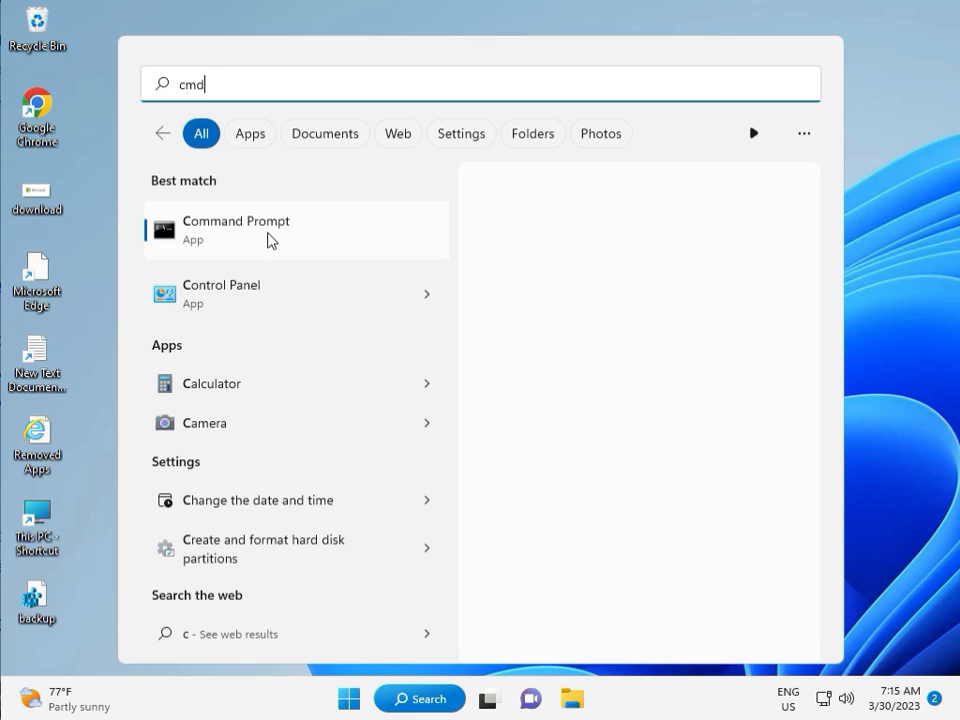
left_click(295, 229)
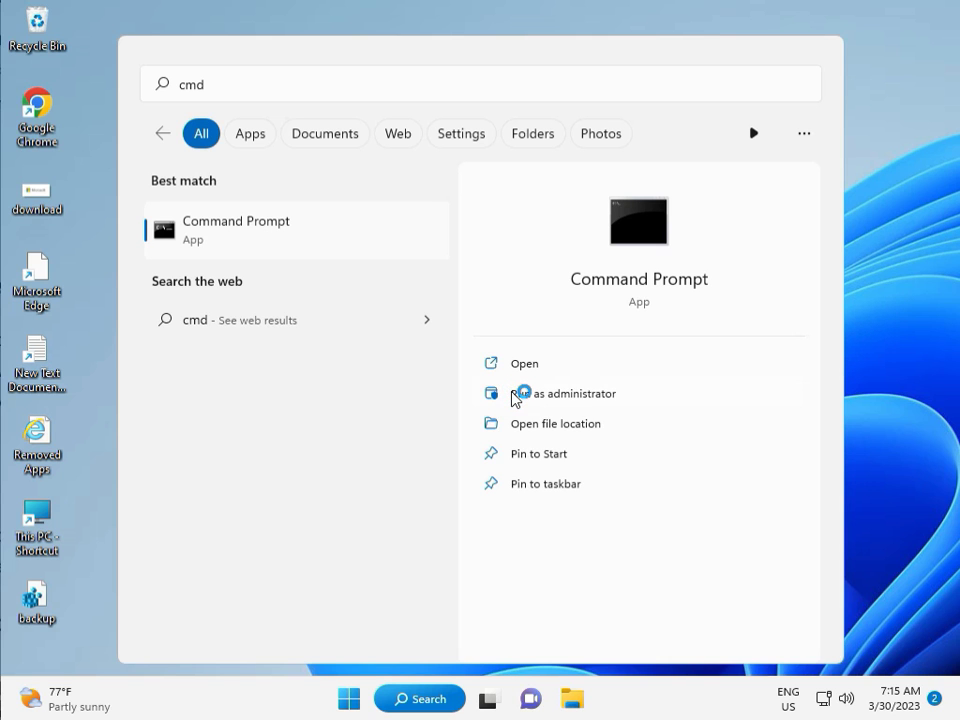
left_click(563, 393)
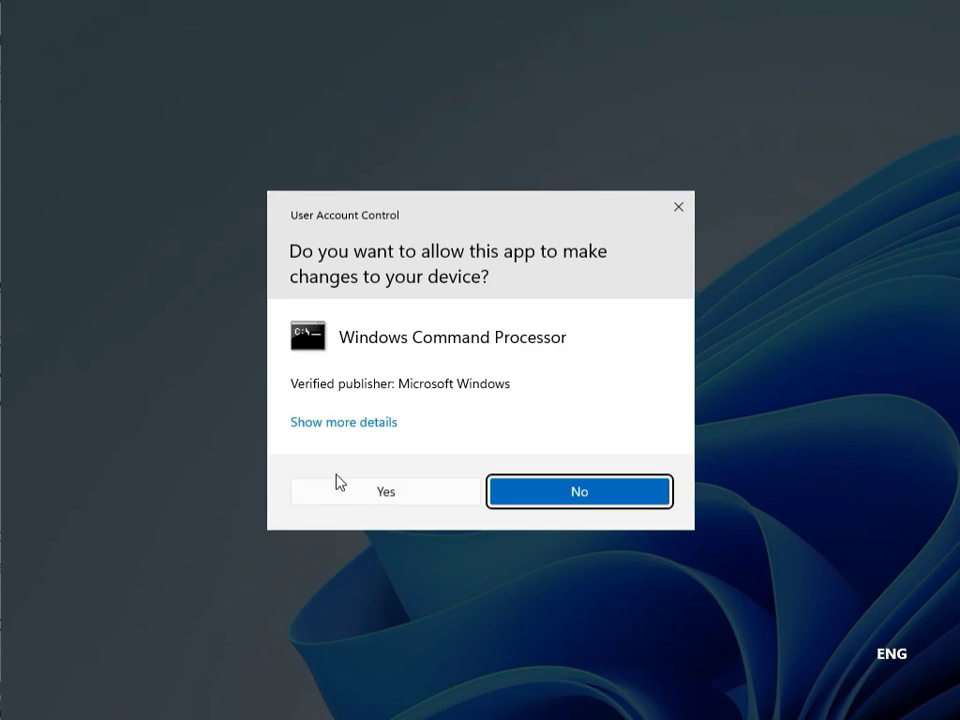
left_click(578, 491)
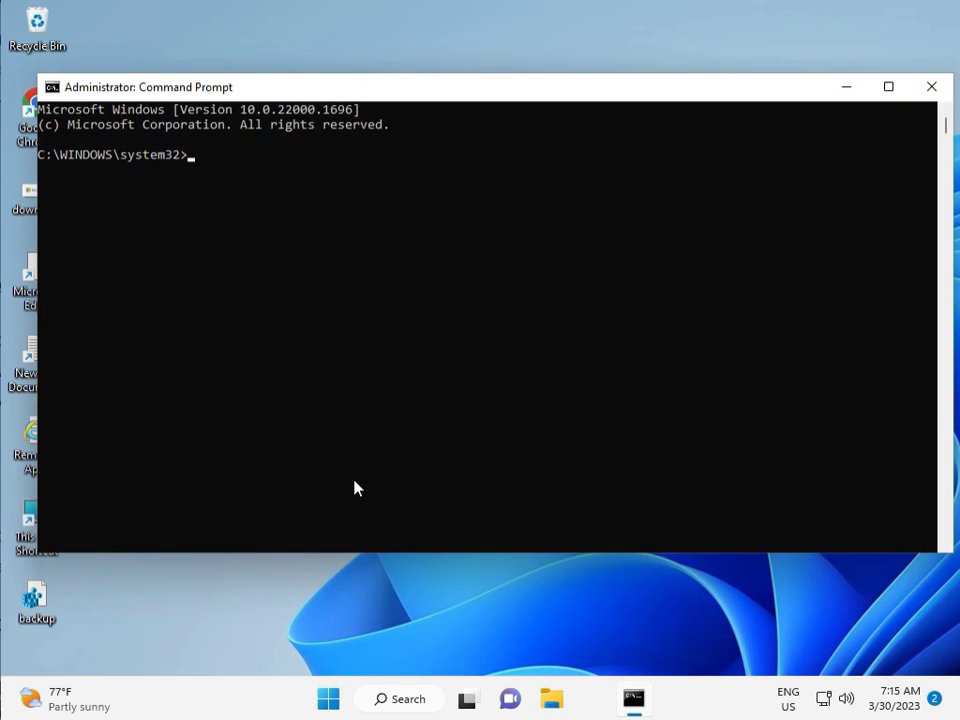
- Run chkdsk /f /r, answer Y to schedule it at restart, and close Command Prompt
type("ch")
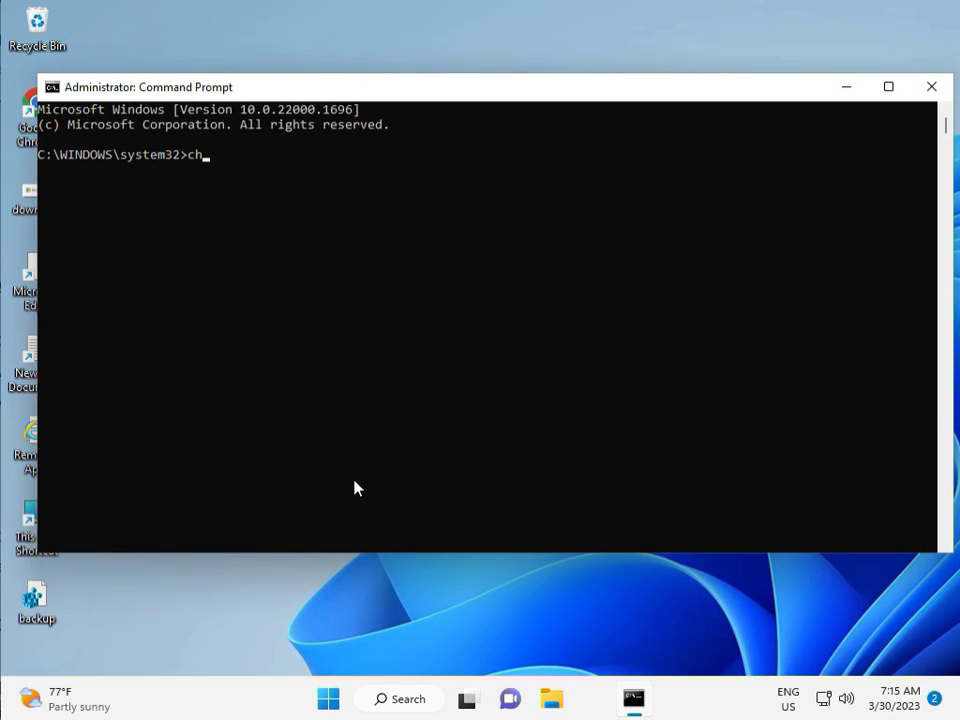
type("kd")
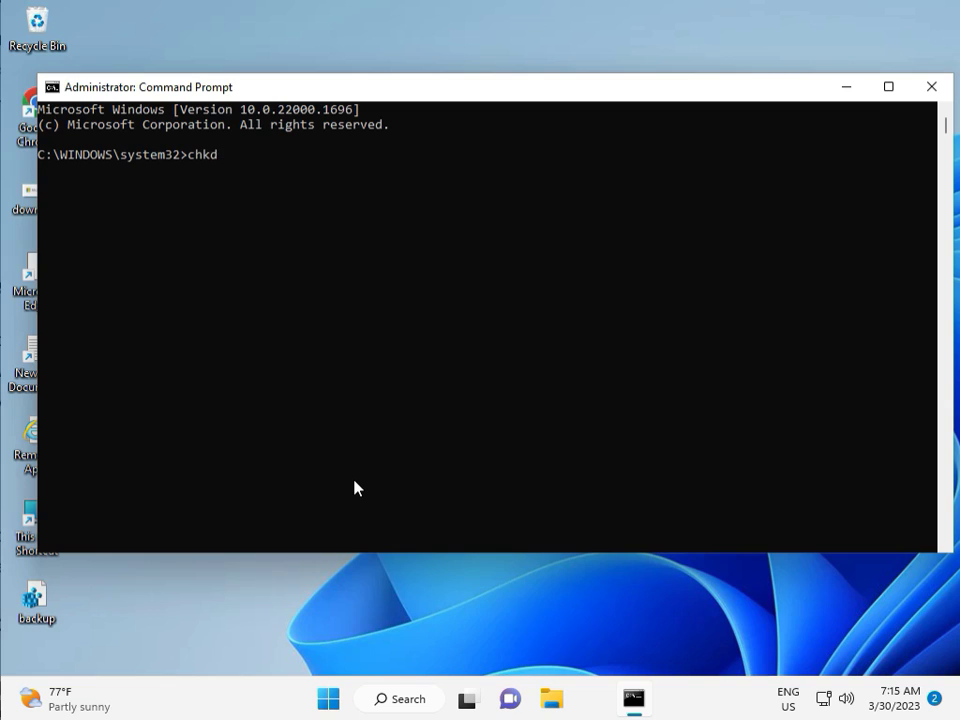
type("sk")
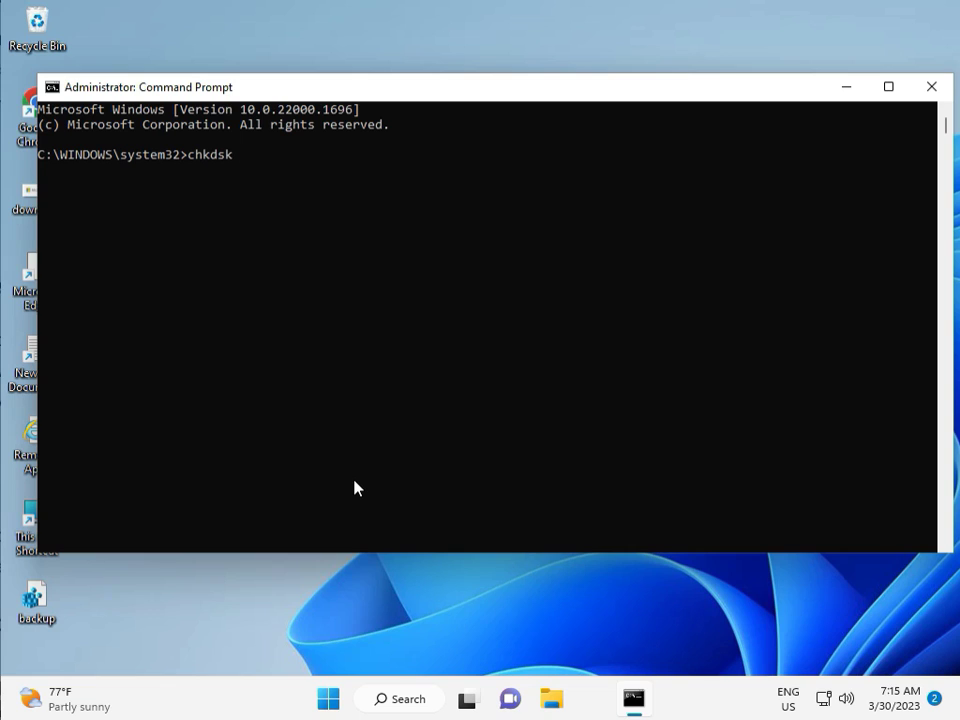
type("/f /")
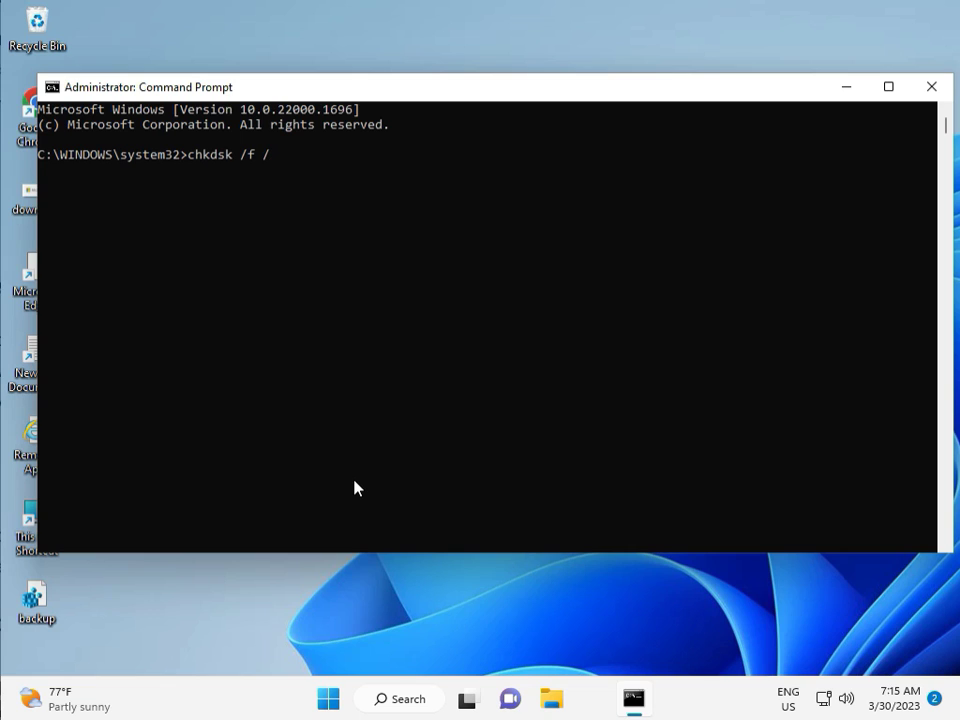
type("r")
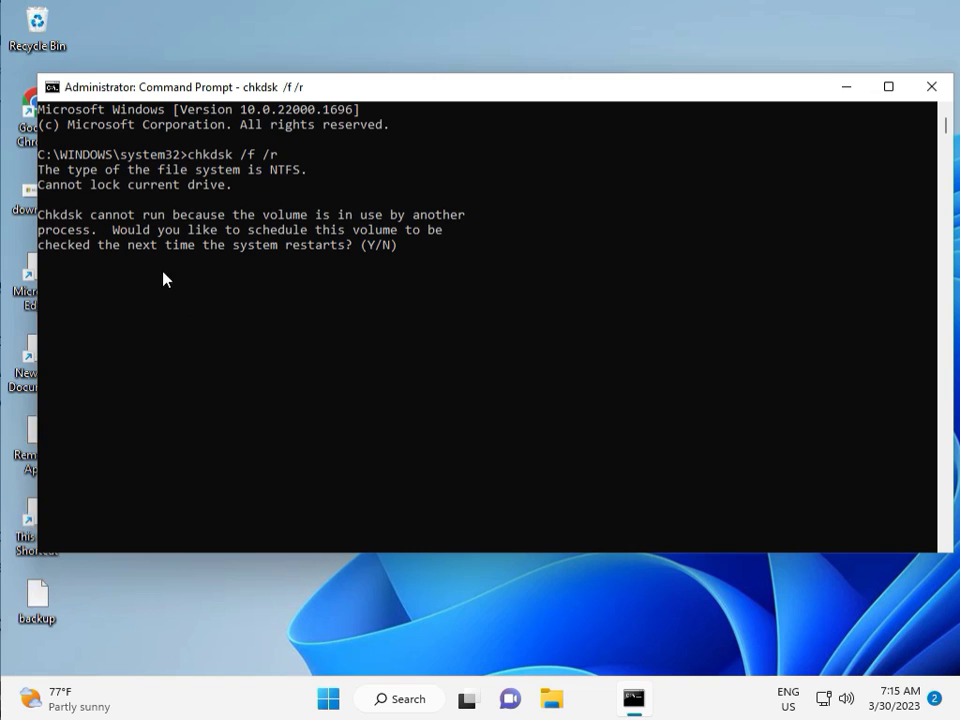
mouse_move(248, 218)
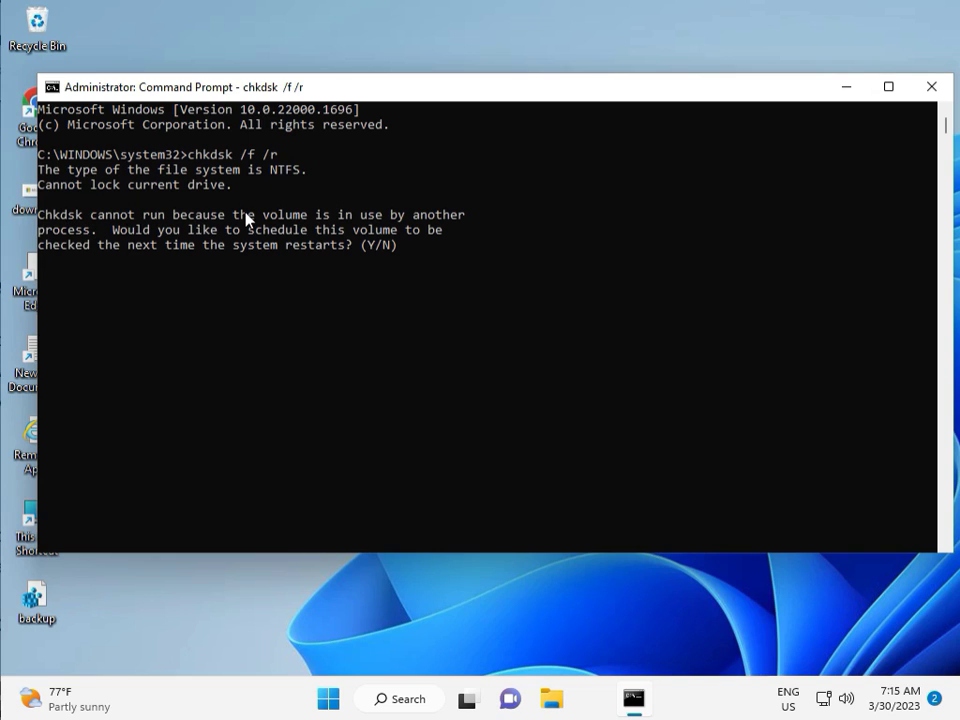
mouse_move(168, 263)
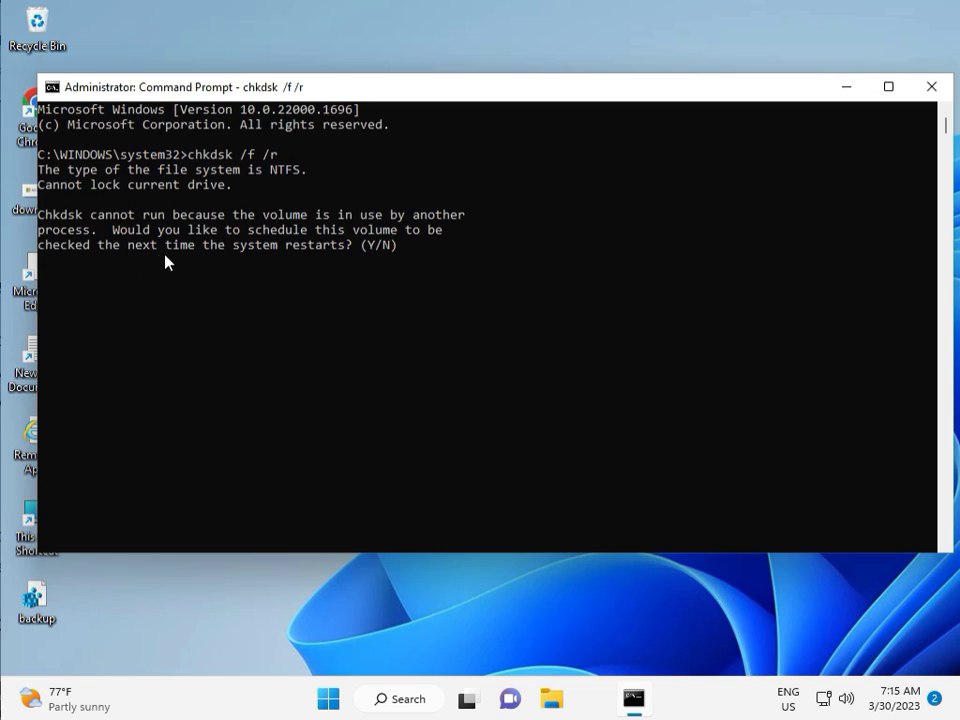
type("y")
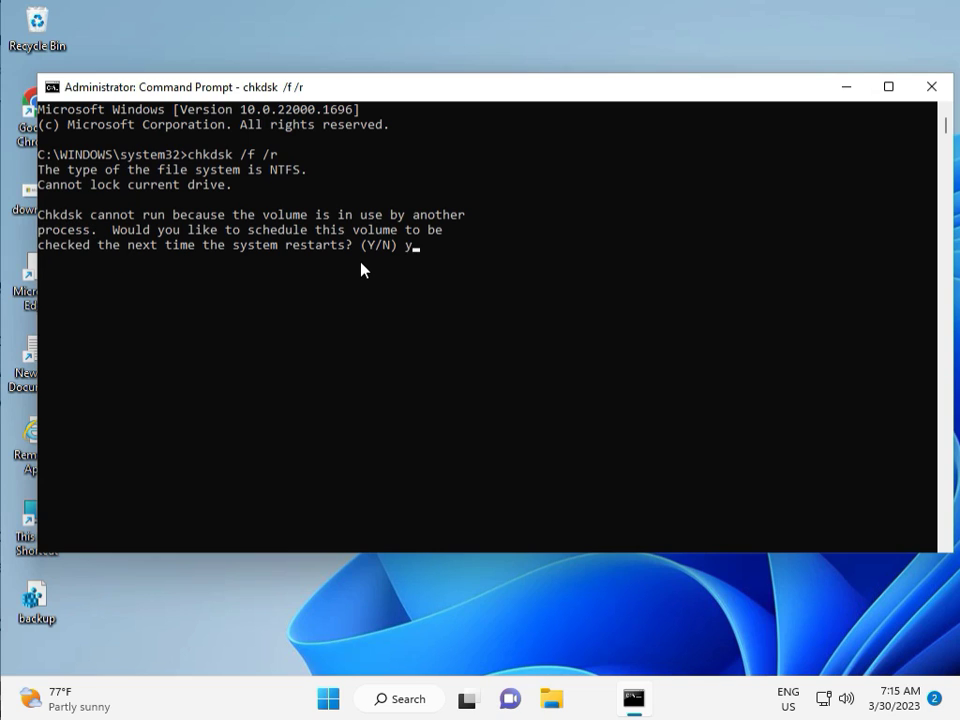
mouse_move(388, 272)
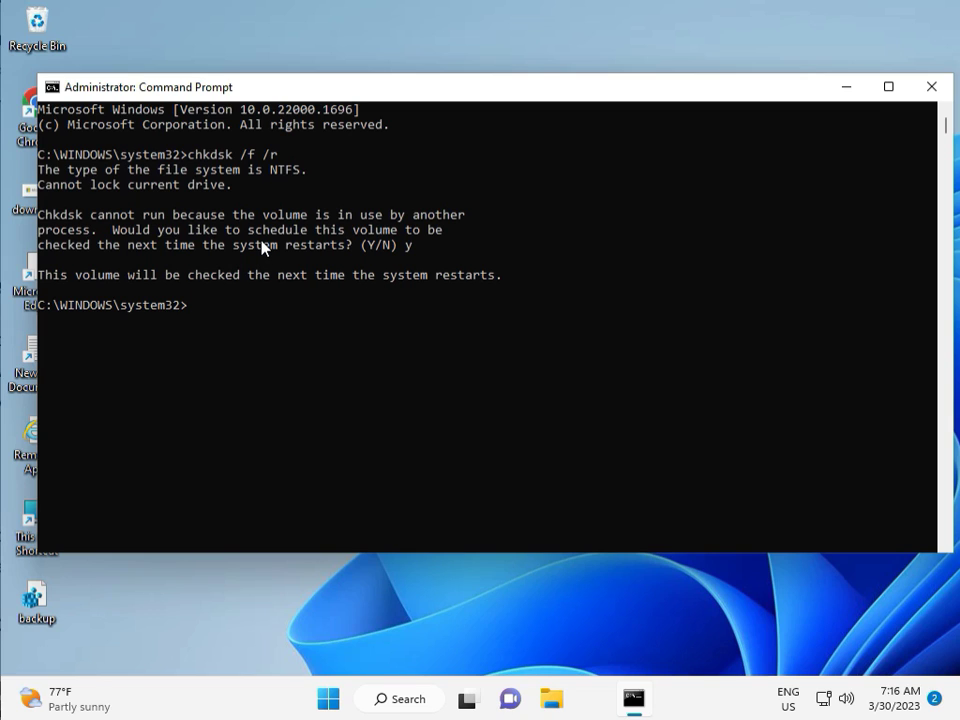
mouse_move(168, 347)
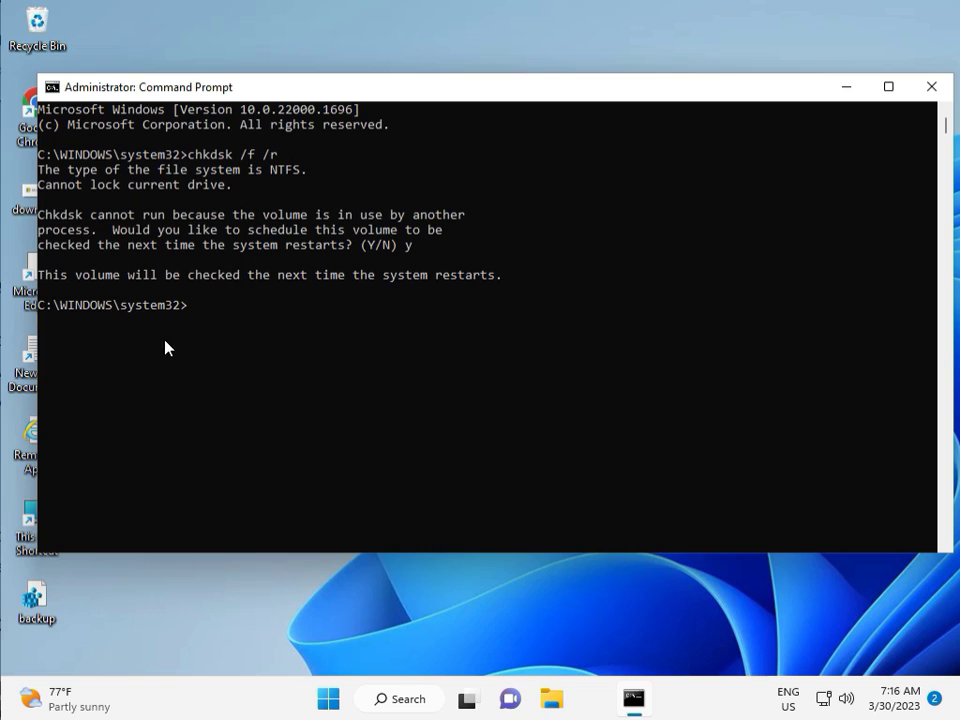
mouse_move(195, 315)
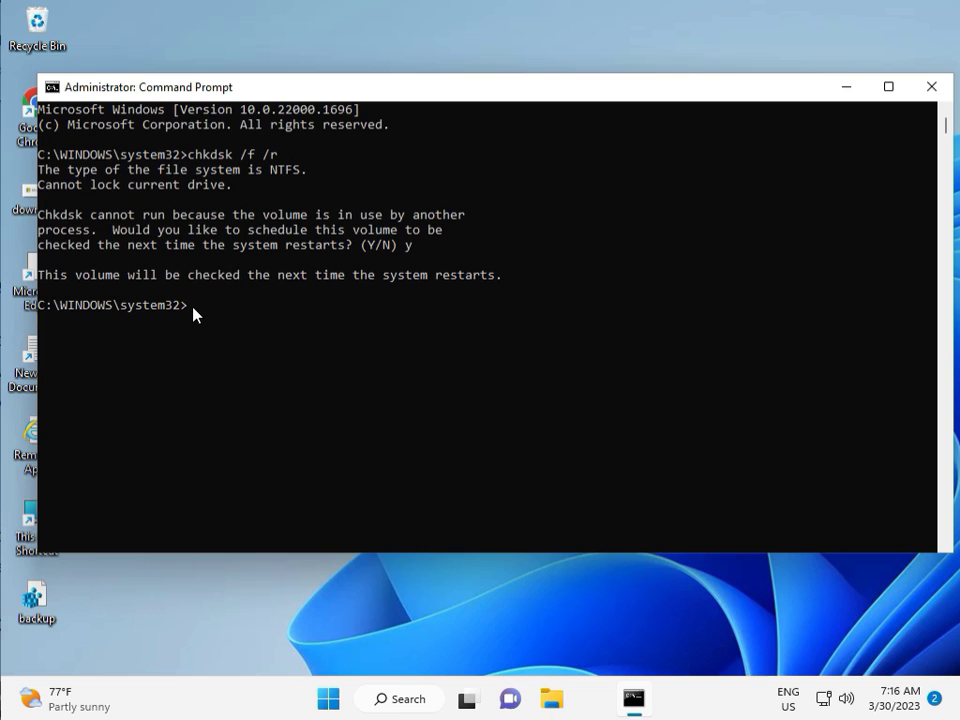
mouse_move(918, 120)
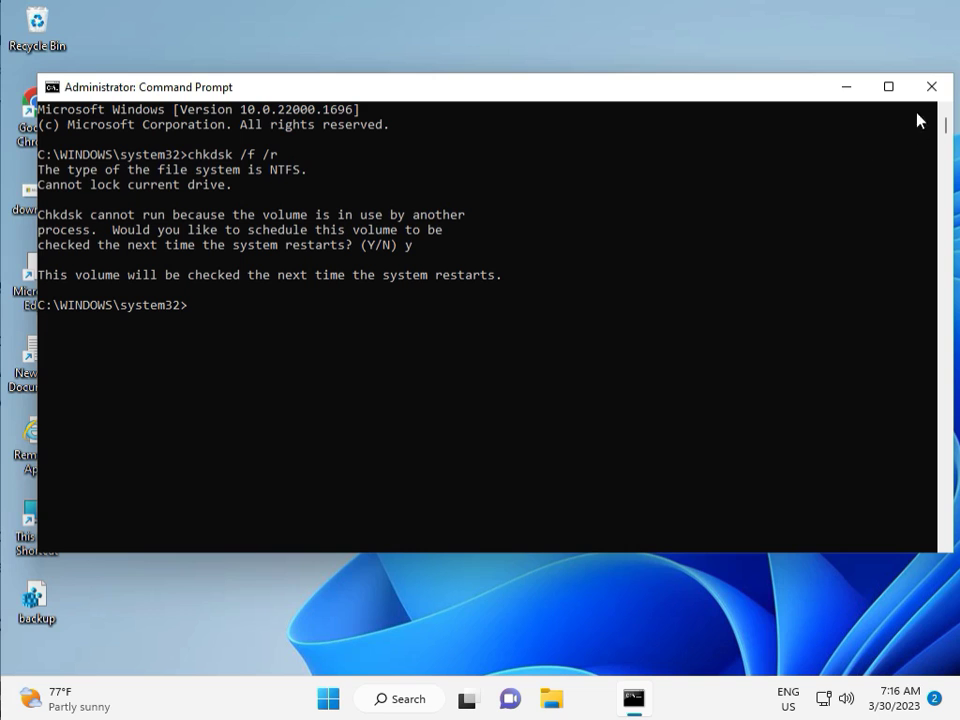
left_click(931, 86)
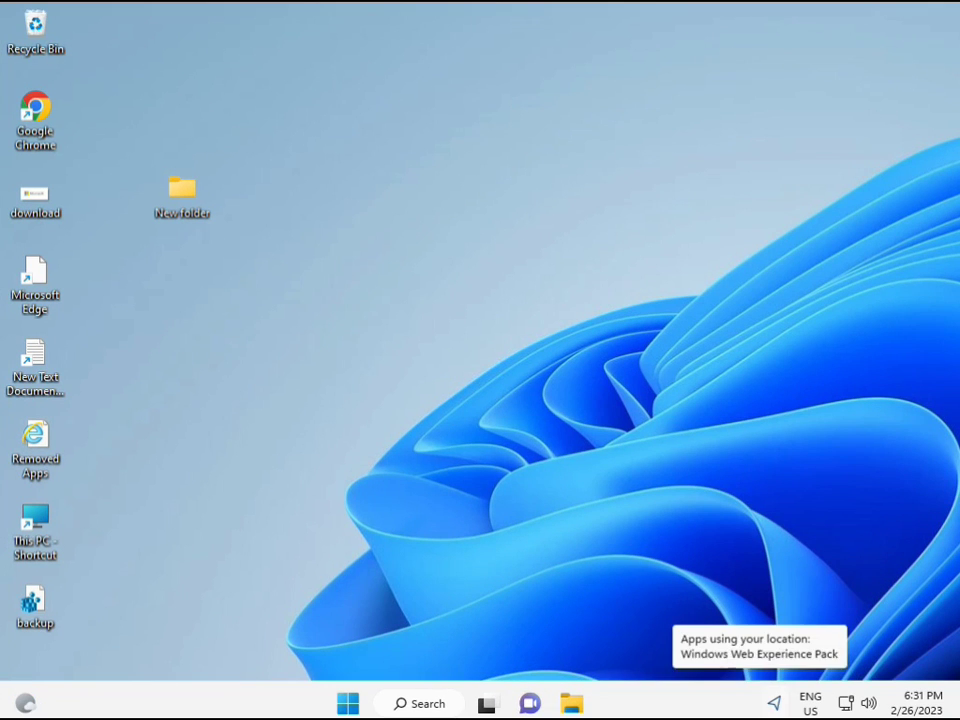
- Search 'cmd' from Start and launch an elevated Command Prompt, approving UAC
left_click(348, 703)
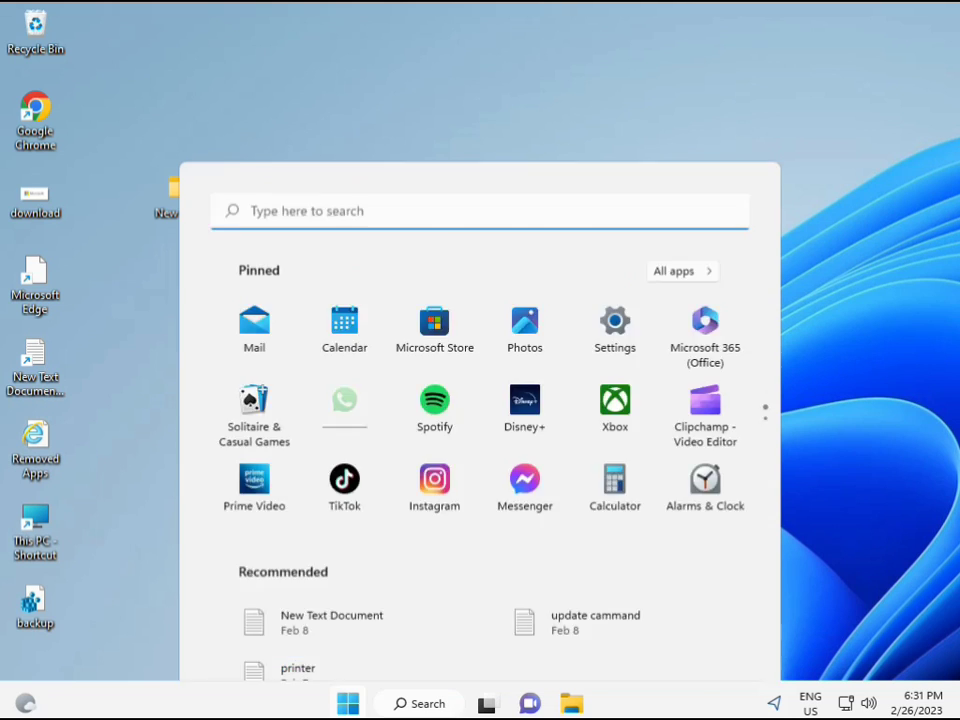
type("cmd")
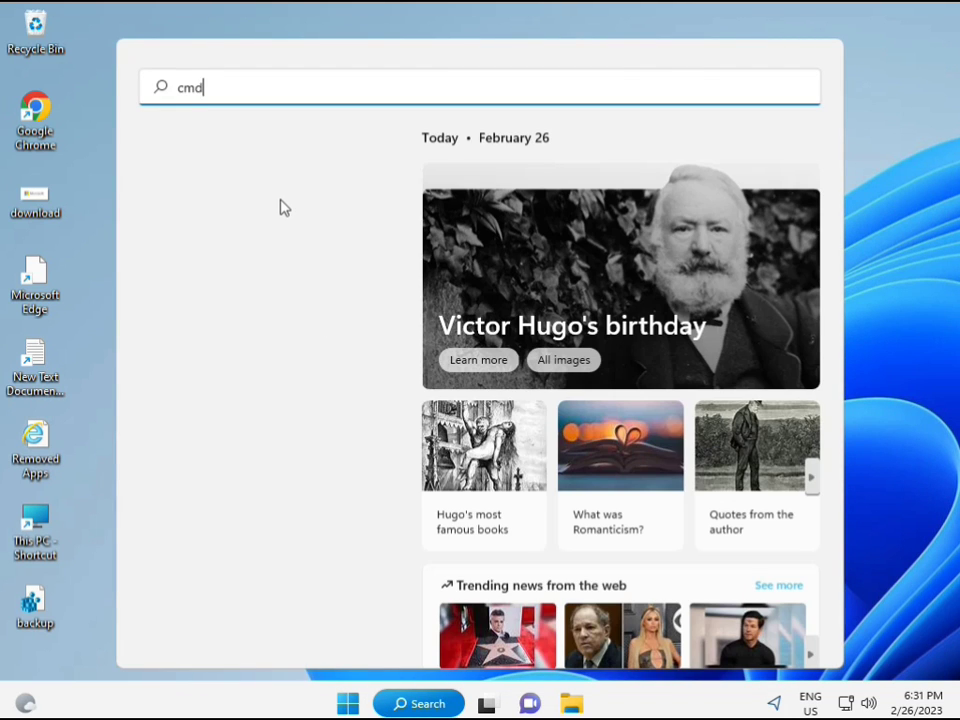
type("cmd")
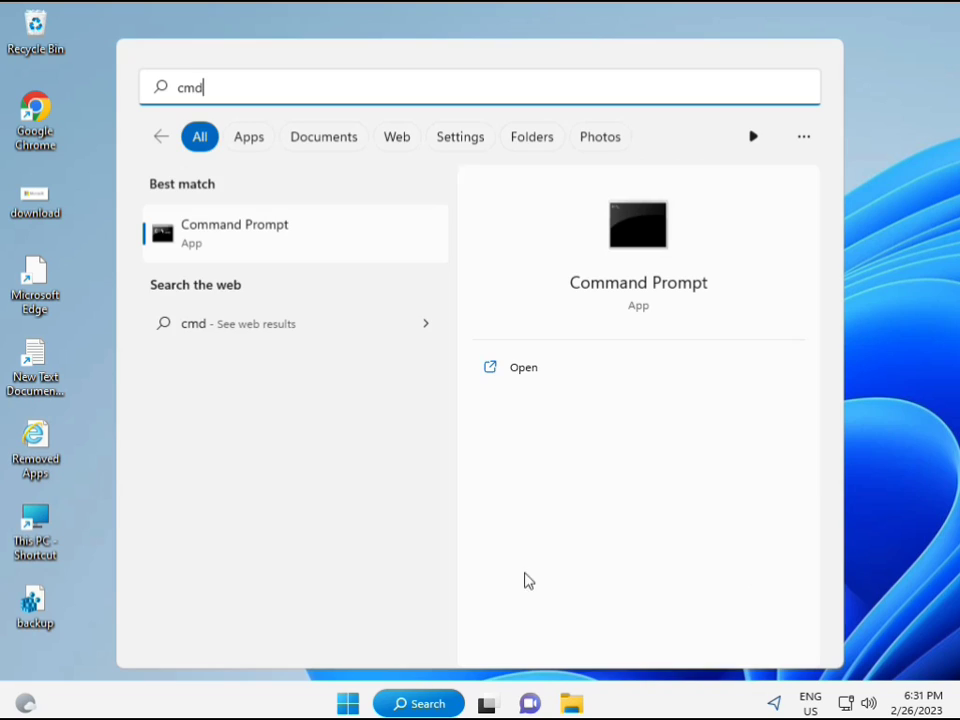
mouse_move(210, 235)
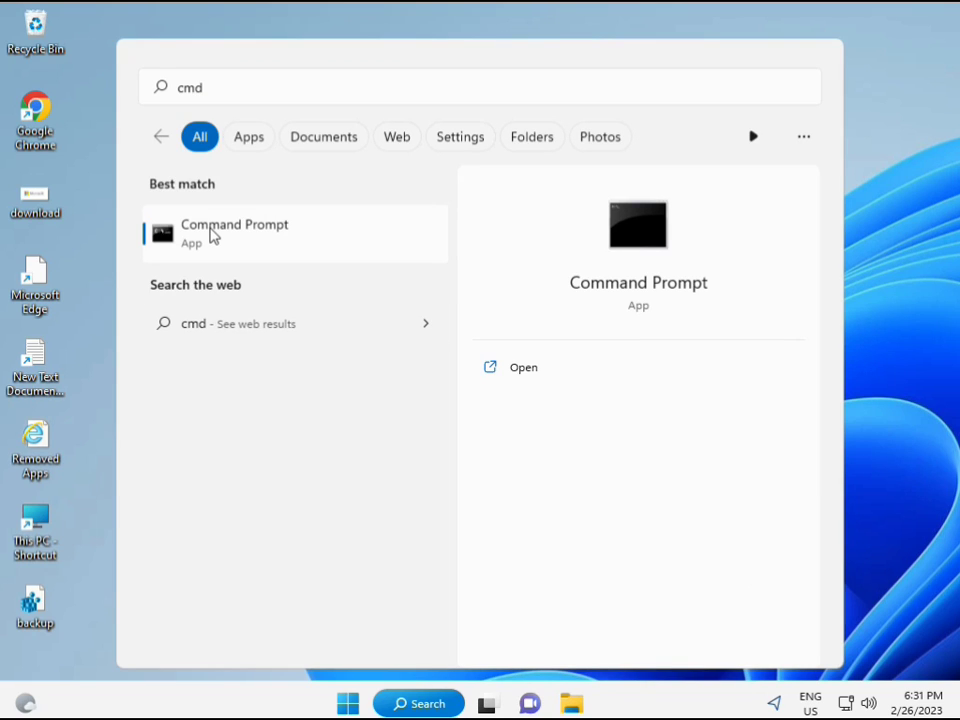
mouse_move(248, 240)
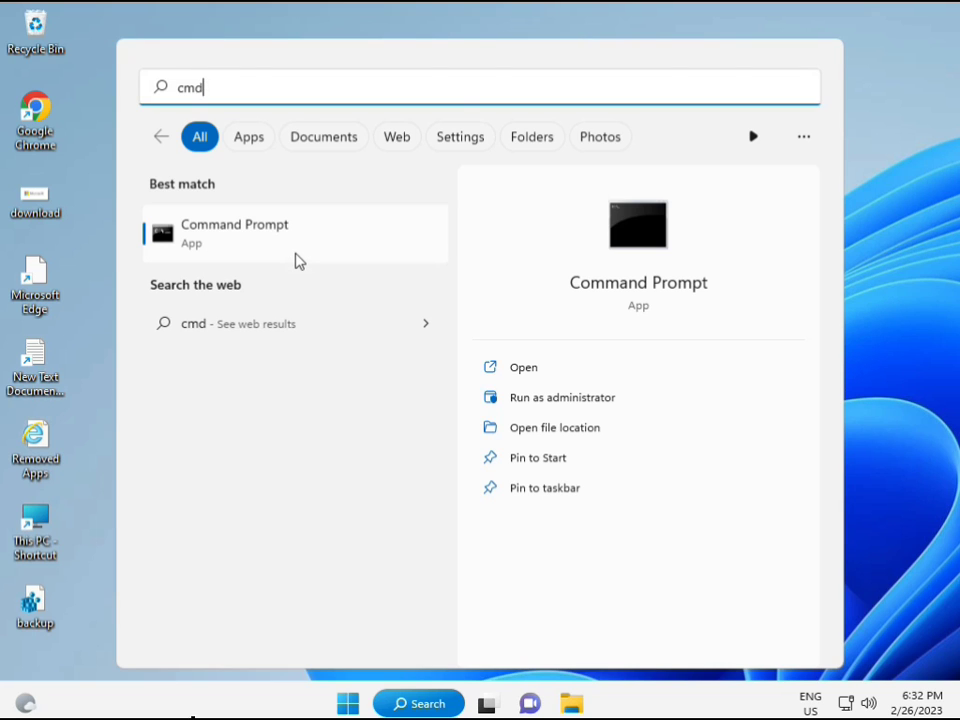
left_click(562, 397)
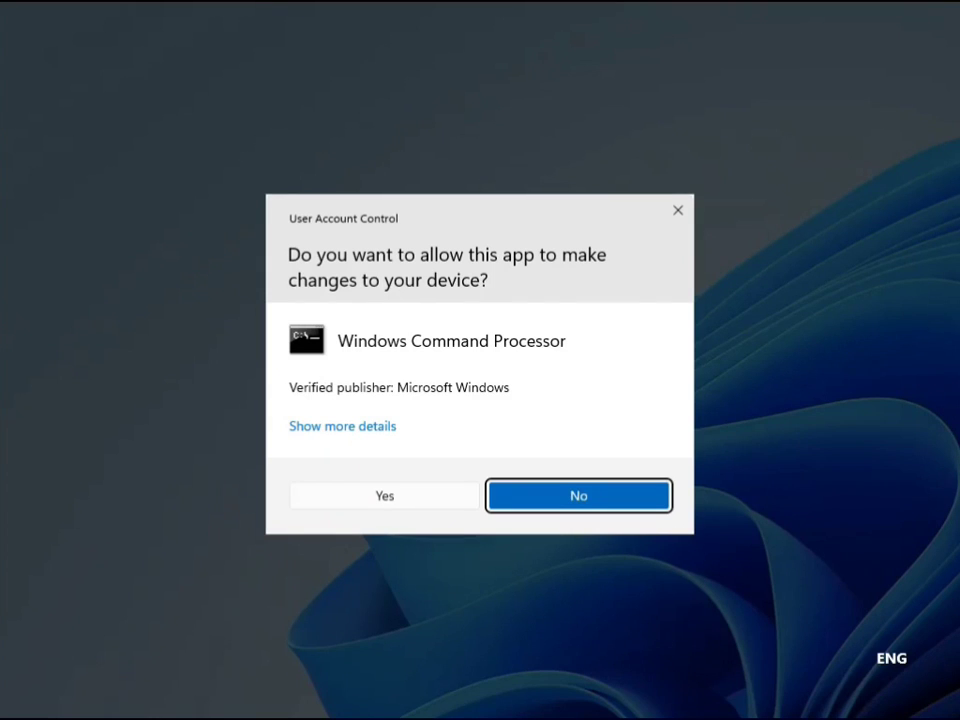
left_click(384, 495)
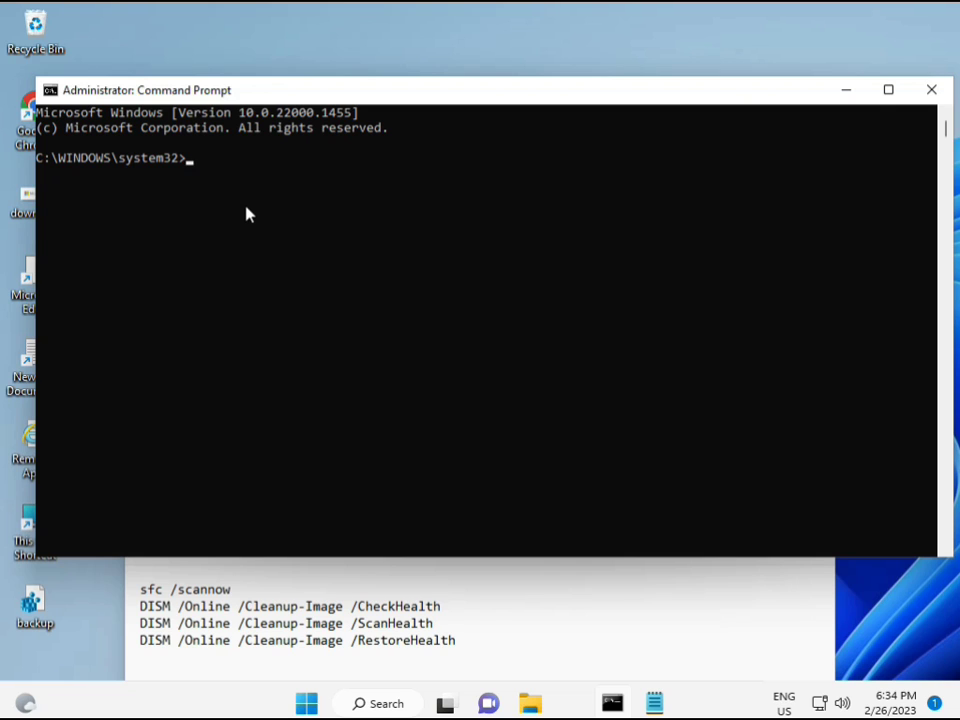
- Enter sfc /scannow at the elevated prompt to verify system files
type("sfc")
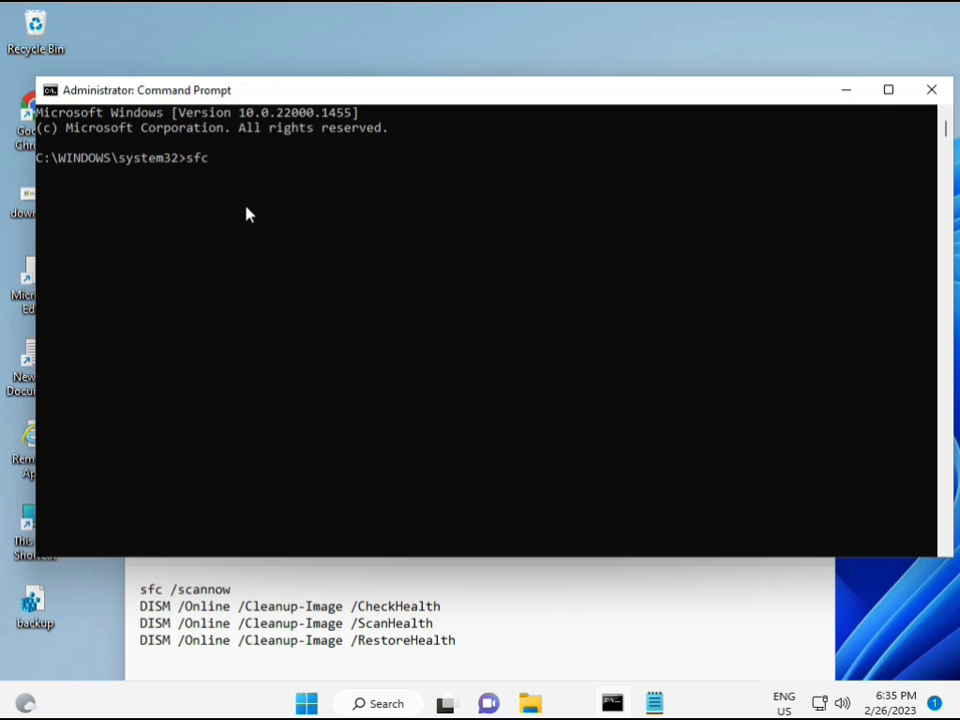
type("/scann")
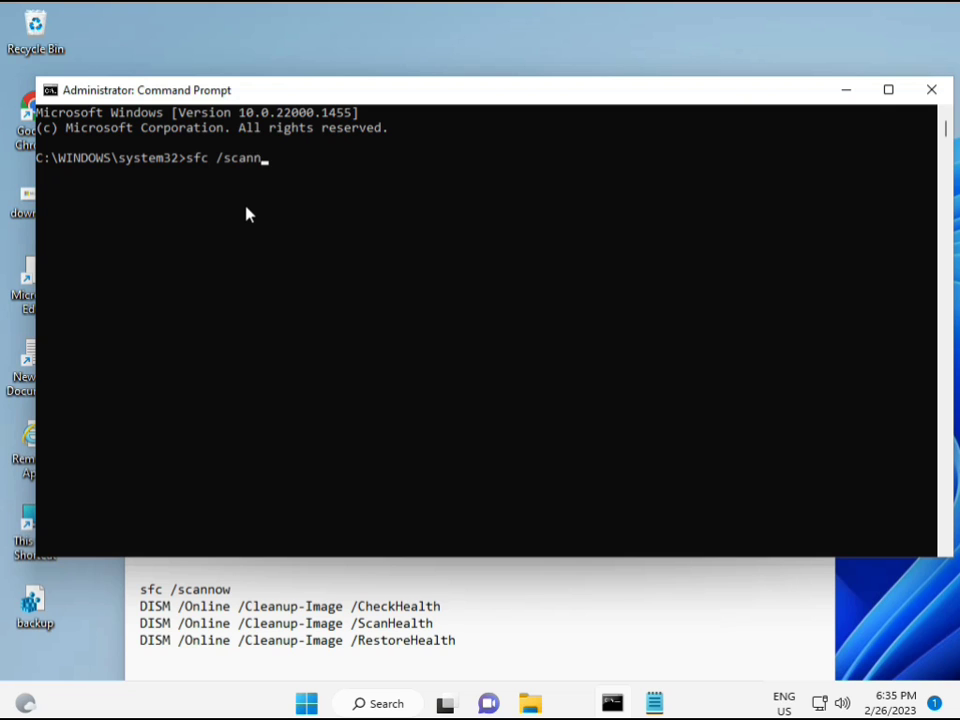
type("ow")
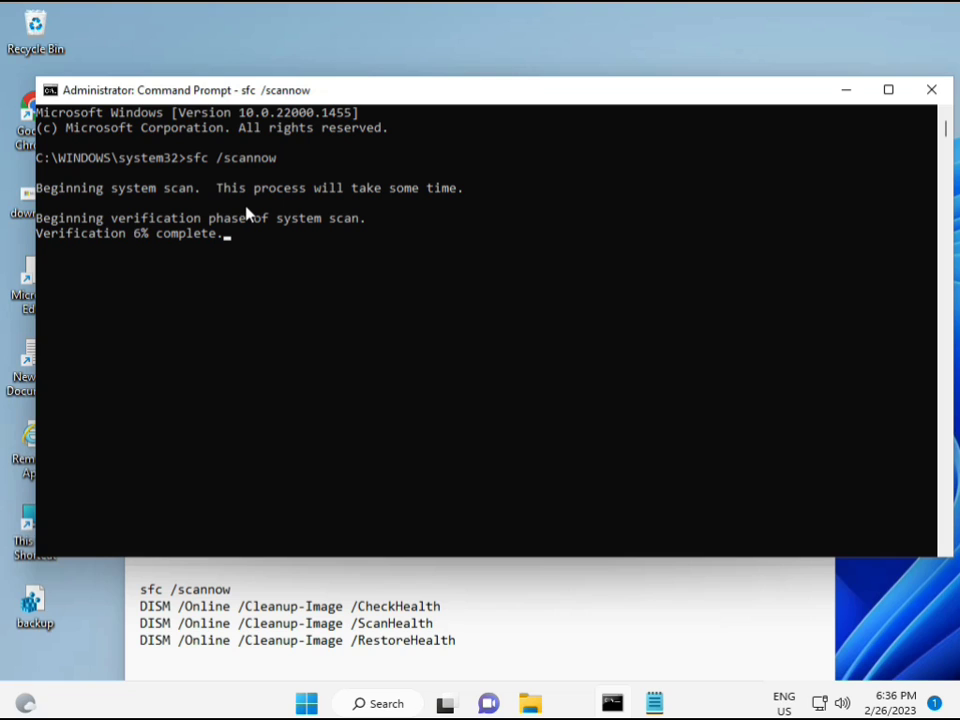
mouse_move(637, 560)
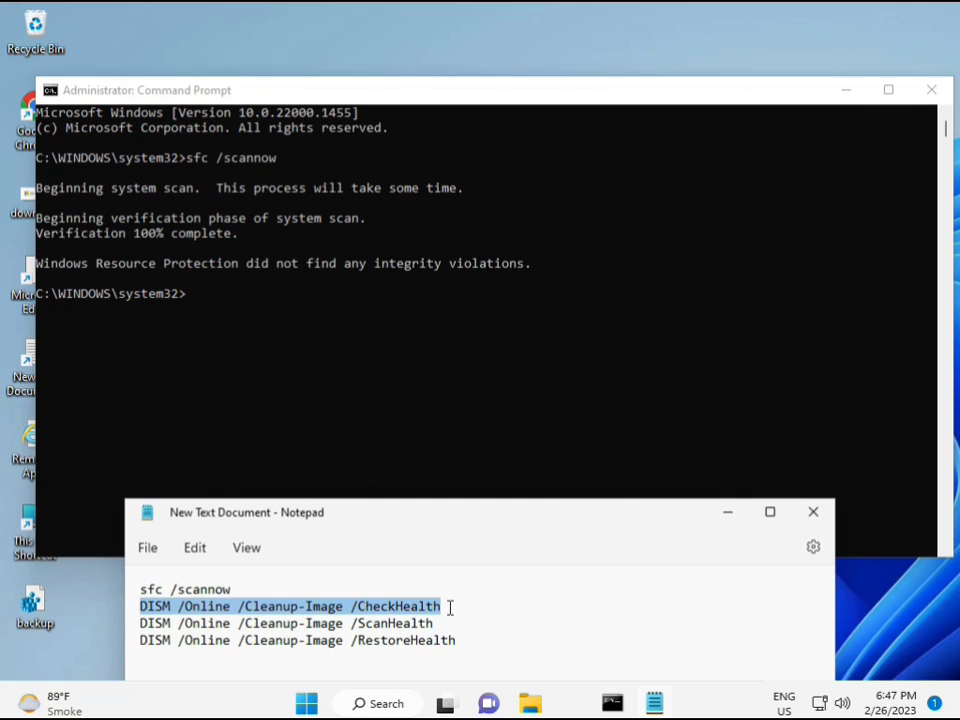
mouse_move(192, 302)
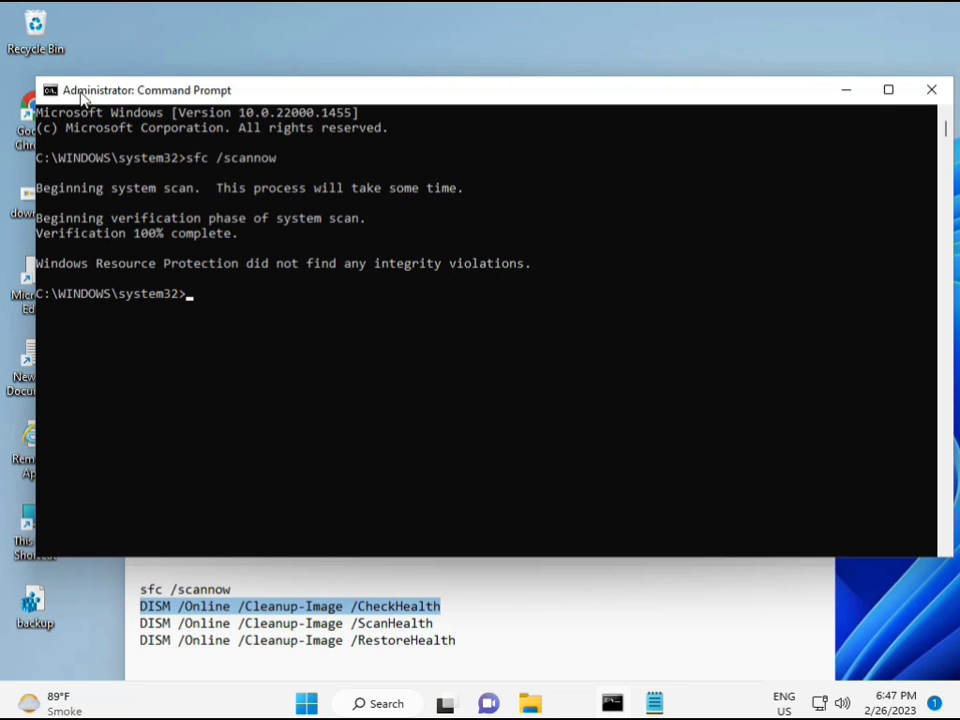
- Paste the DISM /Online /Cleanup-Image /CheckHealth command and run it
right_click(140, 90)
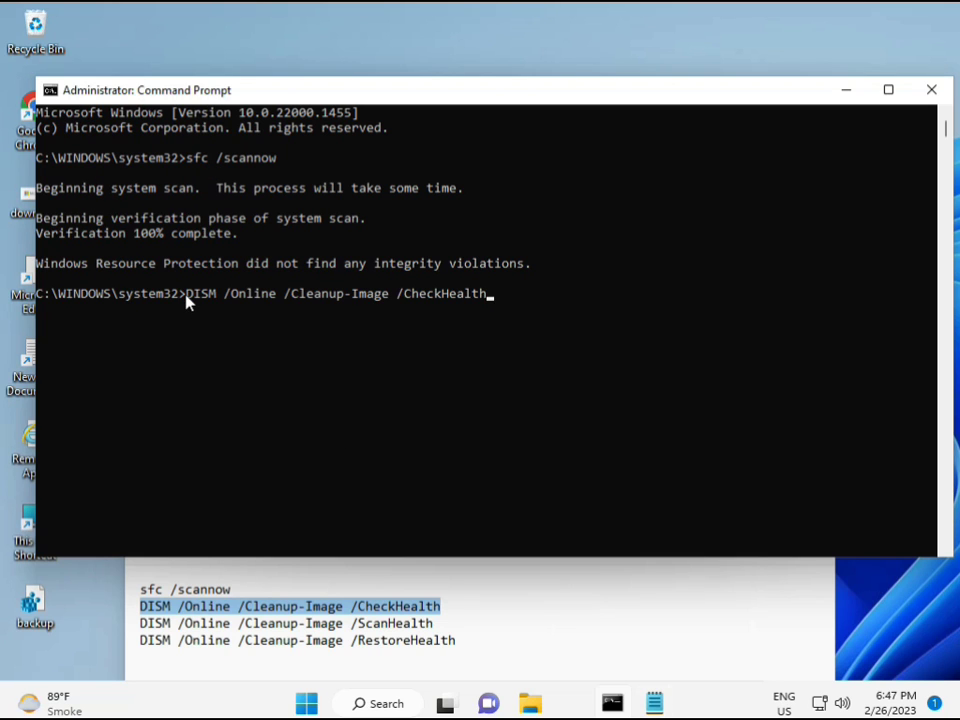
mouse_move(198, 316)
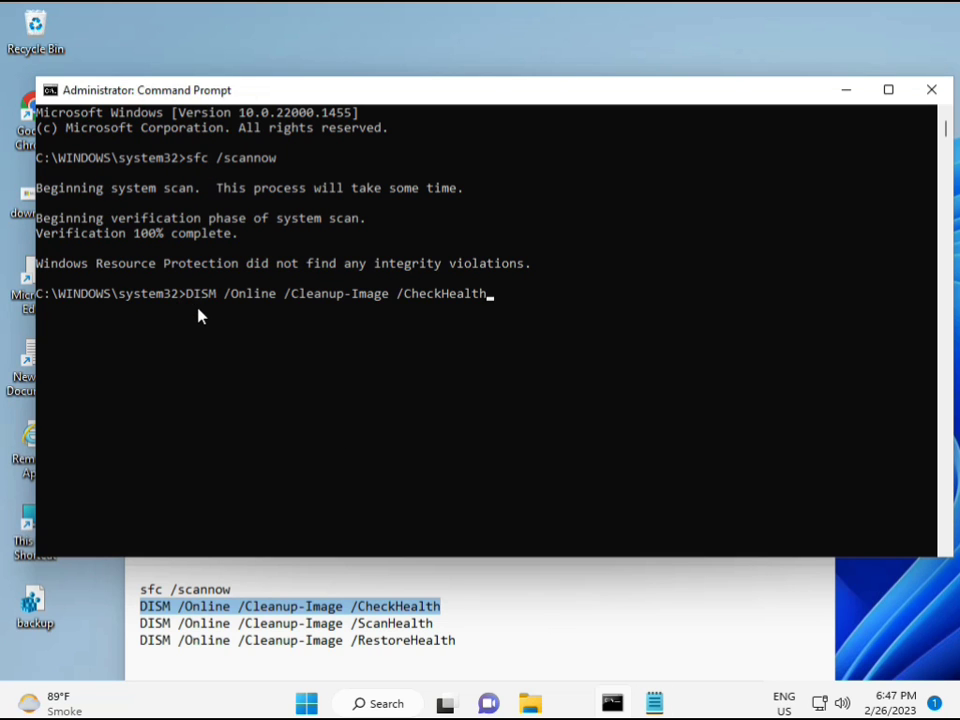
key("Return")
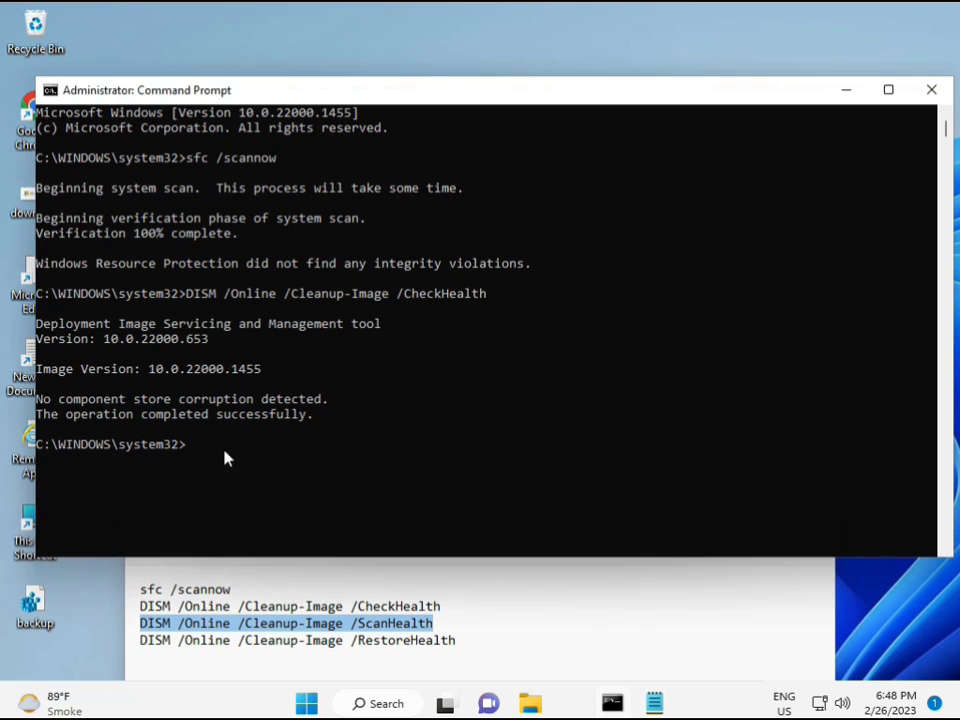
mouse_move(193, 452)
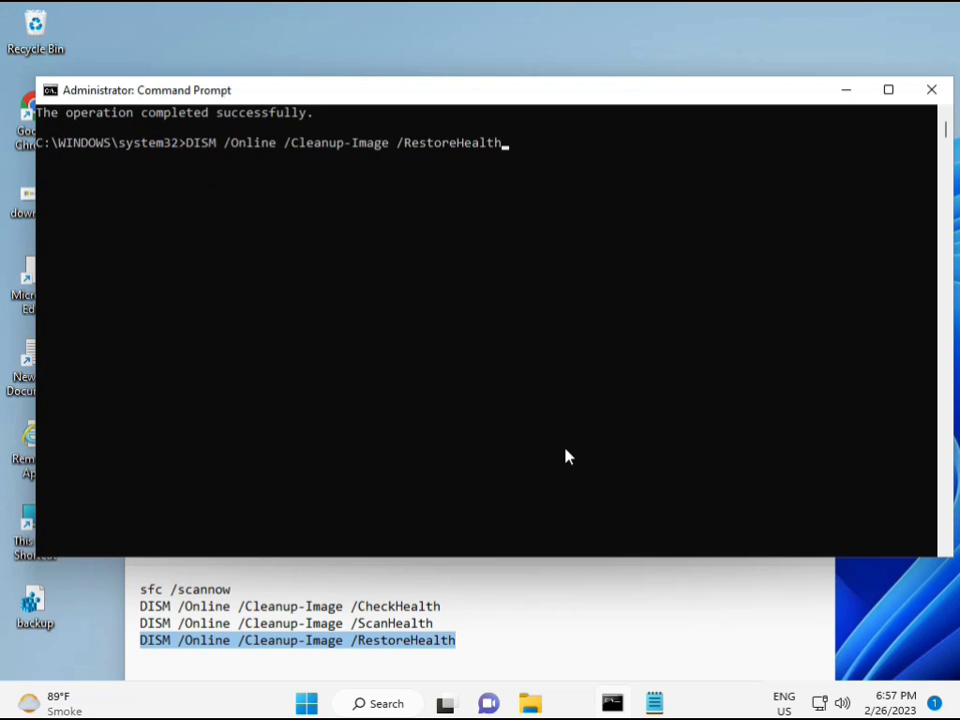
- Scroll up through the Command Prompt output of the DISM ScanHealth scan
scroll("up", 3)
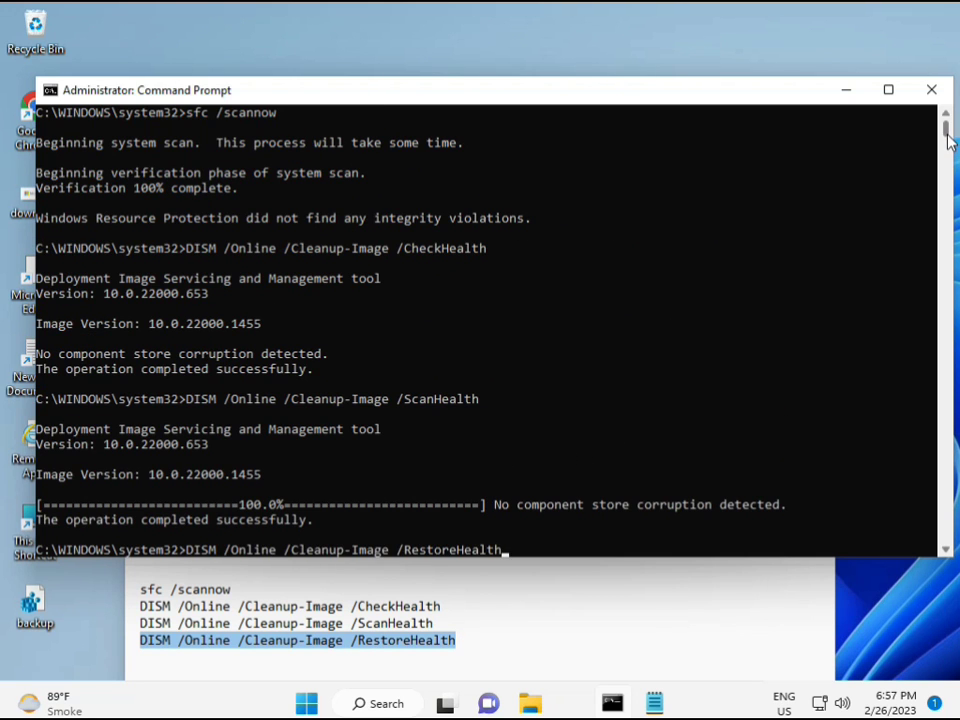